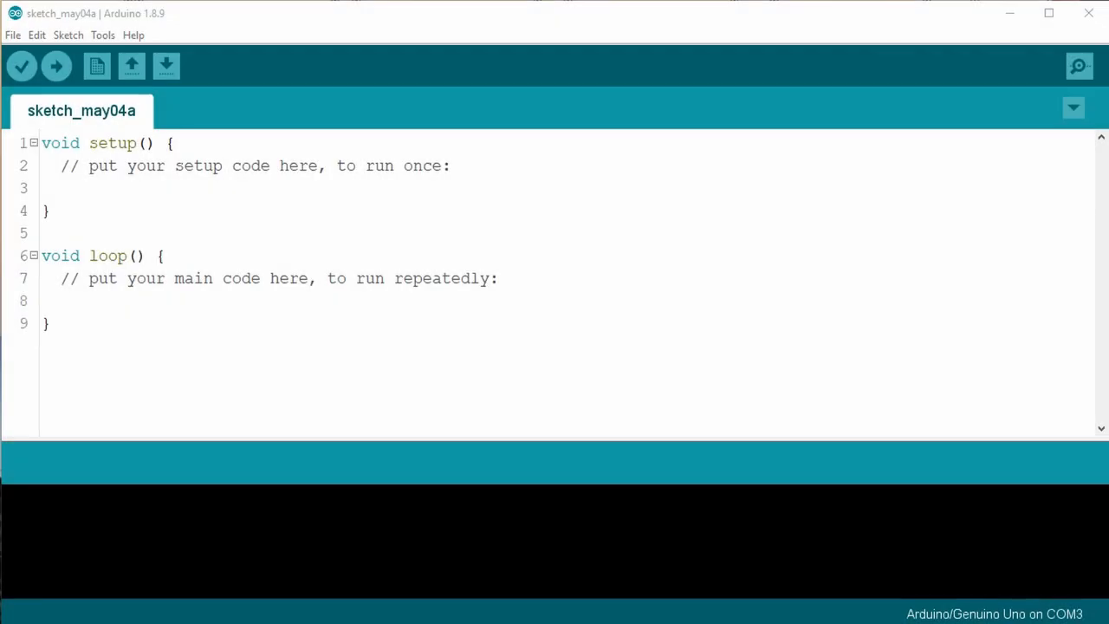
mouse_move(317, 492)
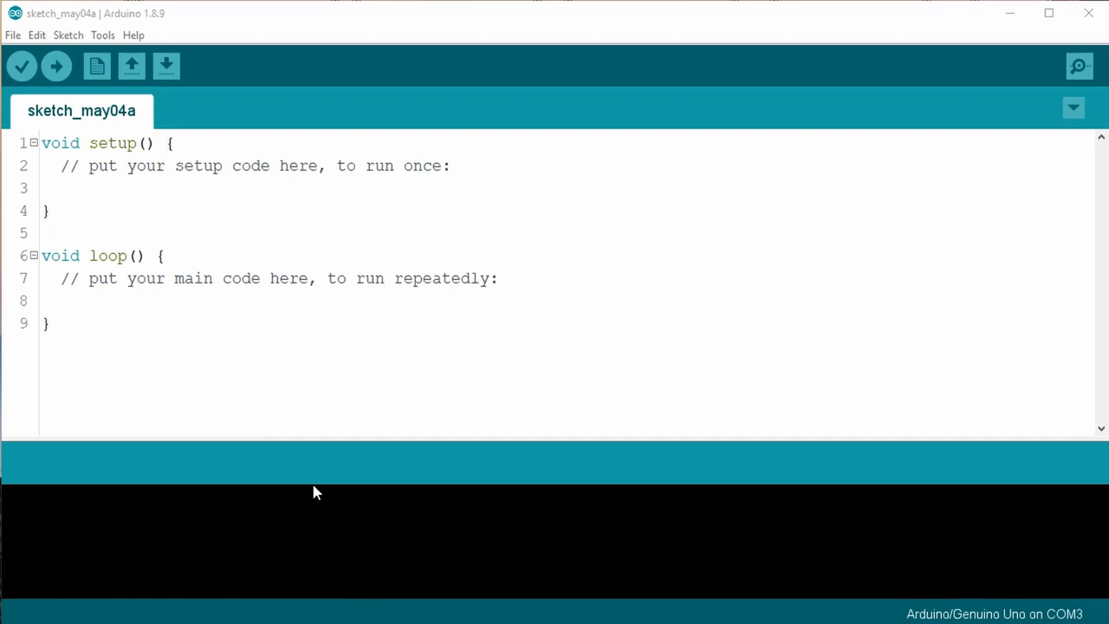
- Open the File menu over the blank sketch_may04a sketch
left_click(13, 35)
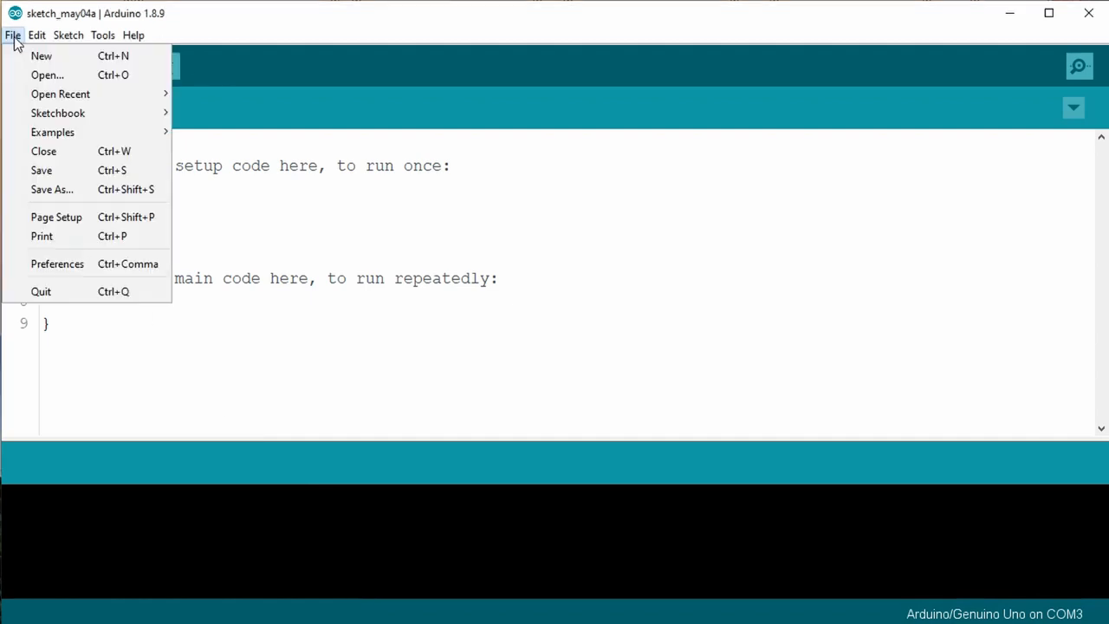
mouse_move(46, 75)
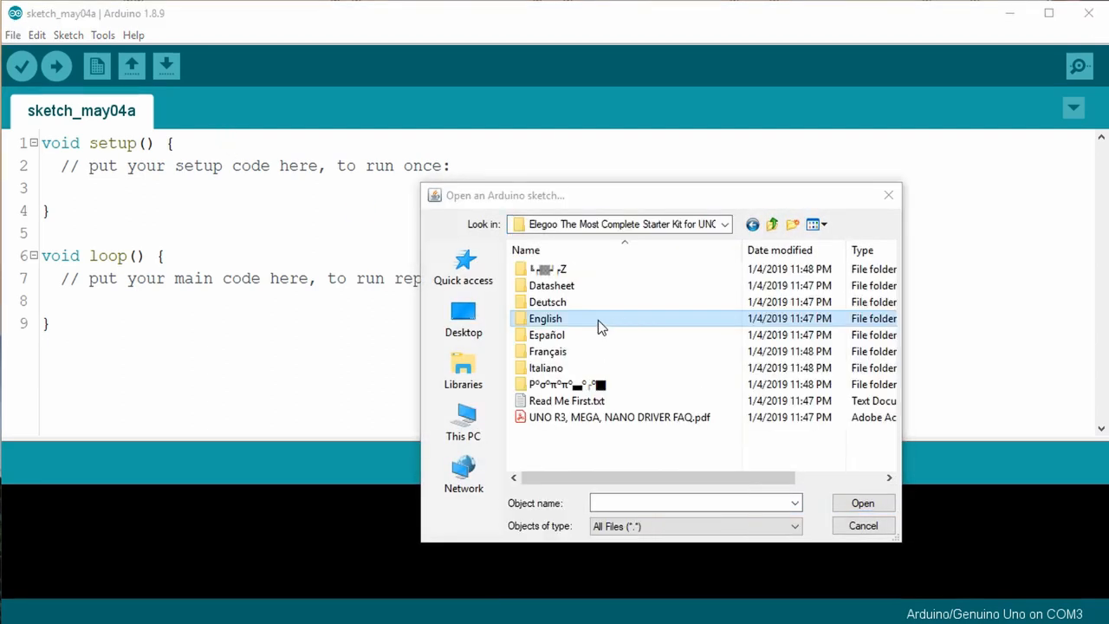
- Browse into English > code and pick the Lesson 27 74HC595 And Segment Display folder
double_click(545, 318)
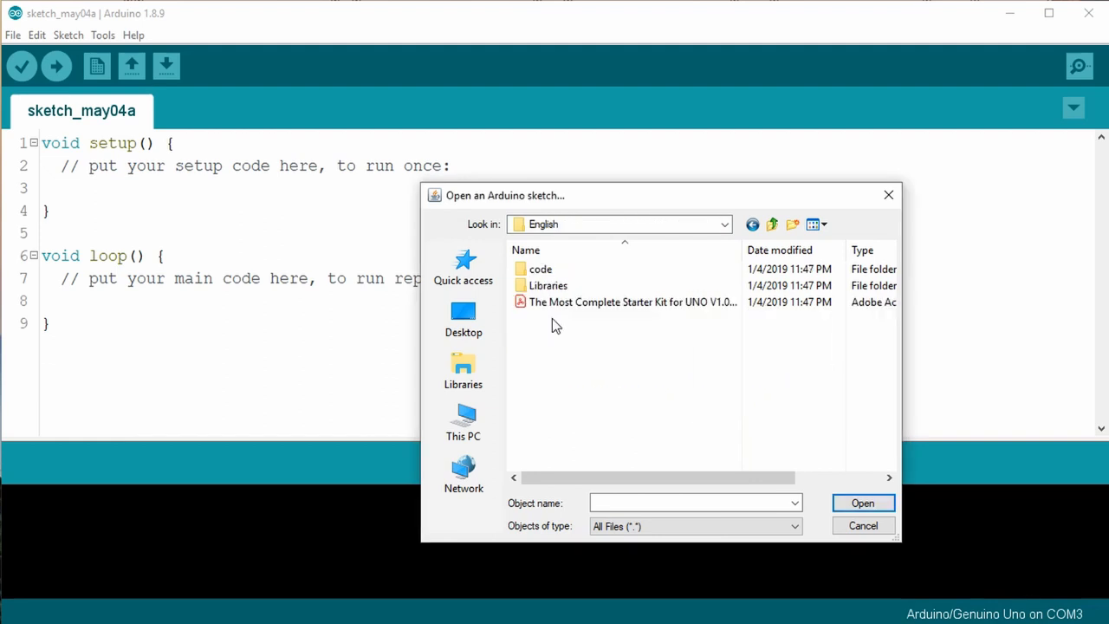
double_click(541, 268)
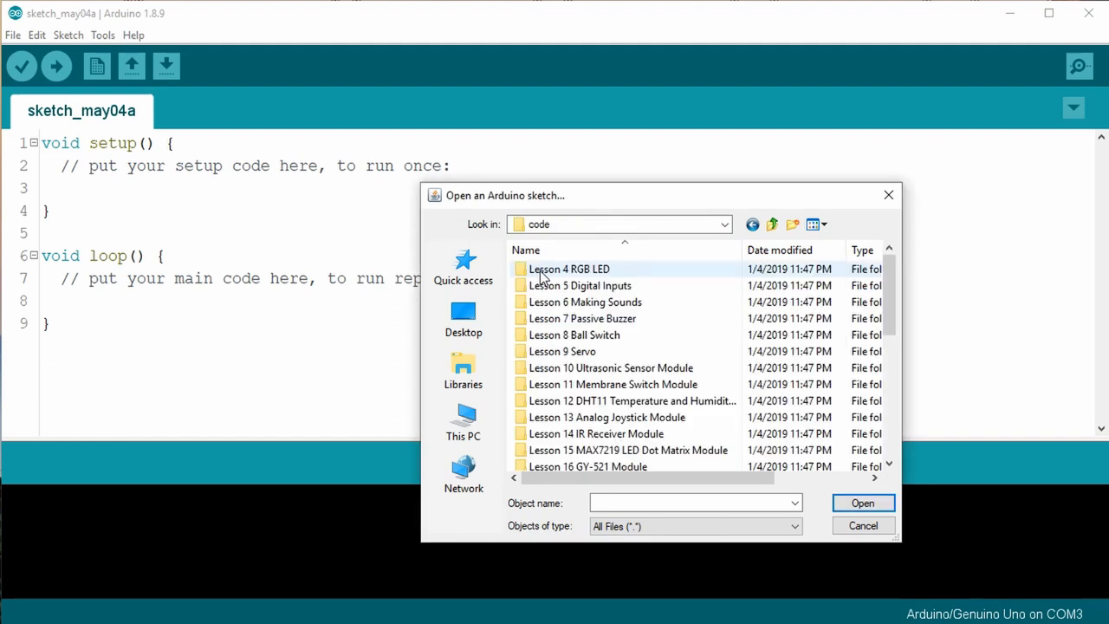
scroll("down", 3)
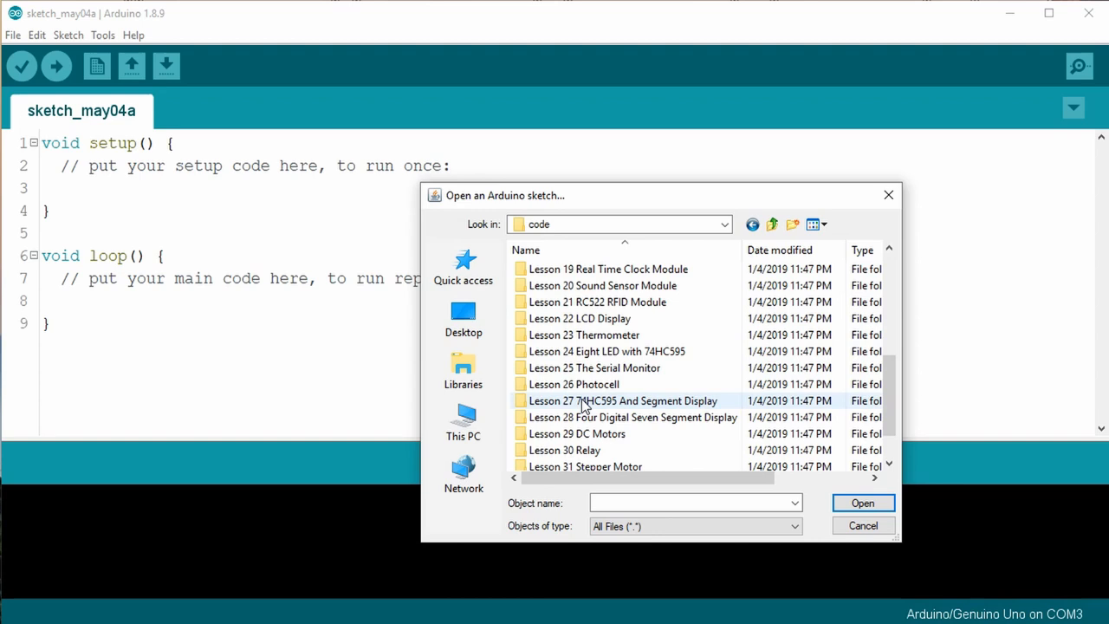
left_click(622, 401)
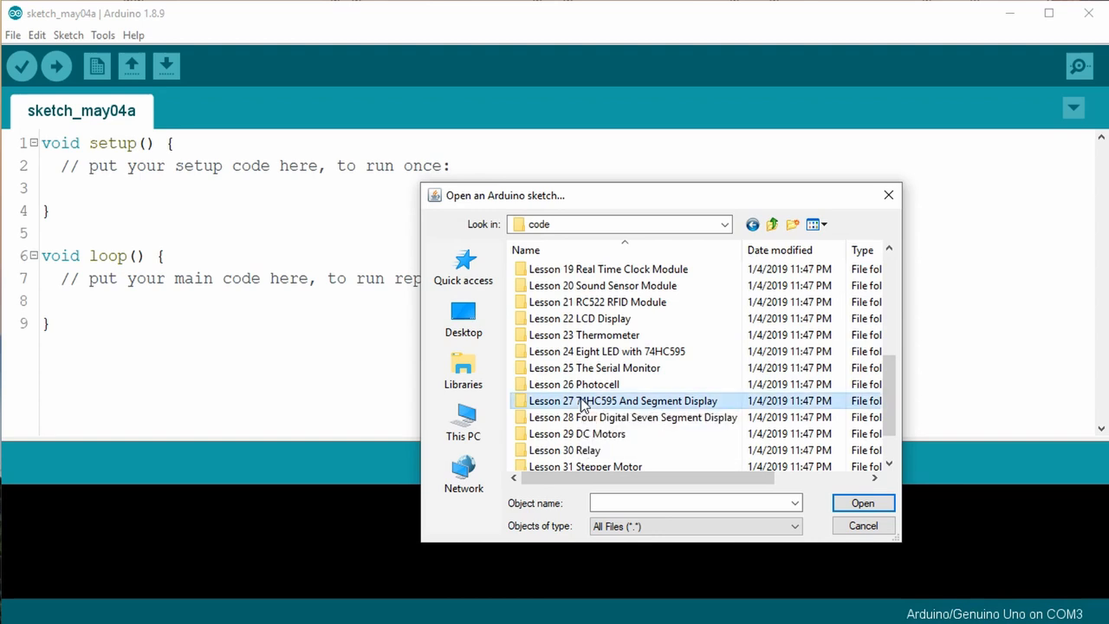
mouse_move(607, 407)
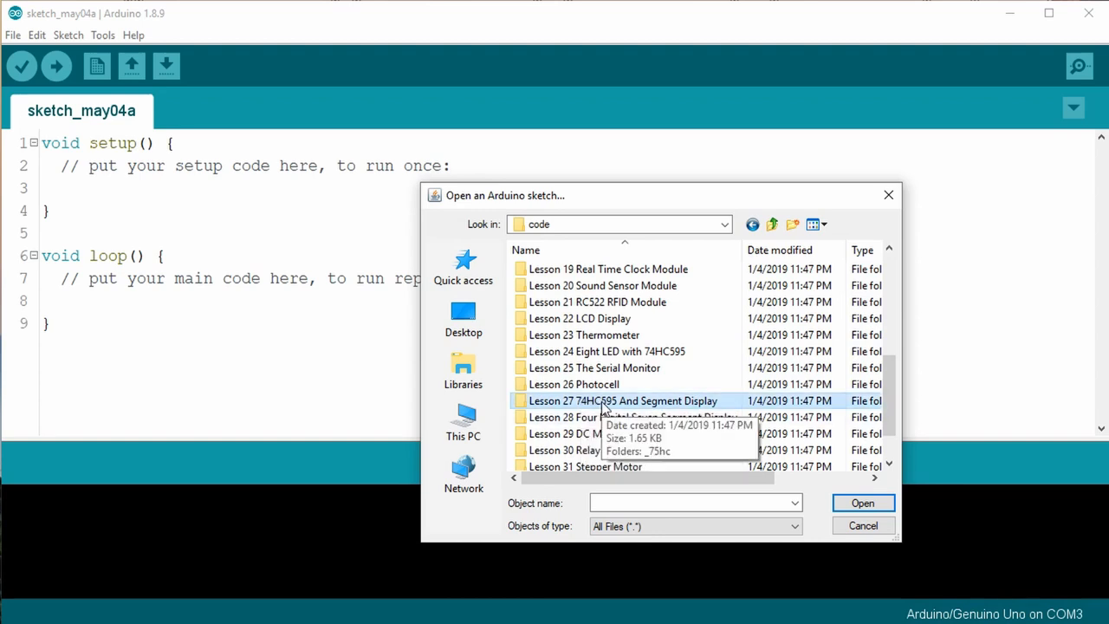
- Open _75hc.ino from the Lesson 27 _75hc folder
double_click(622, 400)
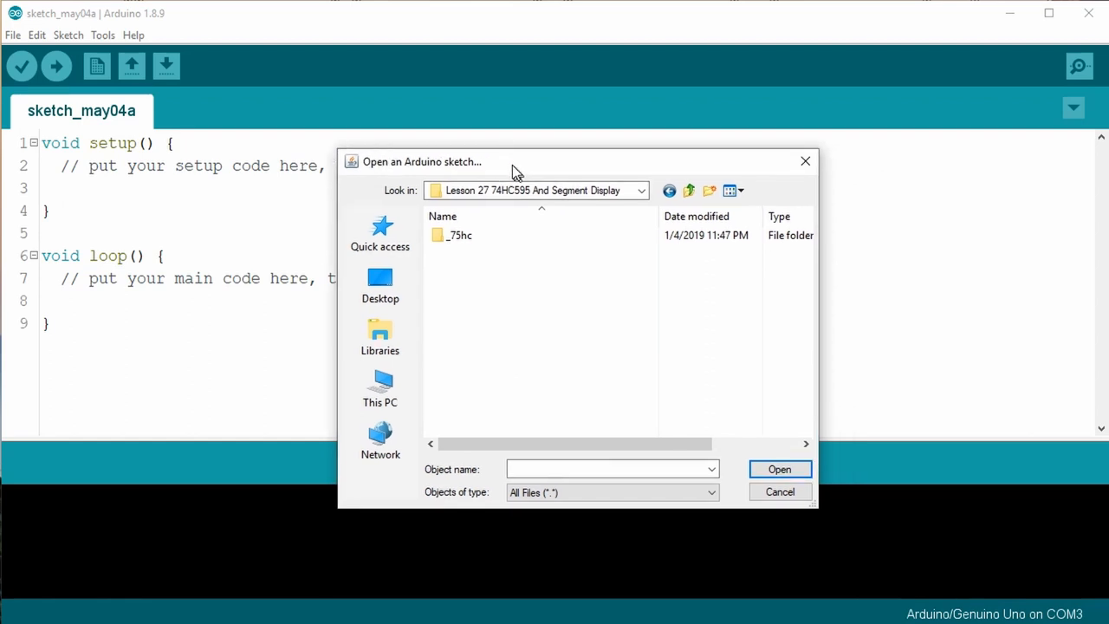
double_click(461, 235)
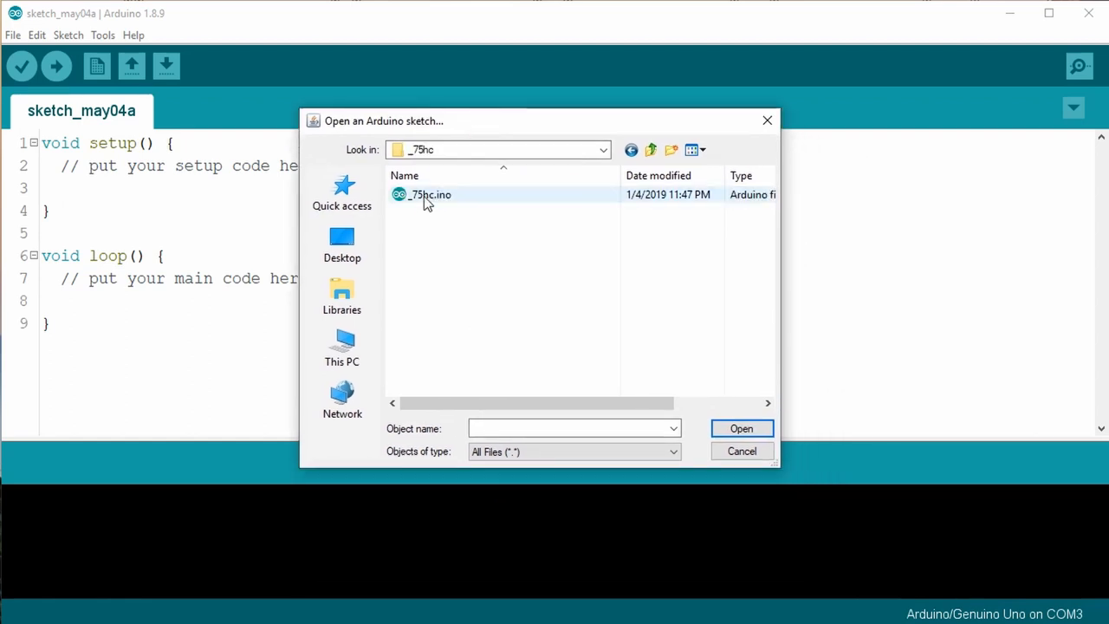
mouse_move(425, 194)
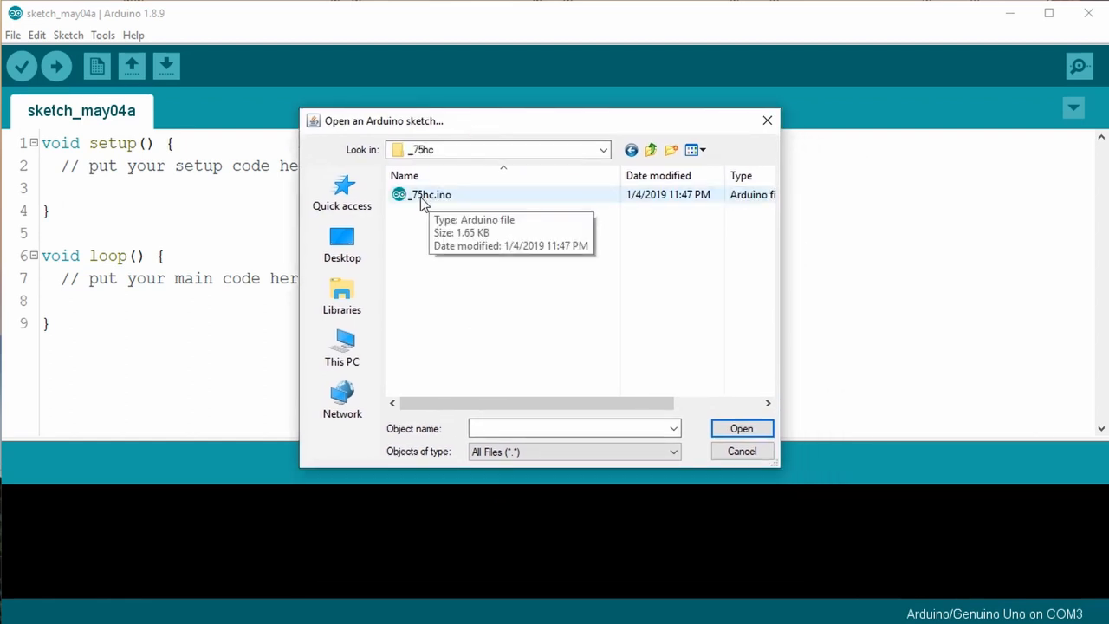
left_click(430, 194)
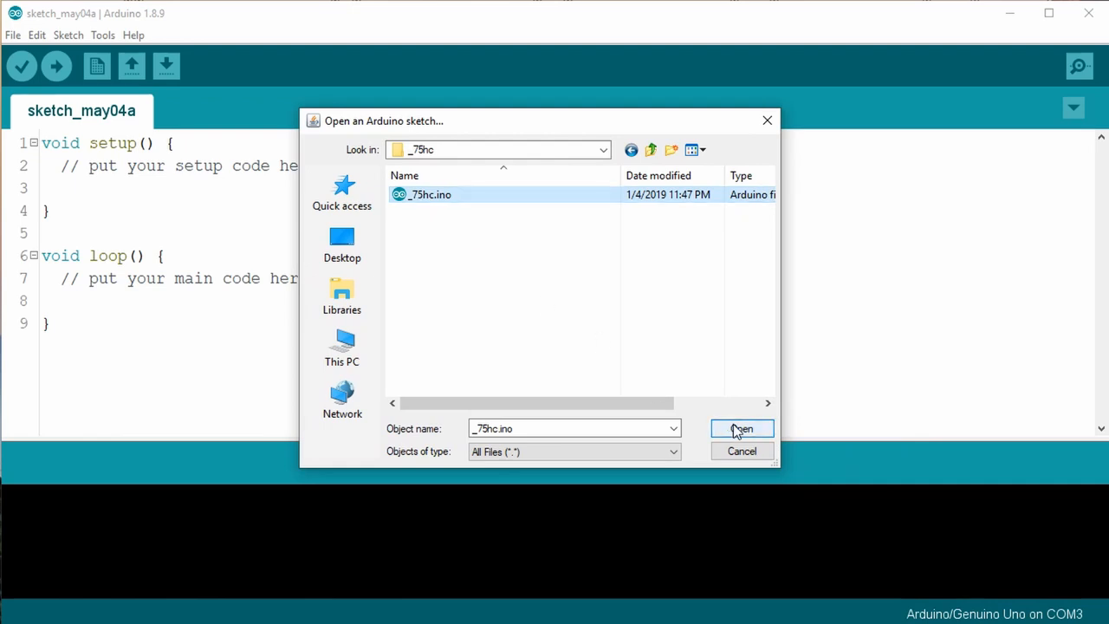
left_click(741, 428)
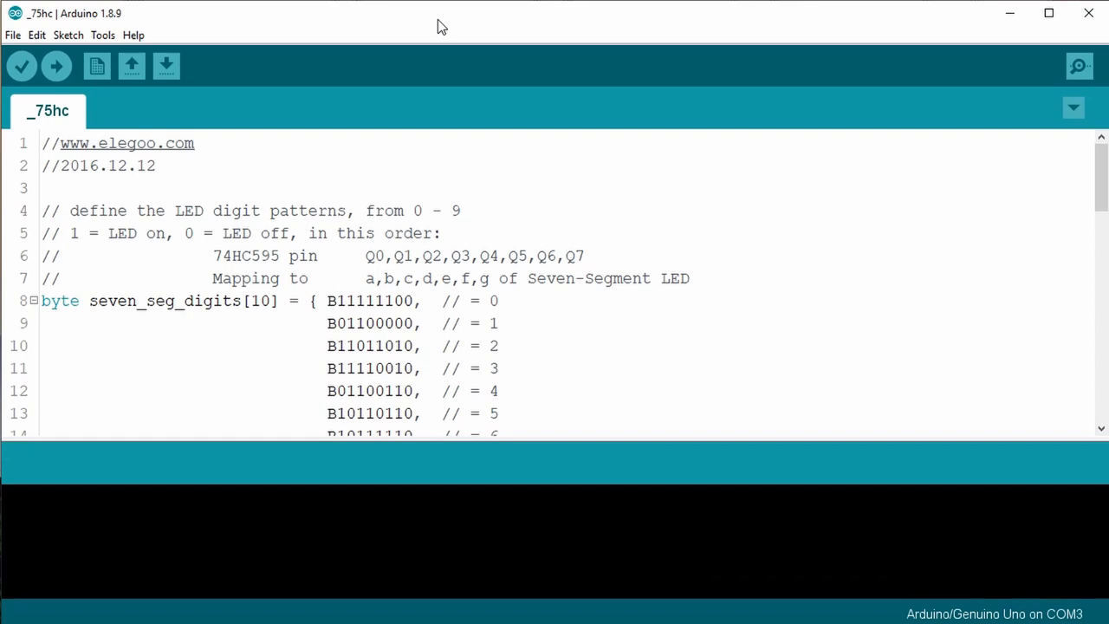
scroll("down", 3)
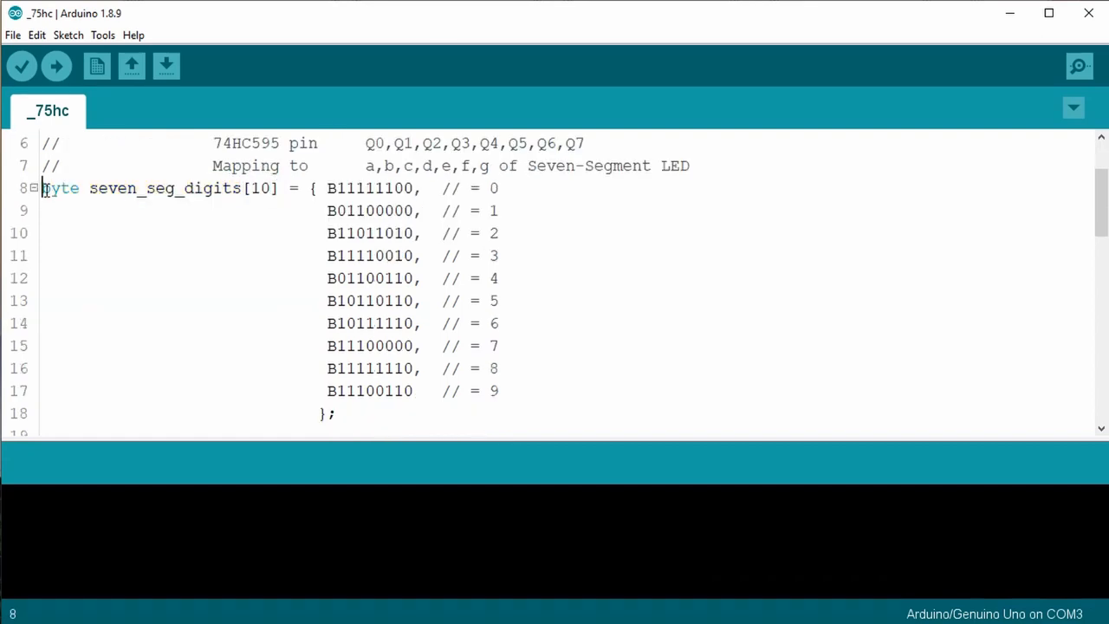
double_click(147, 188)
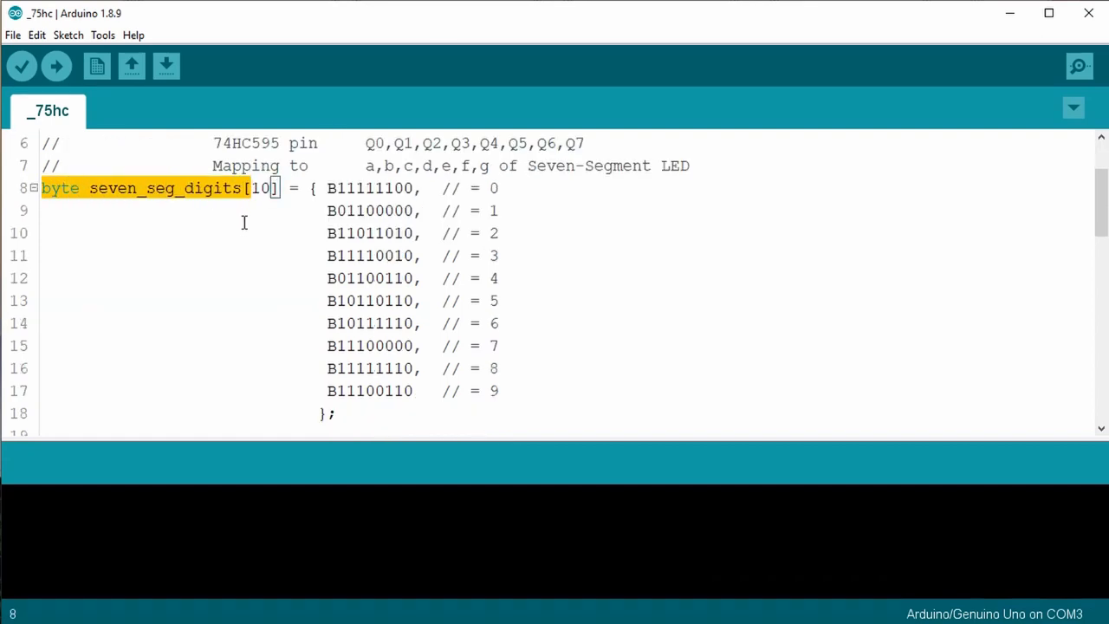
left_click(243, 232)
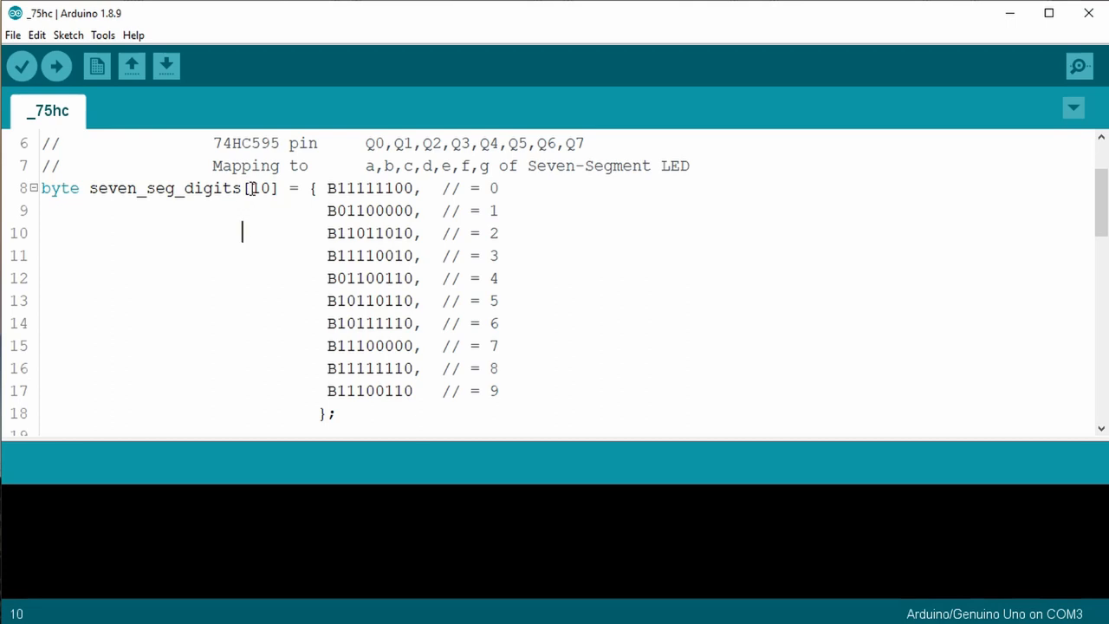
left_click(40, 189)
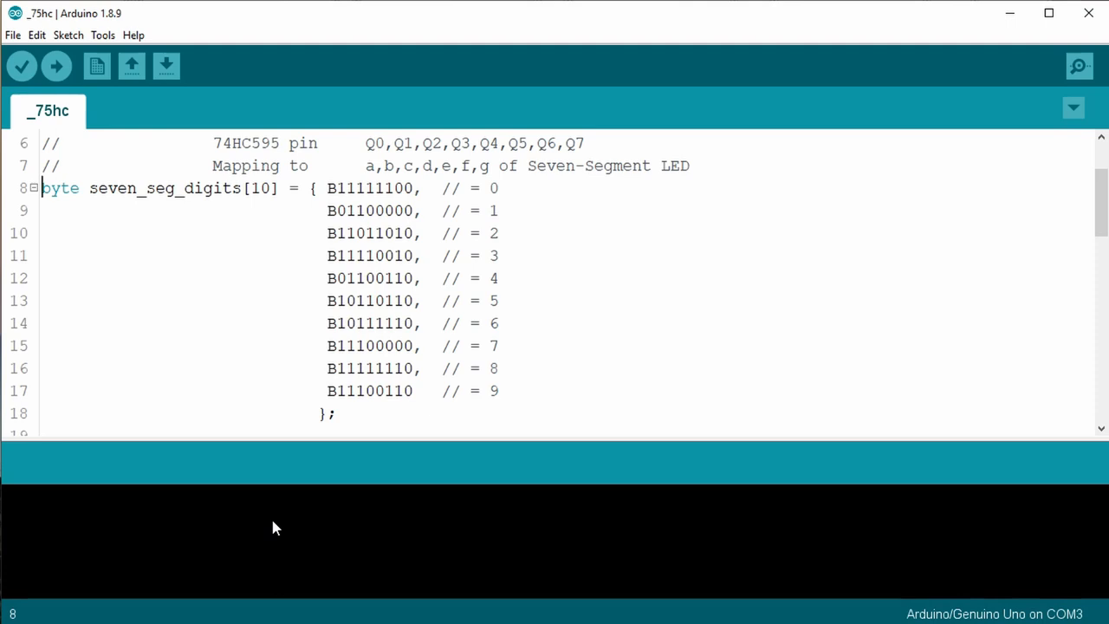
scroll("down", 3)
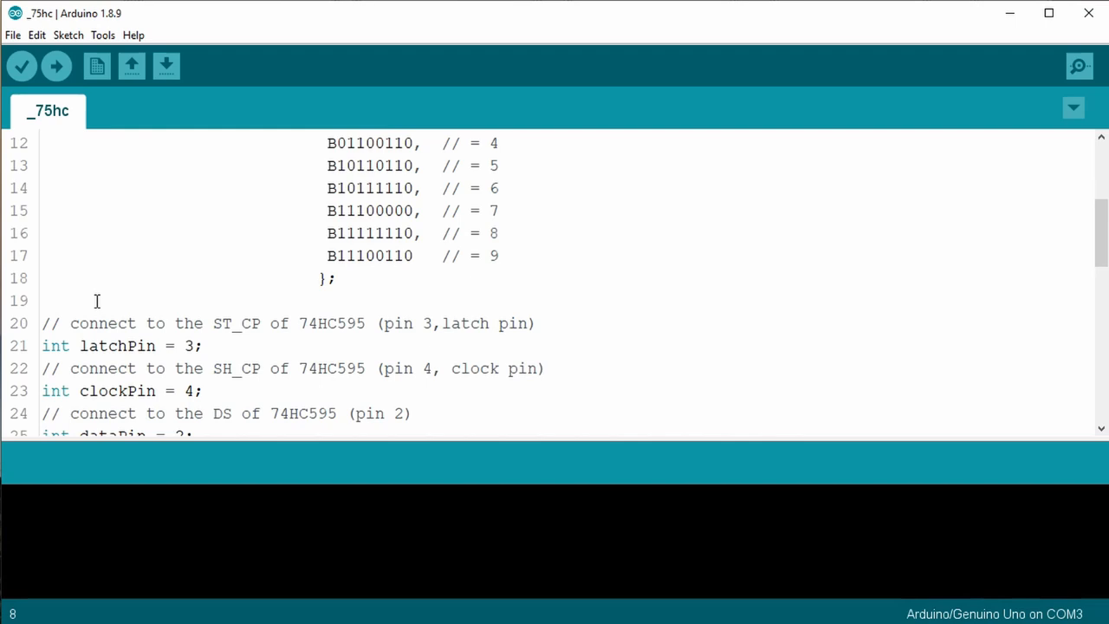
scroll("up", 3)
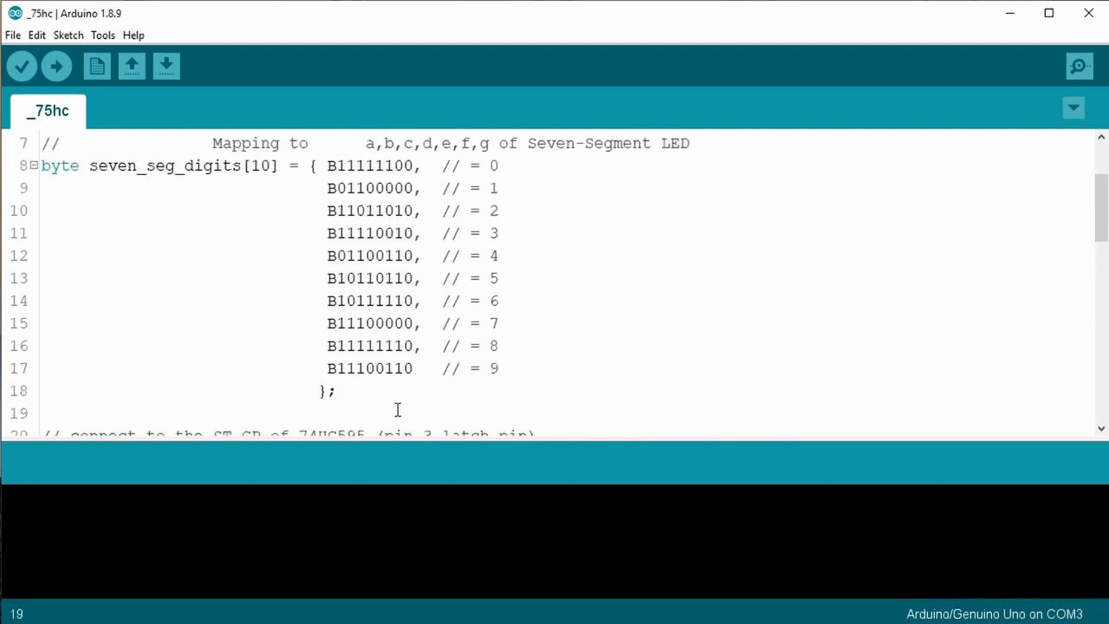
scroll("down", 3)
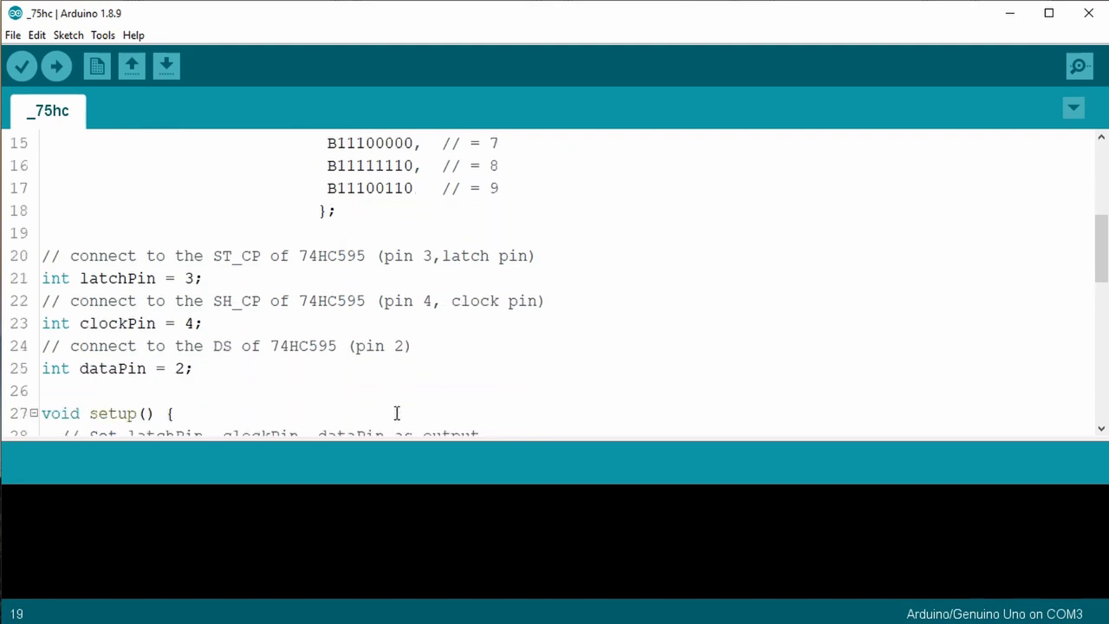
left_click_drag(42, 255, 79, 301)
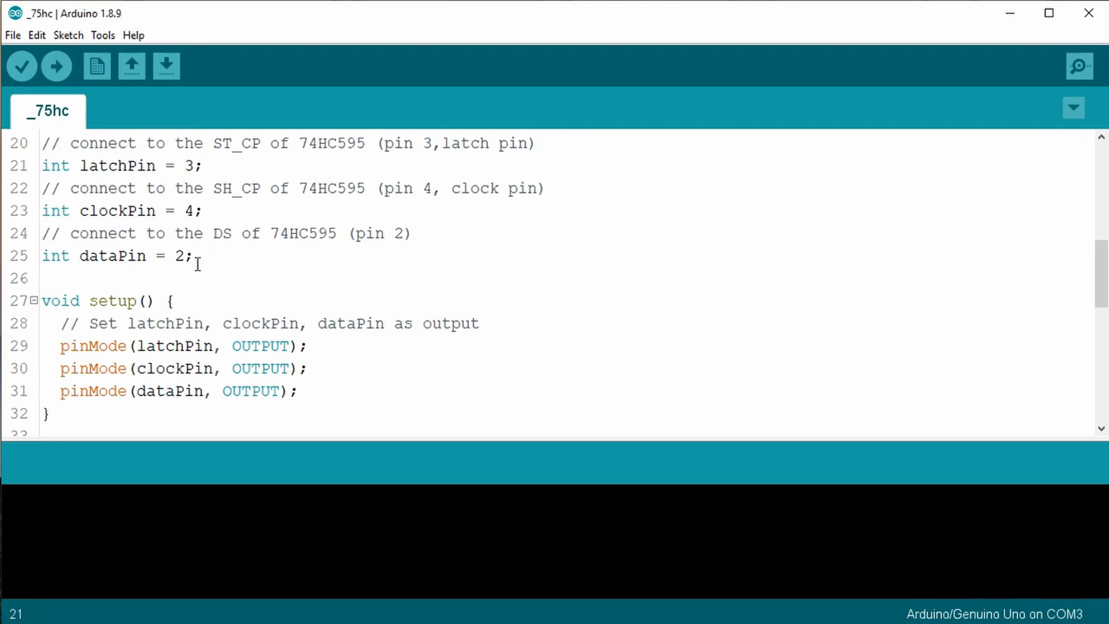
- Set latchPin to 11 and move on to the clockPin value
type("11")
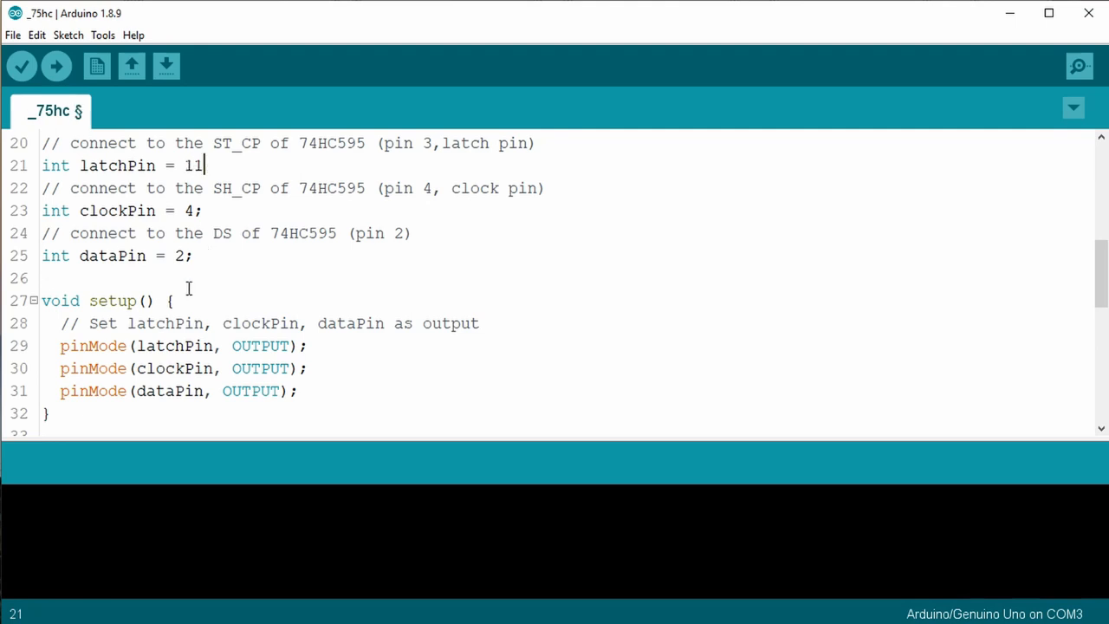
left_click(184, 211)
type("9")
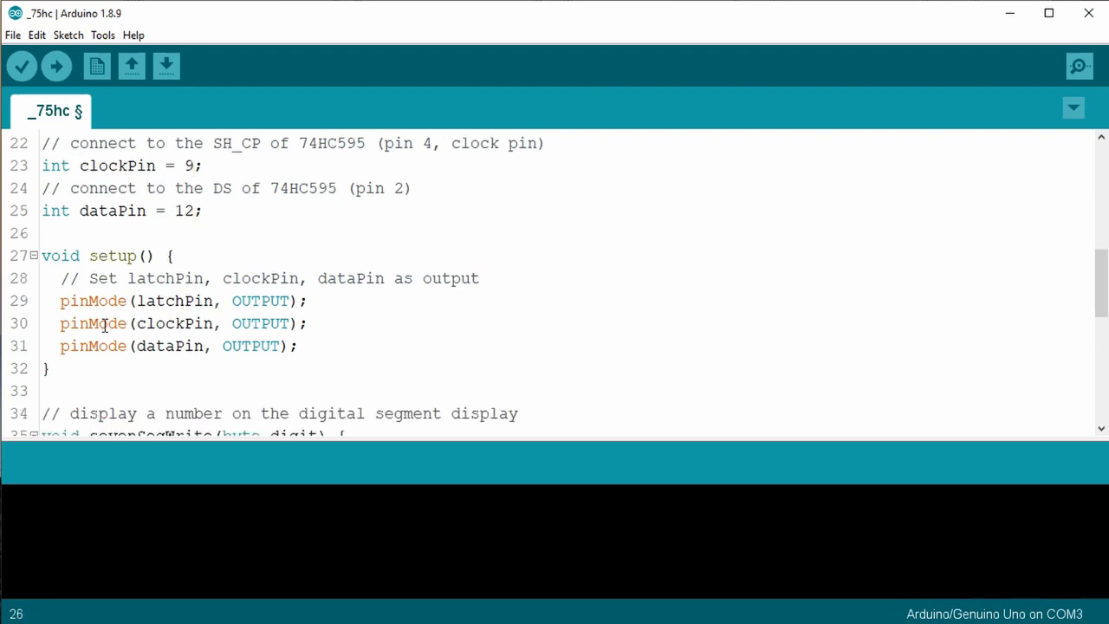
scroll("down", 3)
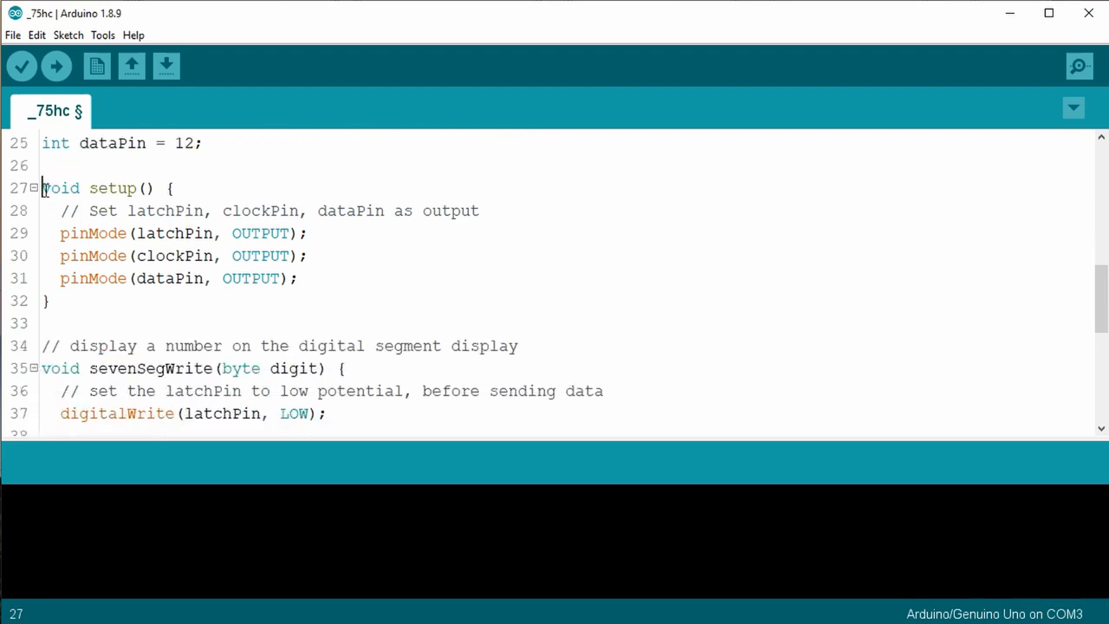
scroll("down", 3)
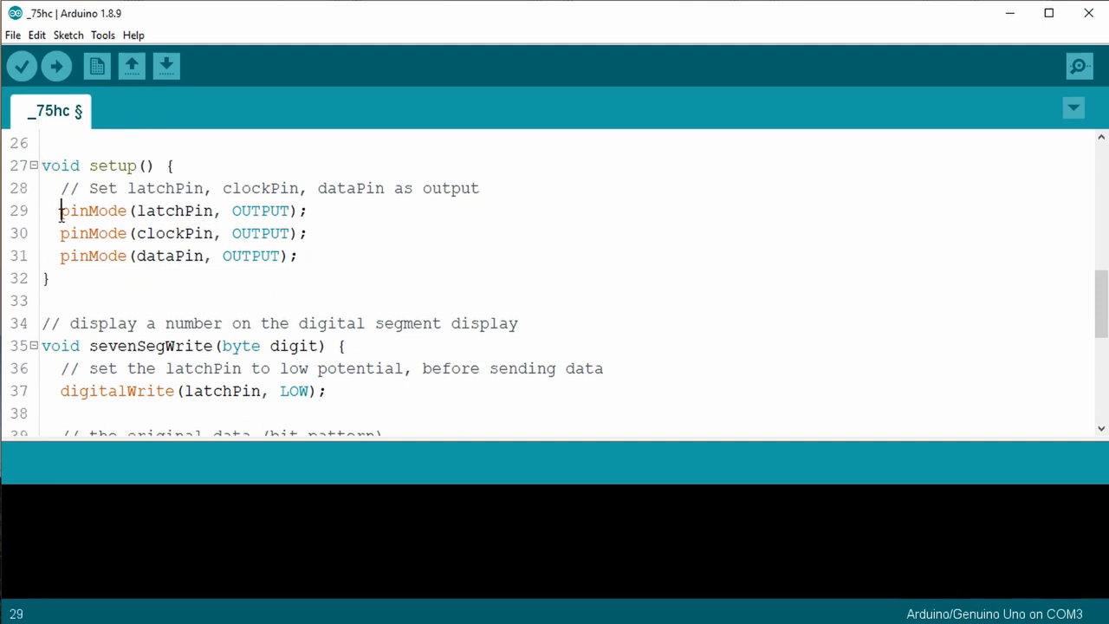
left_click_drag(60, 210, 260, 256)
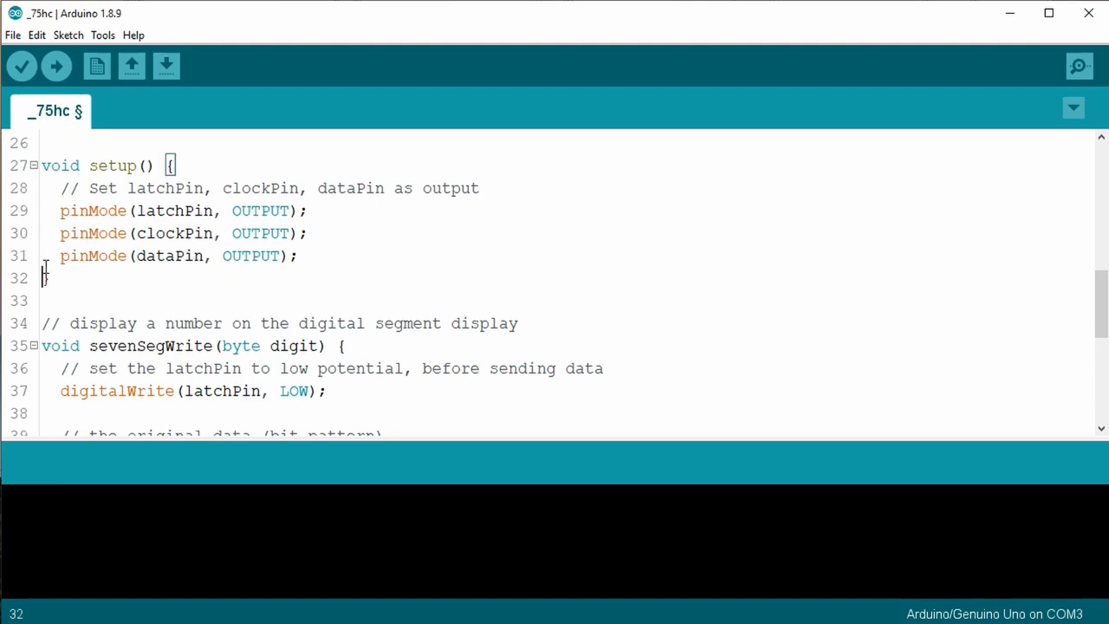
scroll("down", 3)
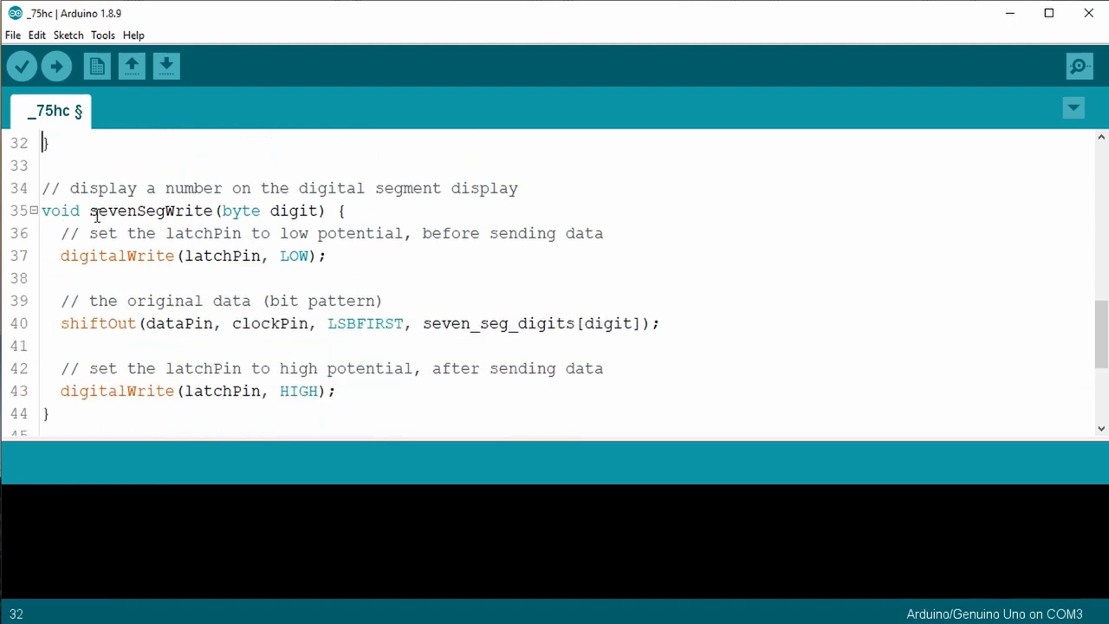
double_click(150, 211)
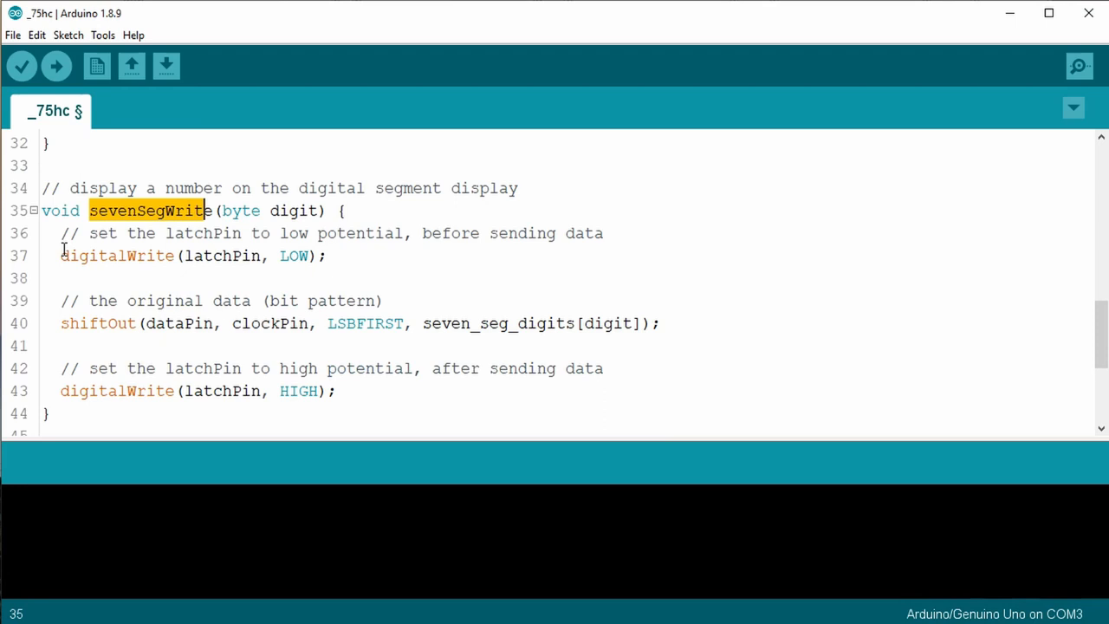
left_click(43, 232)
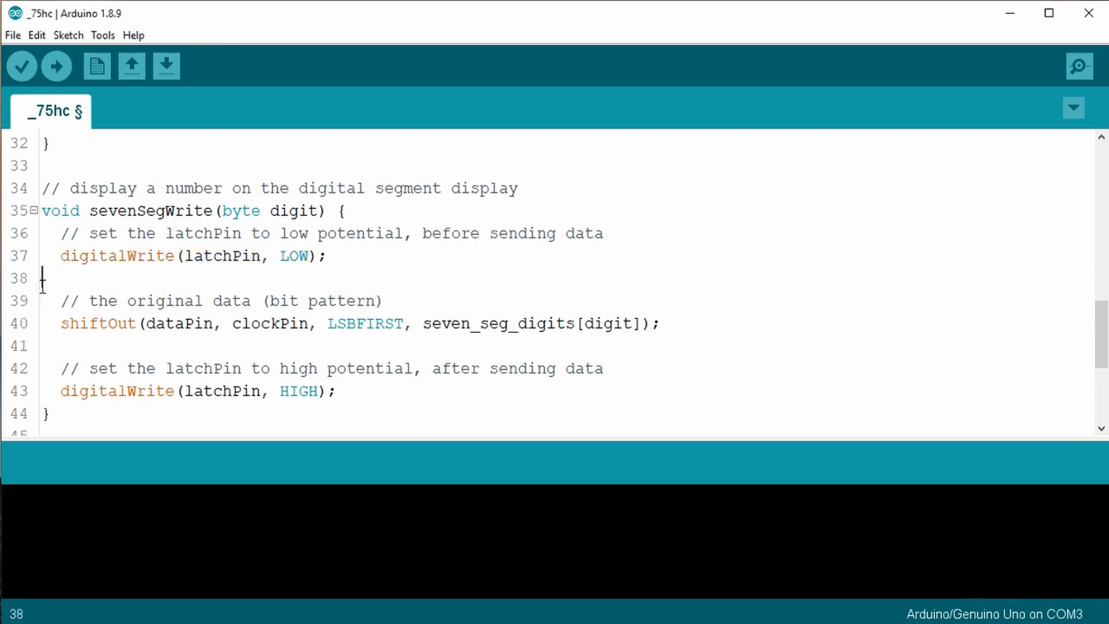
scroll("down", 3)
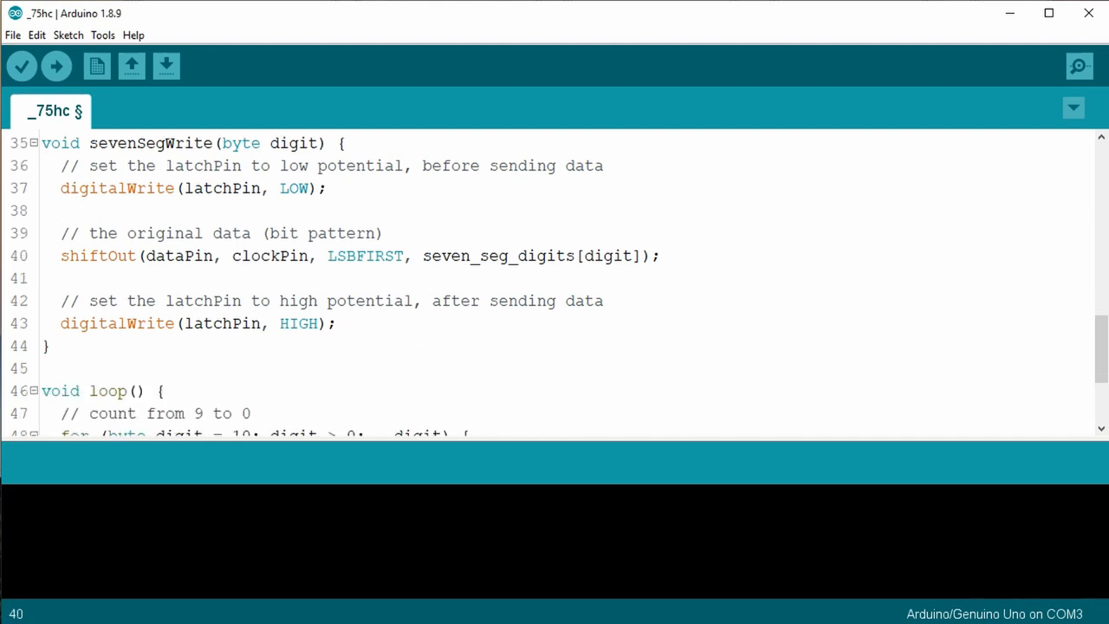
double_click(97, 256)
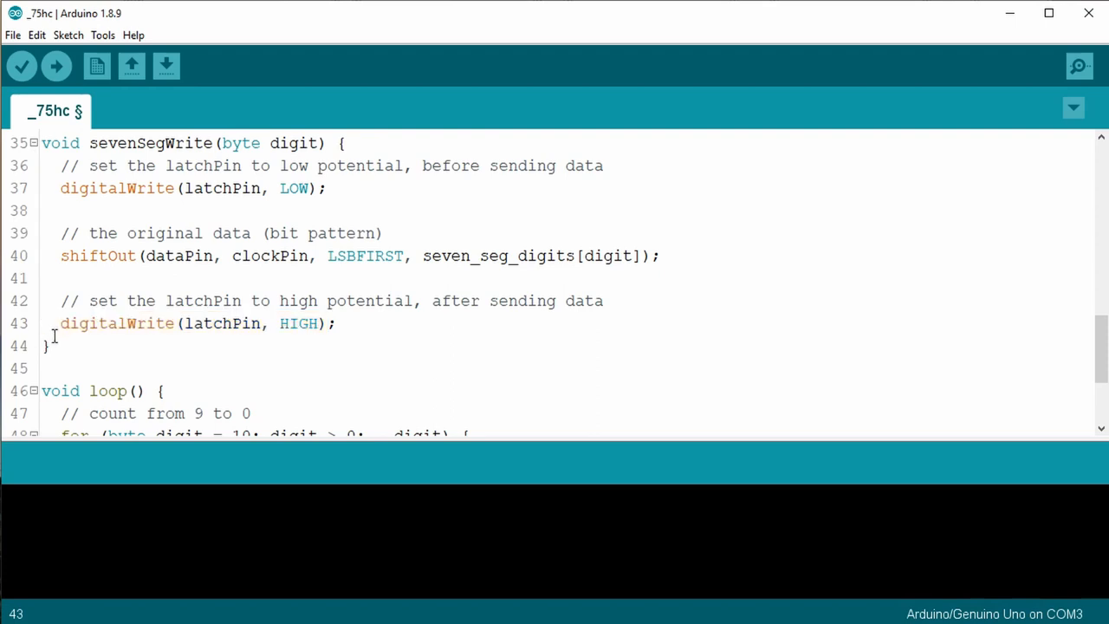
scroll("down", 3)
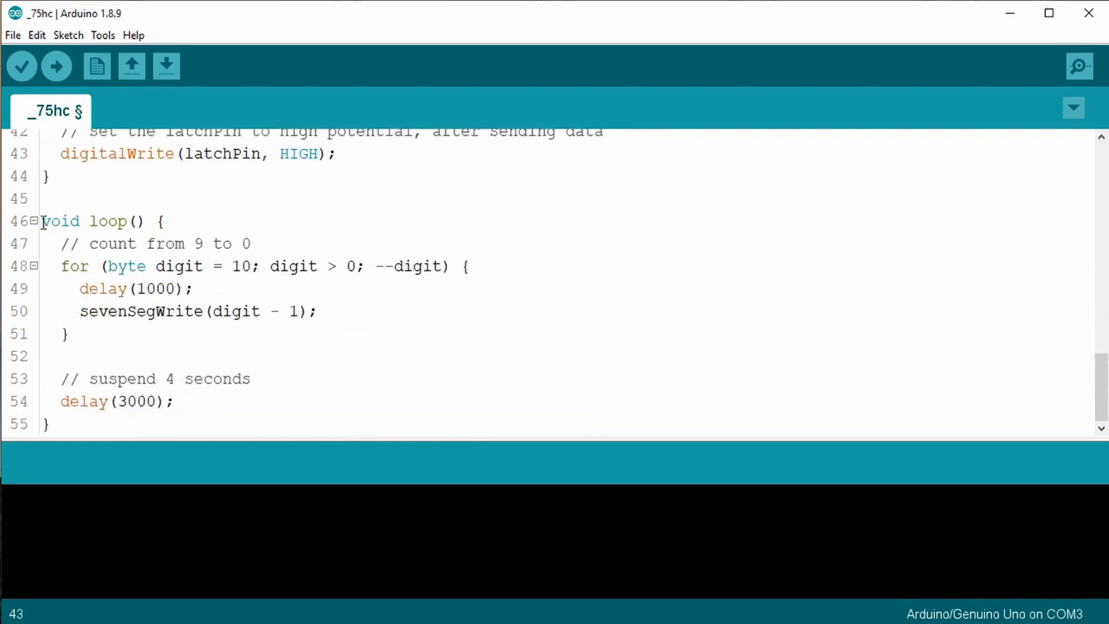
left_click(65, 266)
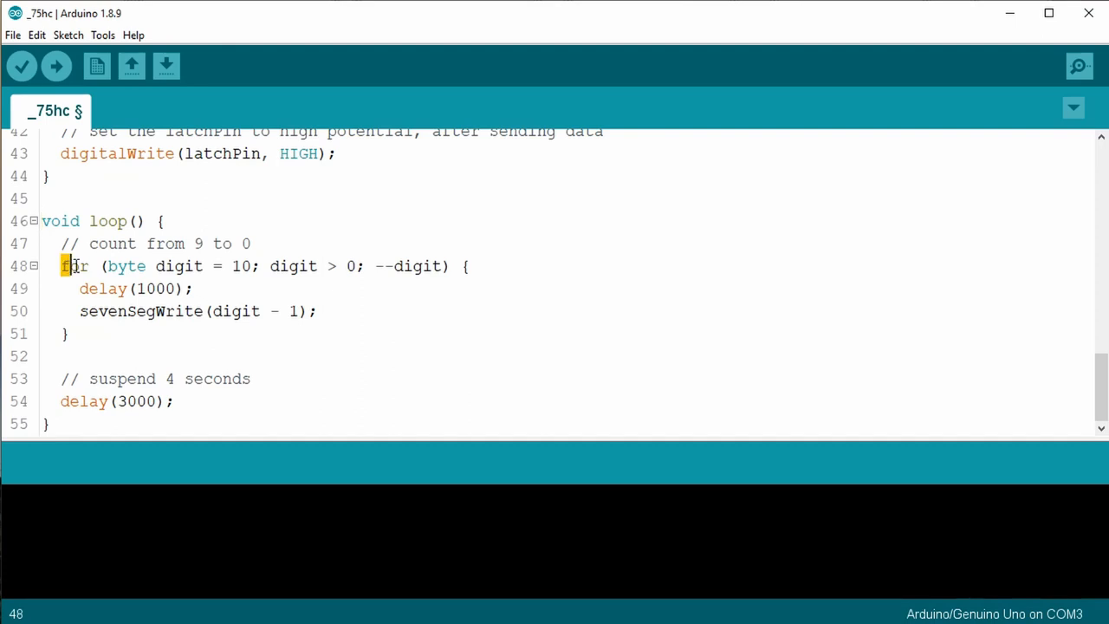
double_click(74, 266)
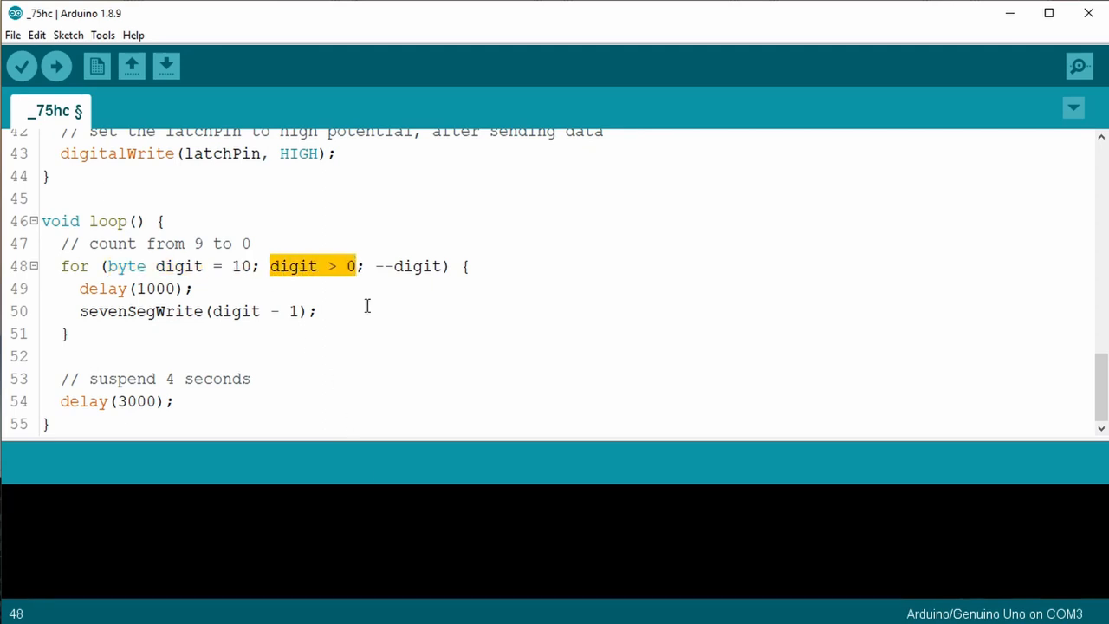
mouse_move(308, 306)
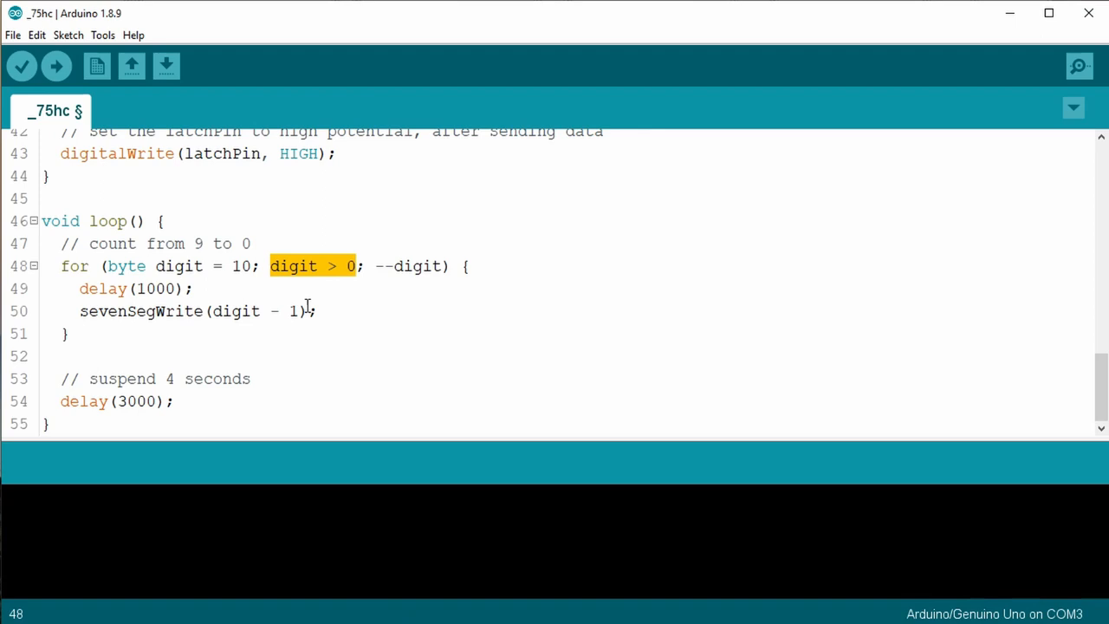
double_click(409, 266)
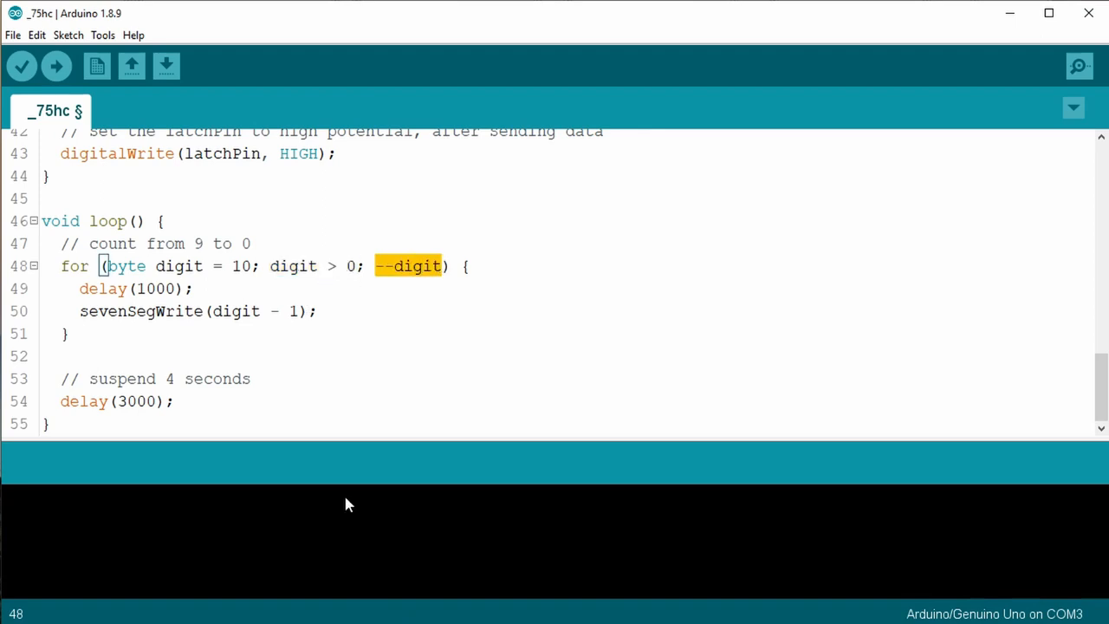
mouse_move(348, 527)
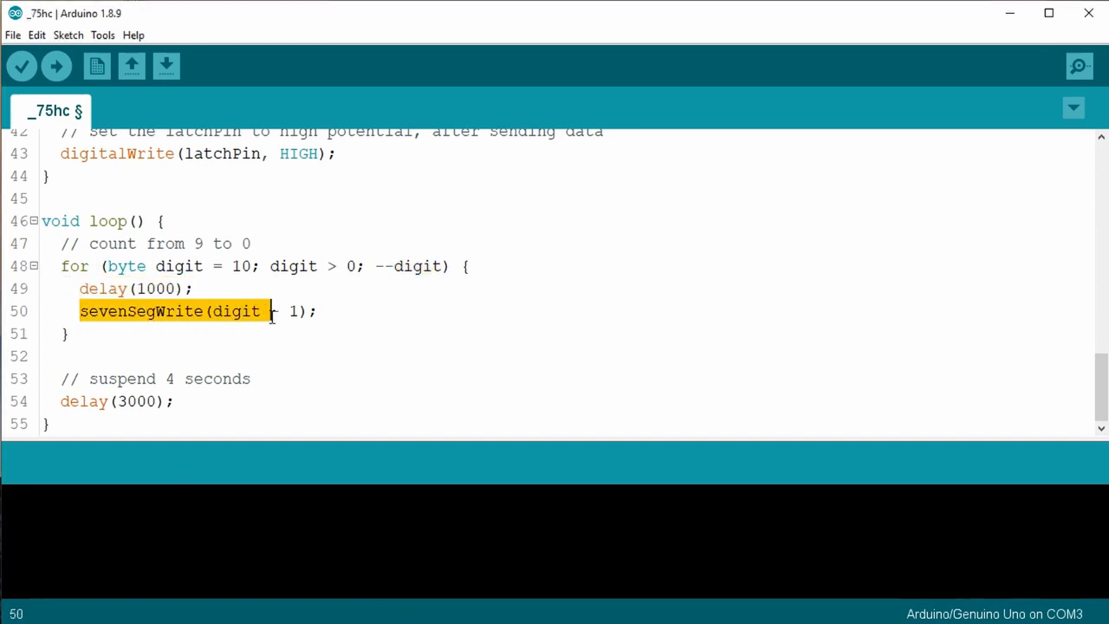
left_click(271, 311)
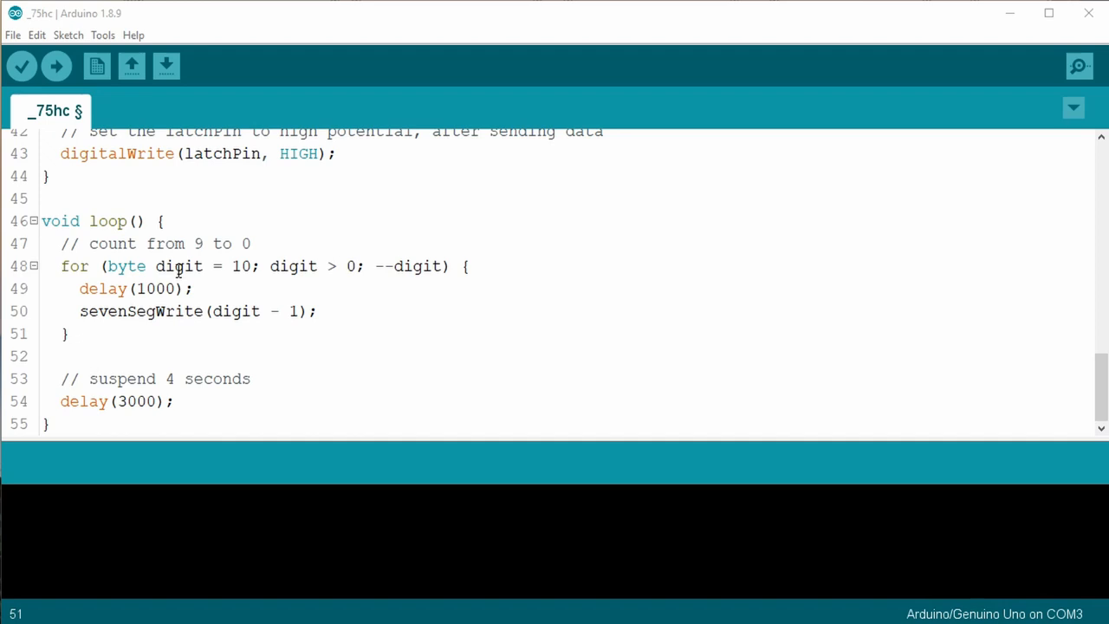
- Make the for loop count an int digit from 9 down to 0 inclusive
double_click(236, 266)
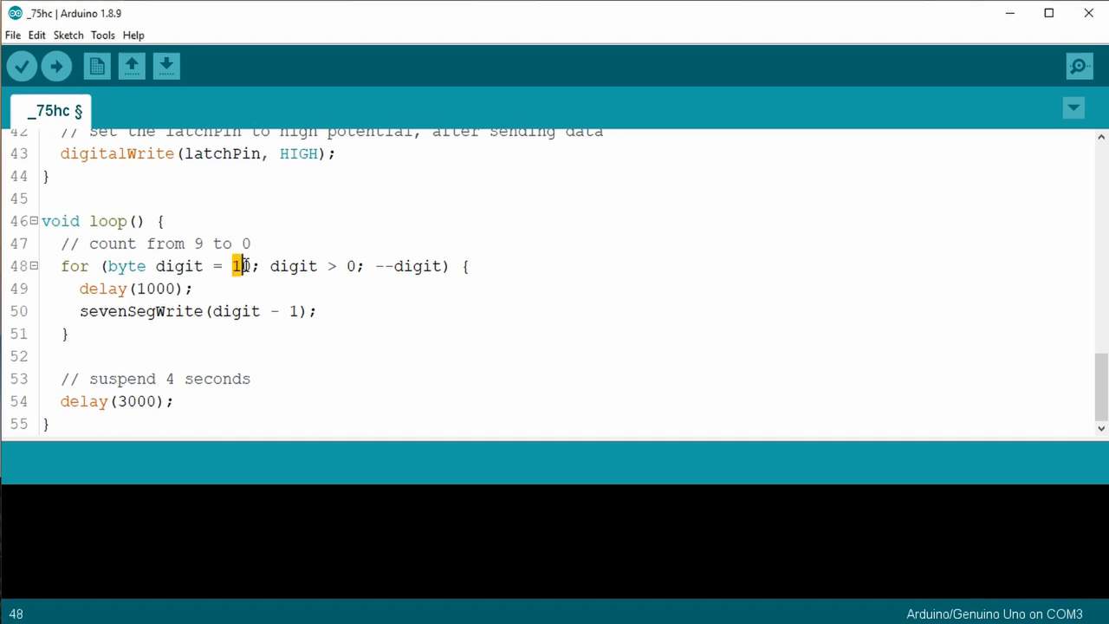
type("9")
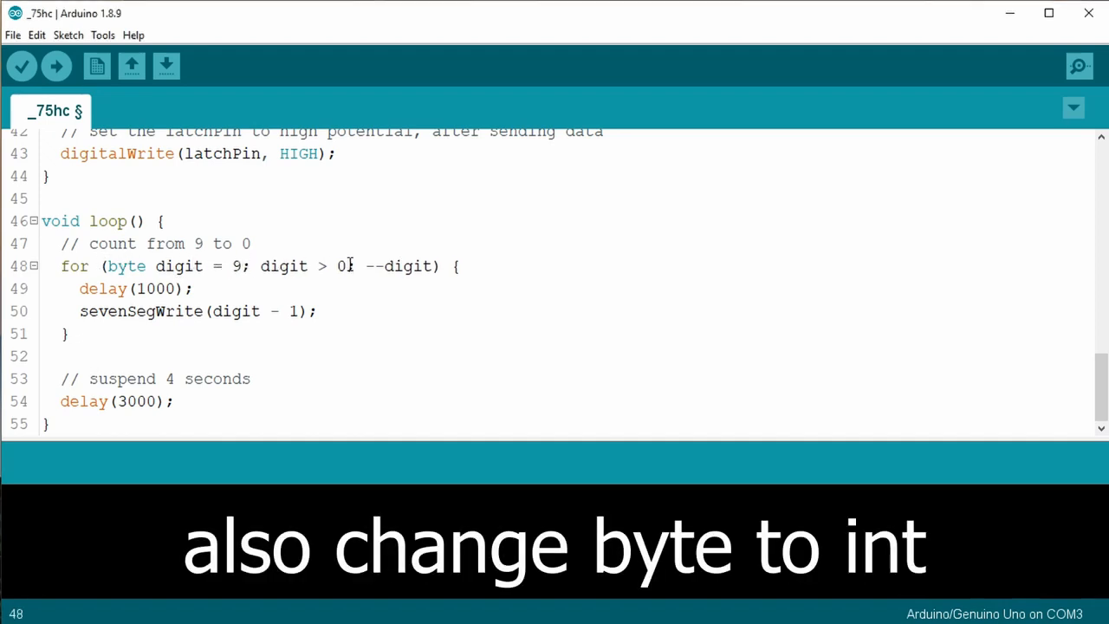
type("=")
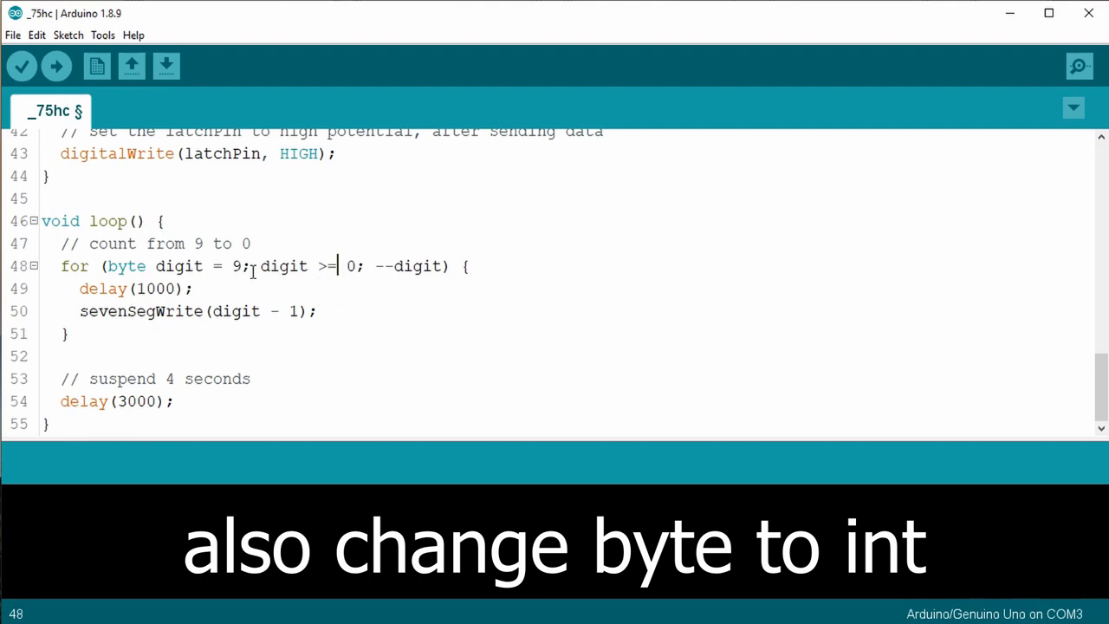
double_click(124, 266)
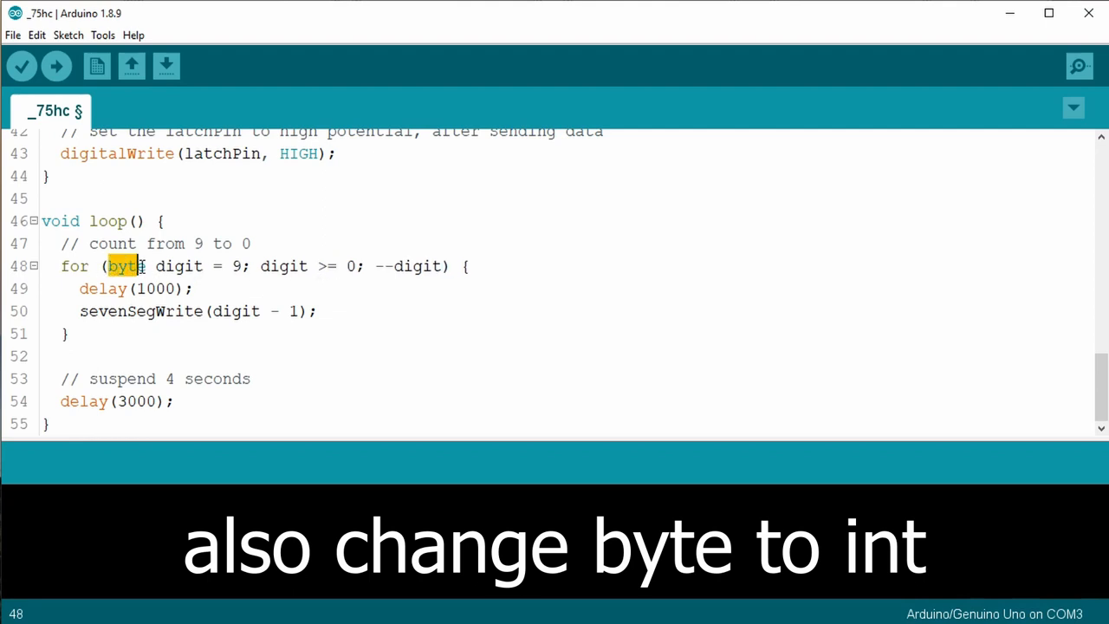
type("int")
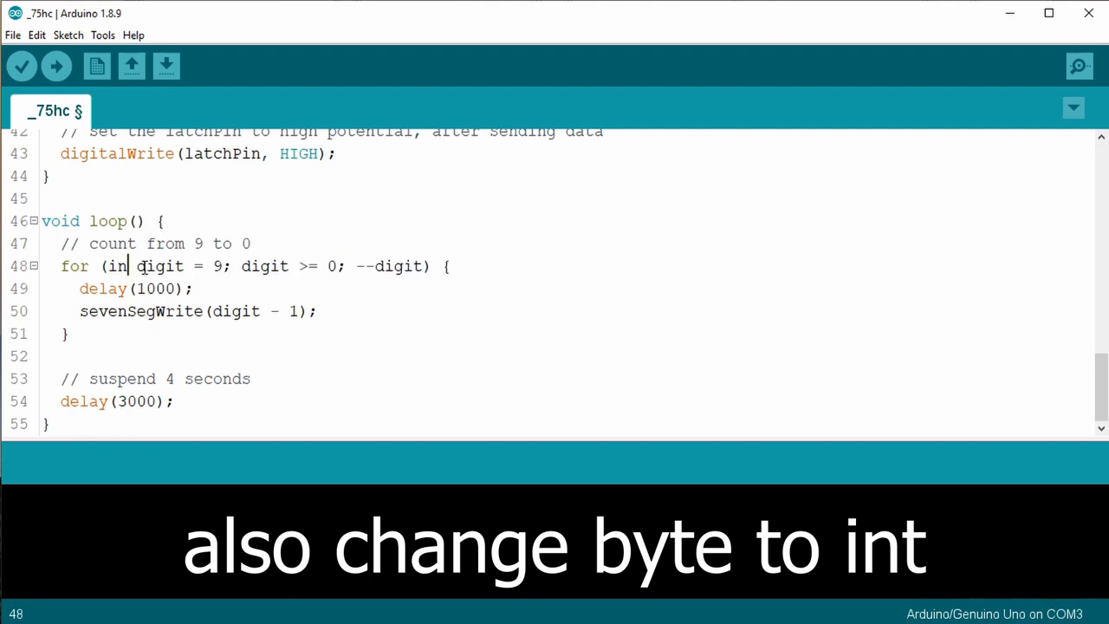
type("t")
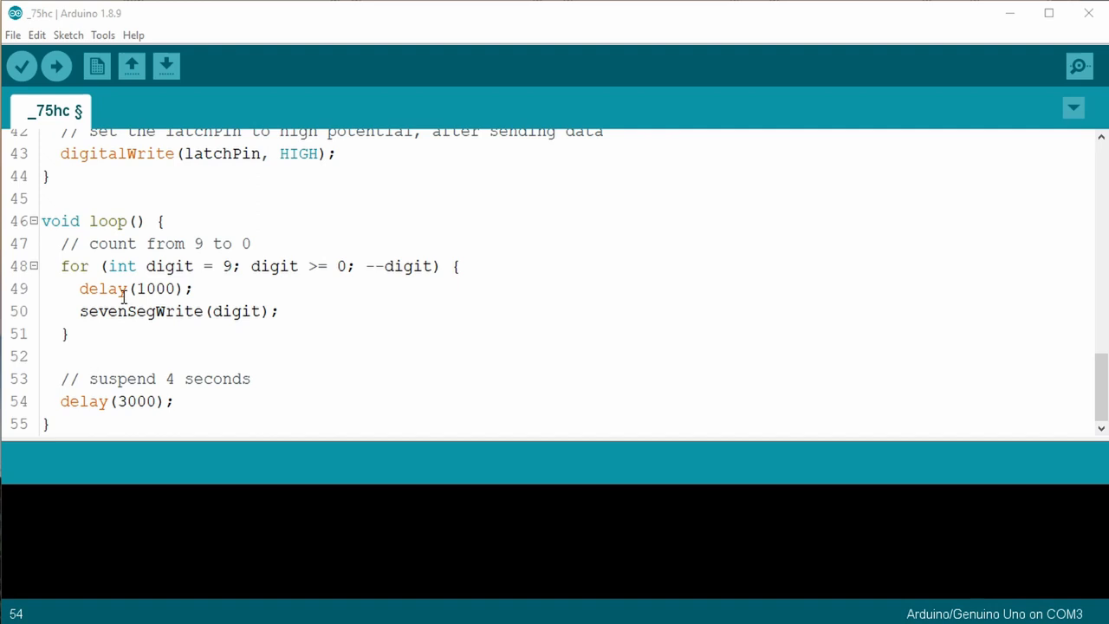
mouse_move(175, 288)
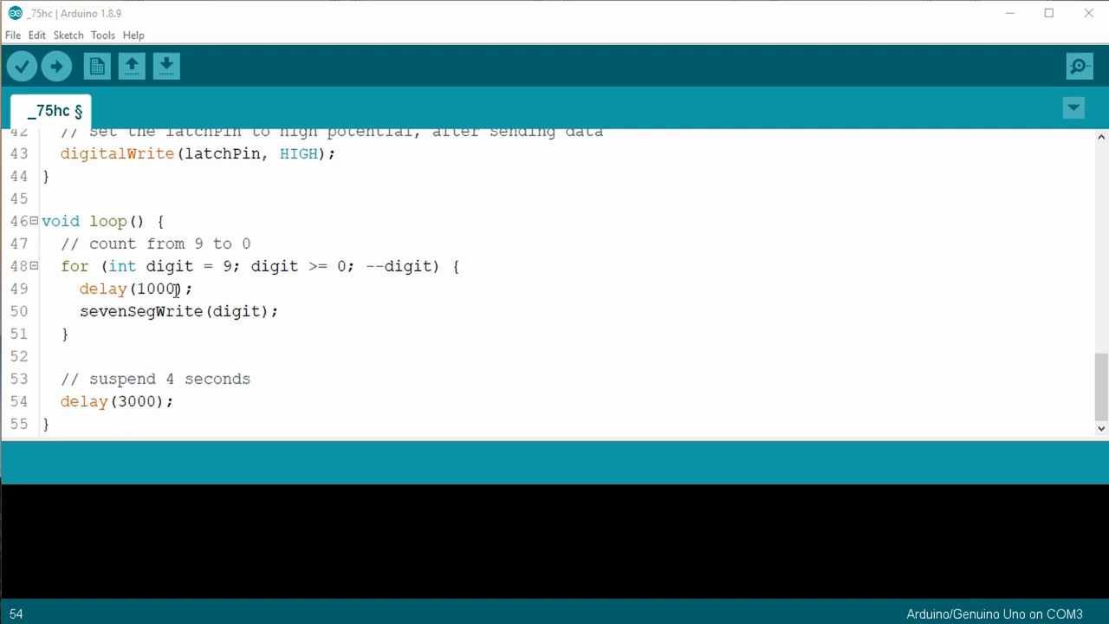
left_click(139, 356)
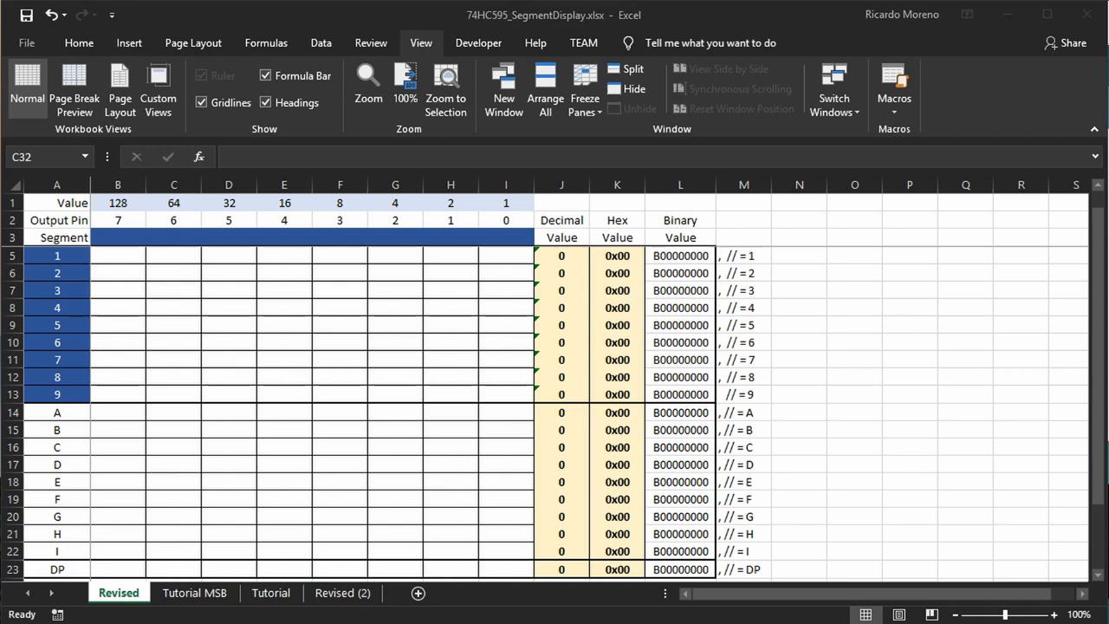
mouse_move(184, 208)
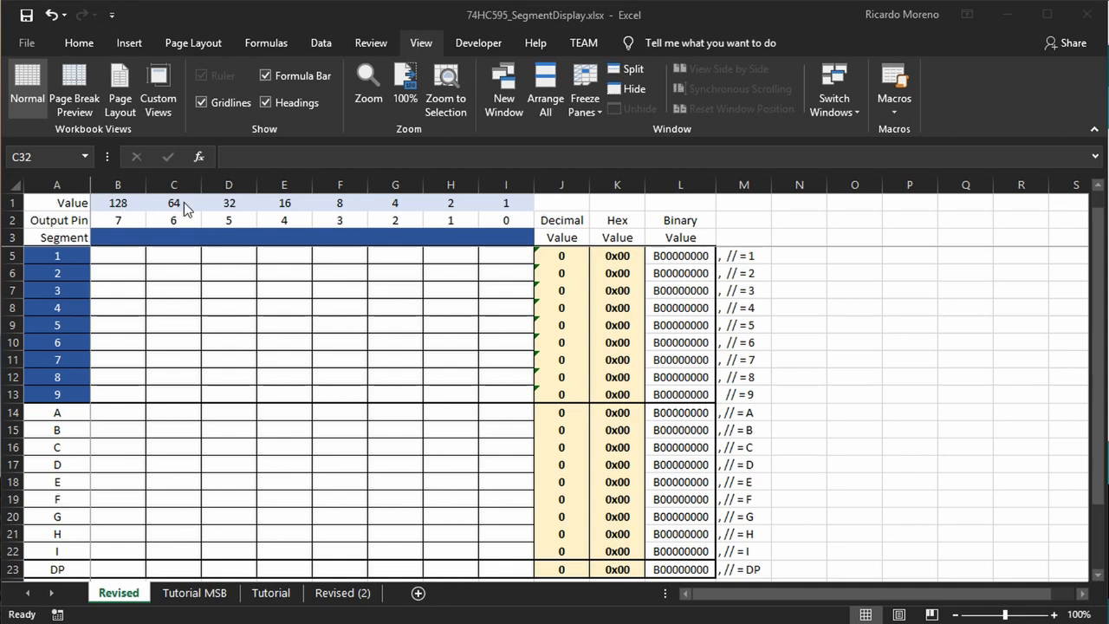
mouse_move(509, 210)
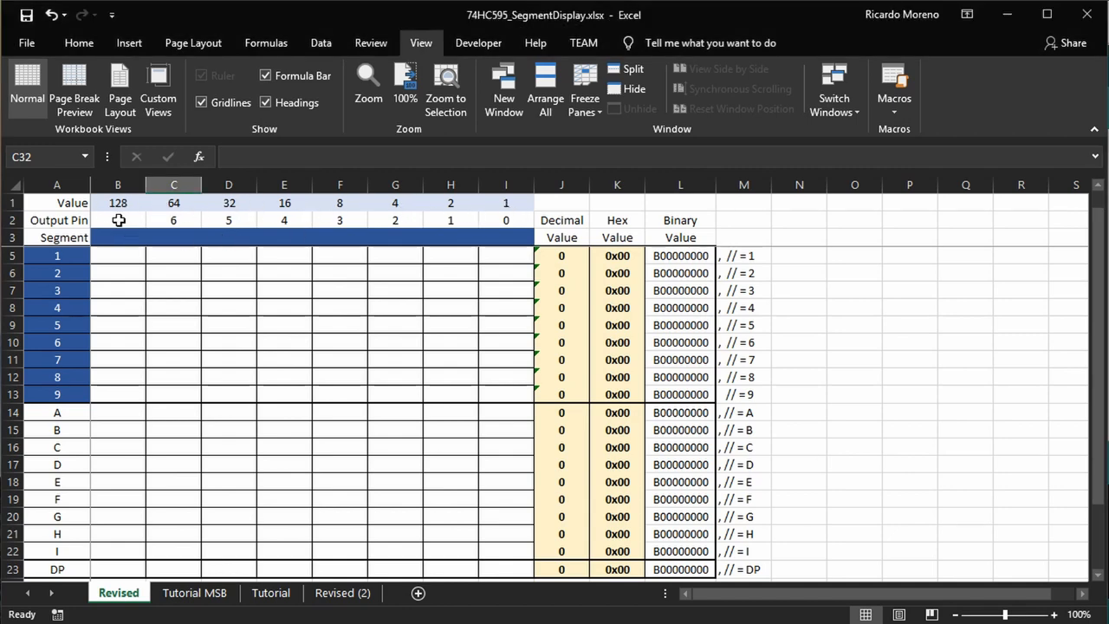
left_click(118, 219)
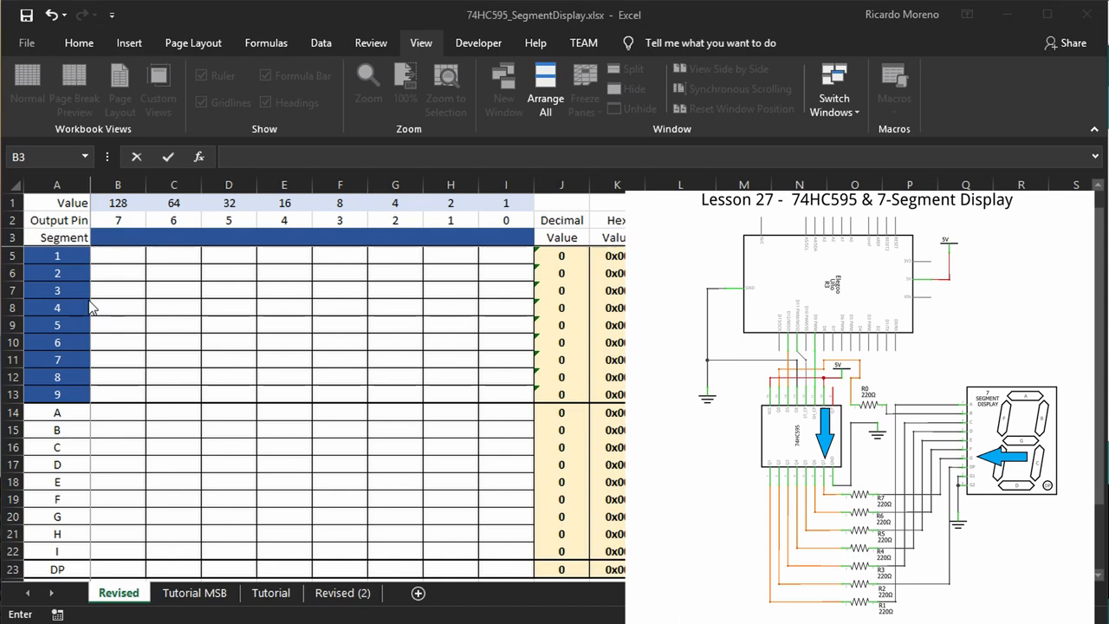
- Label row 3 segments G, F, E, D, C, DP, A, B for pins 7–0
left_click(118, 237)
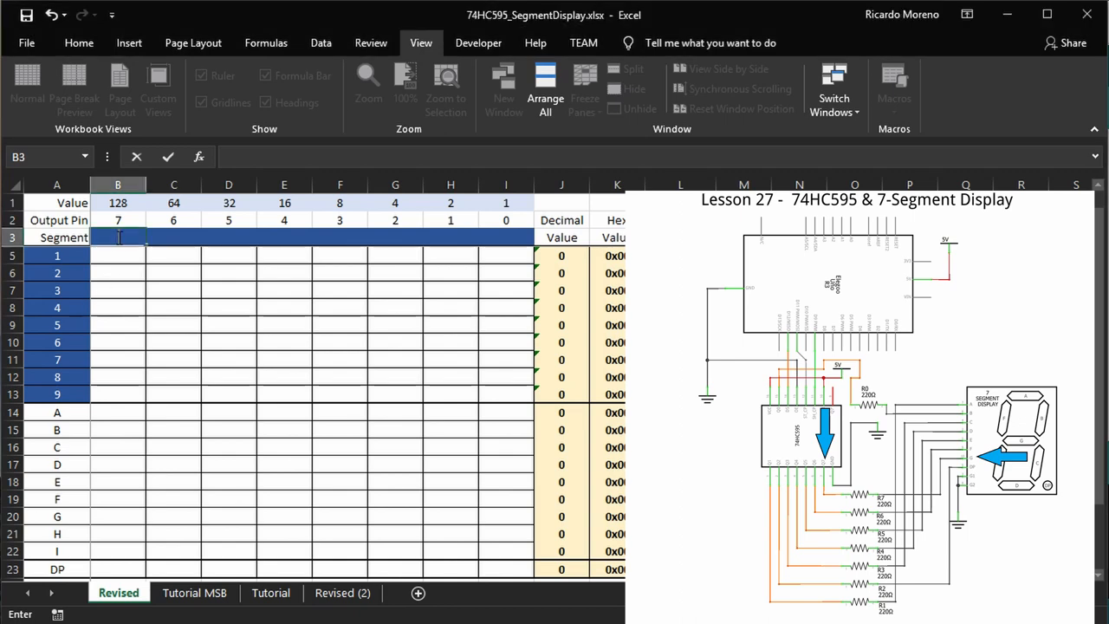
type("G")
left_click(174, 238)
type("F")
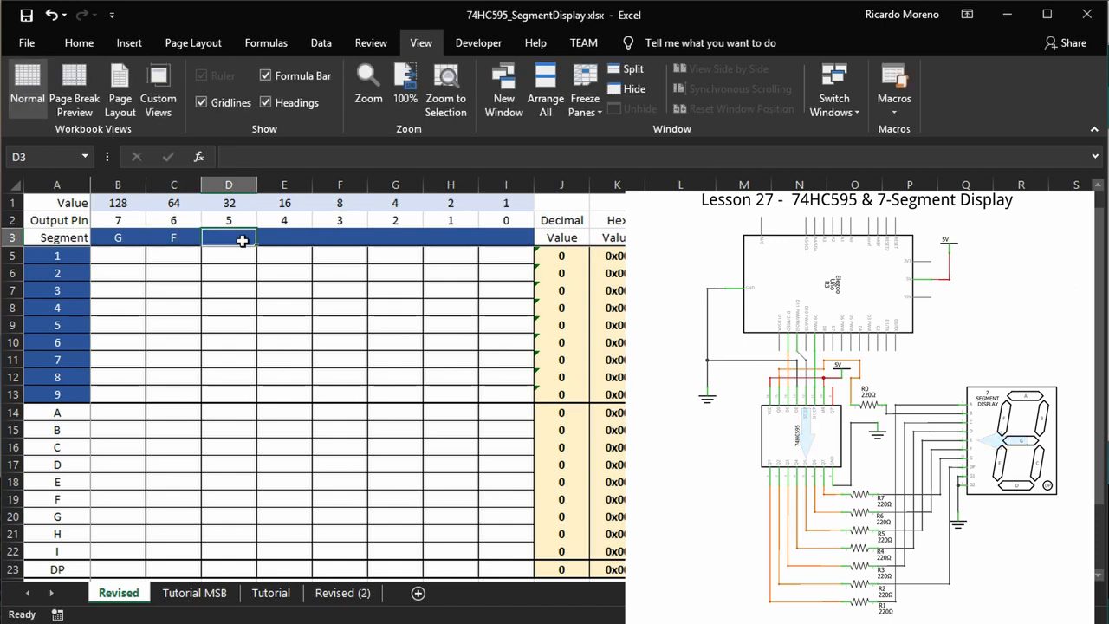
type("E")
left_click(284, 238)
type("D")
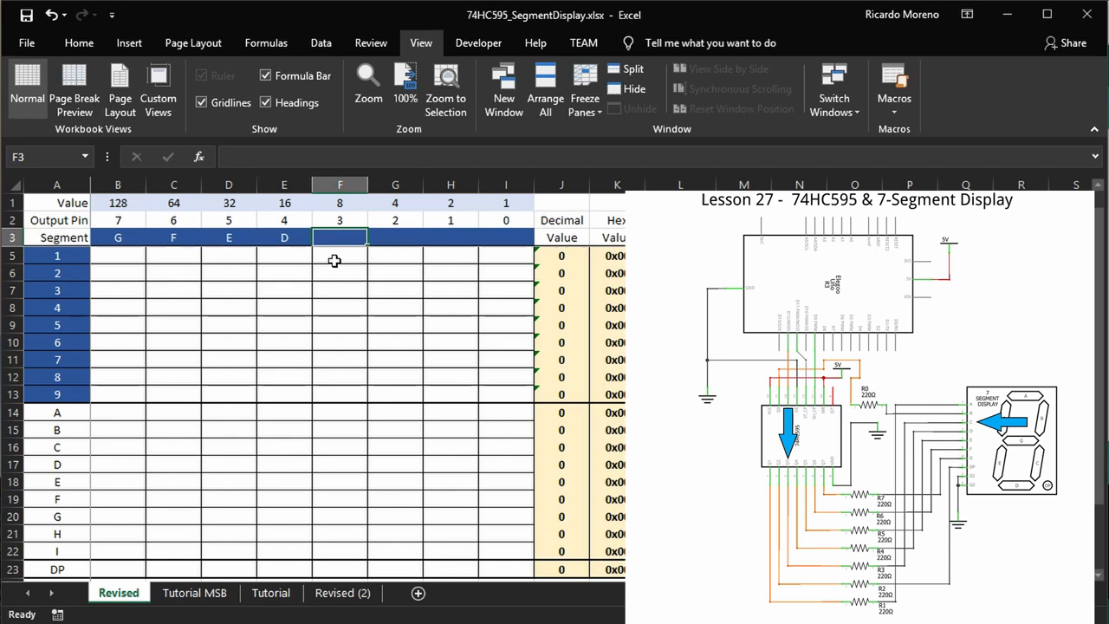
type("C")
left_click(395, 237)
type("DP")
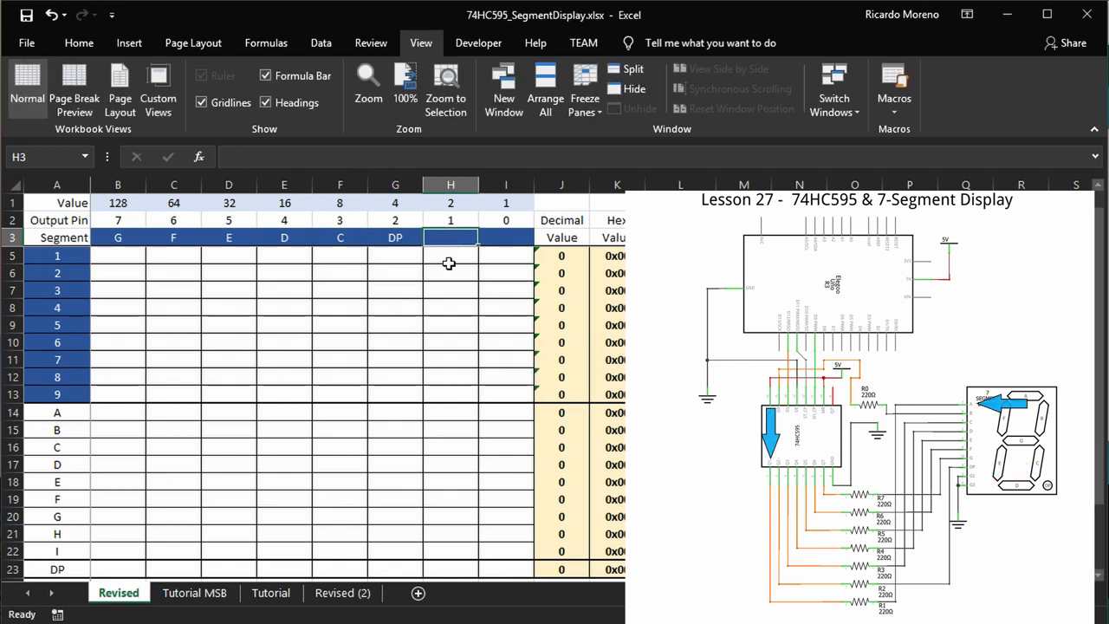
type("A")
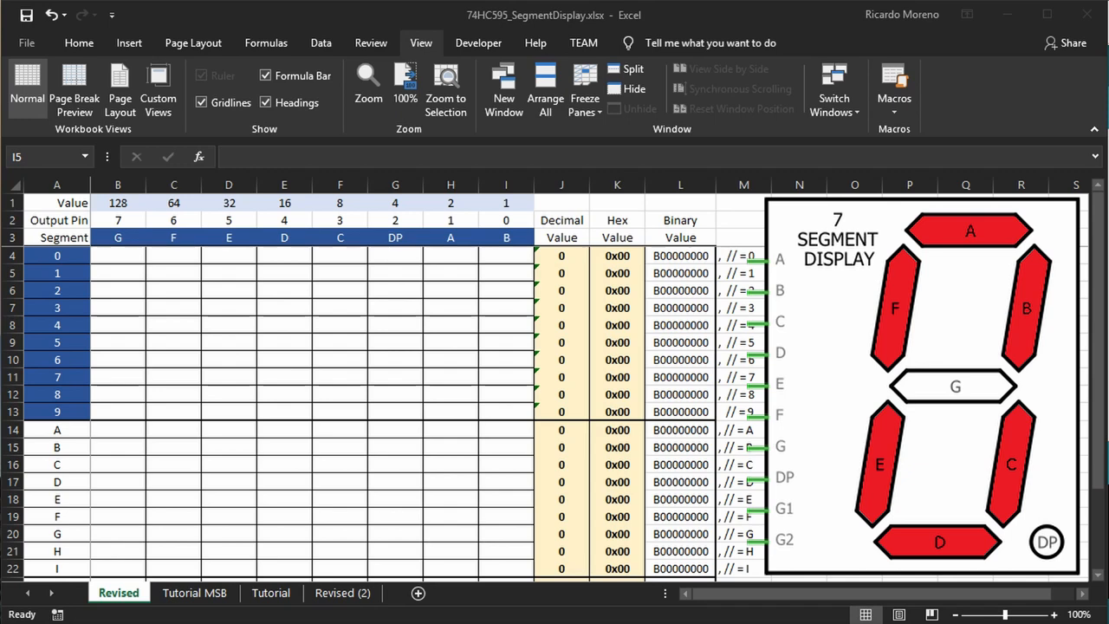
mouse_move(178, 257)
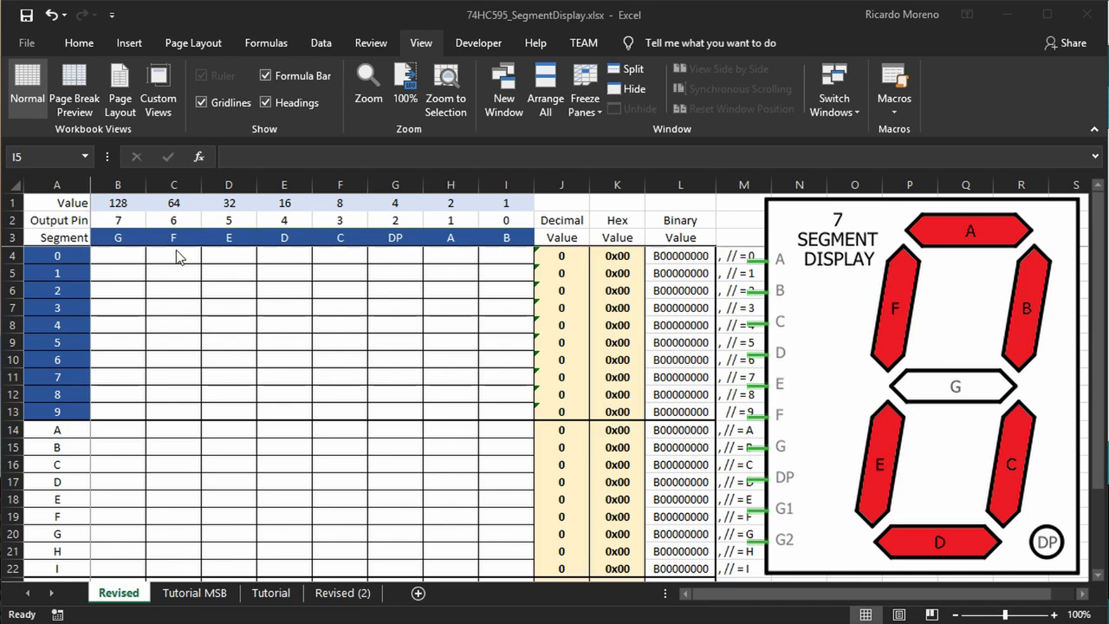
- Enter digit 0's segment bits 0,1,1,1,1,0,1,1 in row 4
type("1")
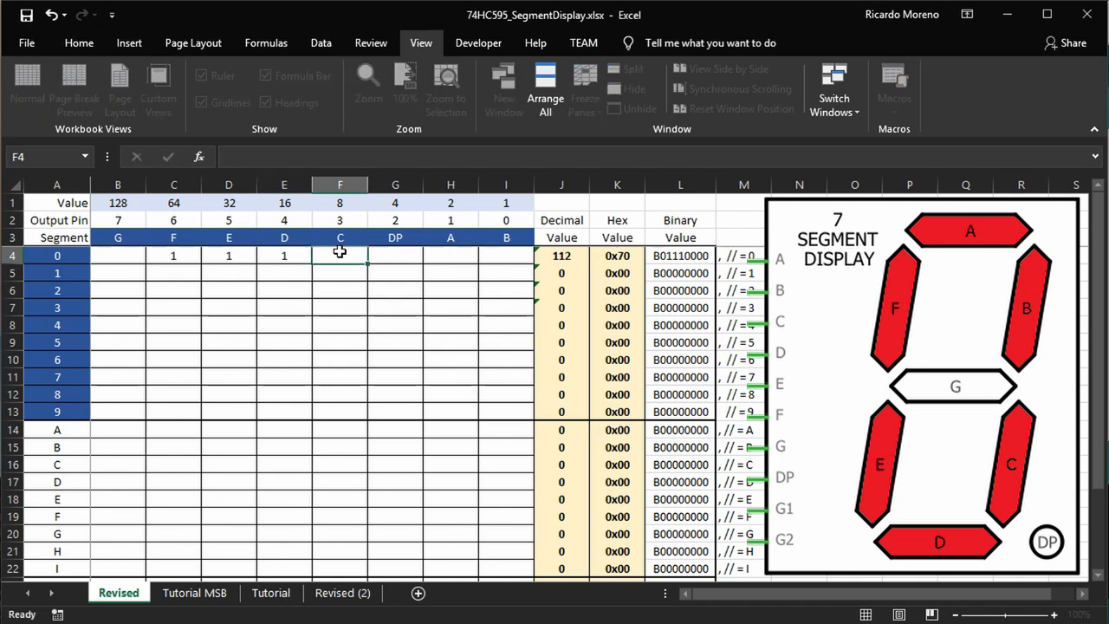
type("1")
left_click(118, 256)
type("0")
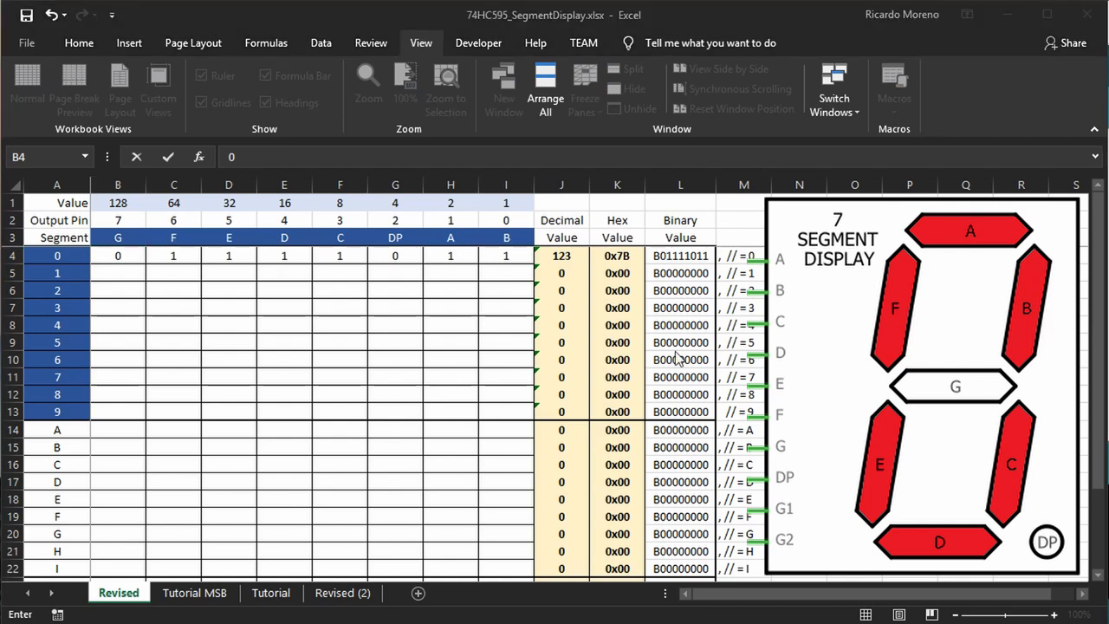
mouse_move(563, 260)
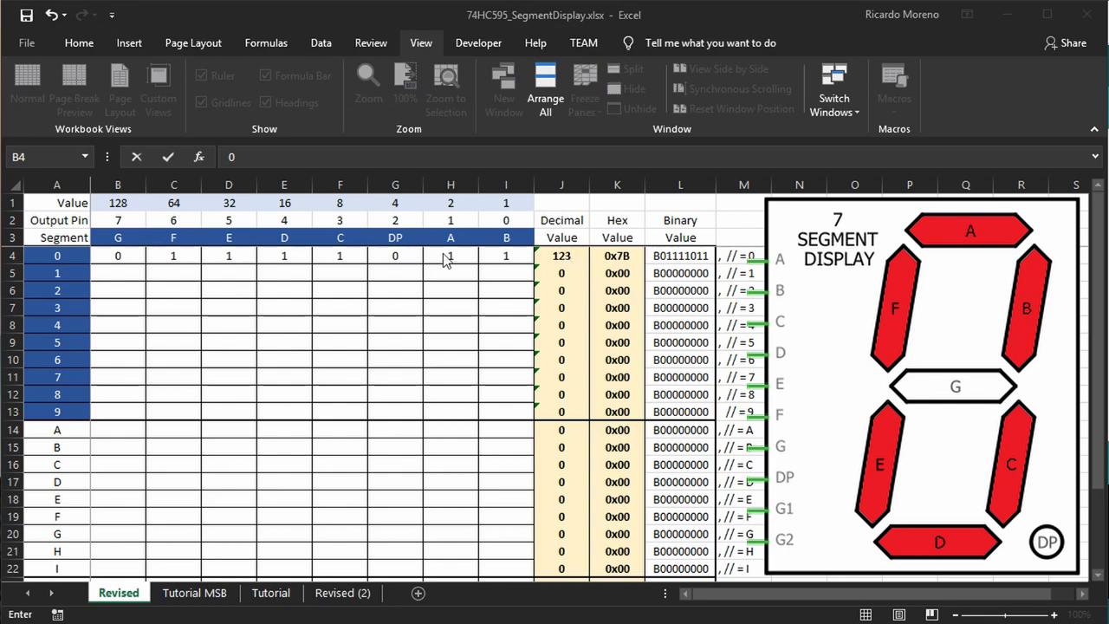
mouse_move(391, 257)
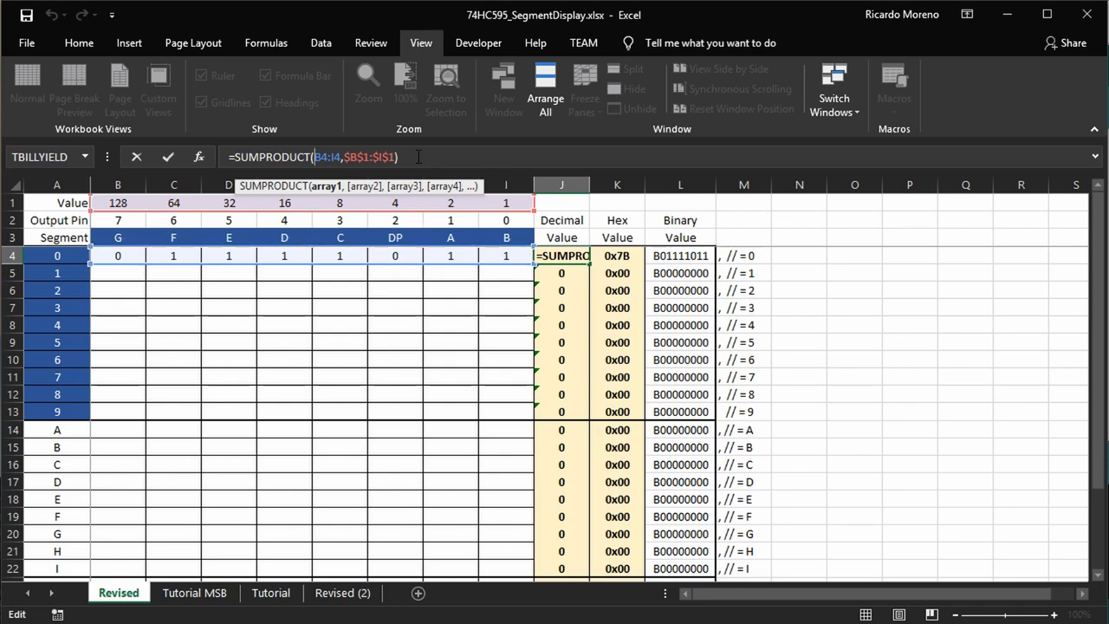
- Leave digit 0's Decimal formula cell unchanged
key("Return")
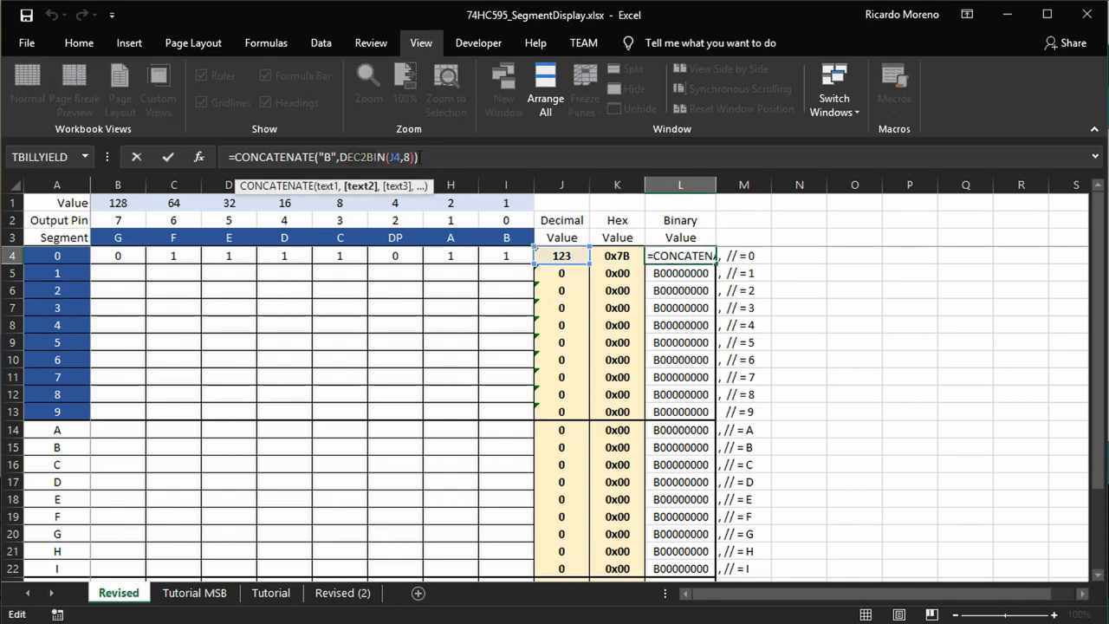
mouse_move(442, 293)
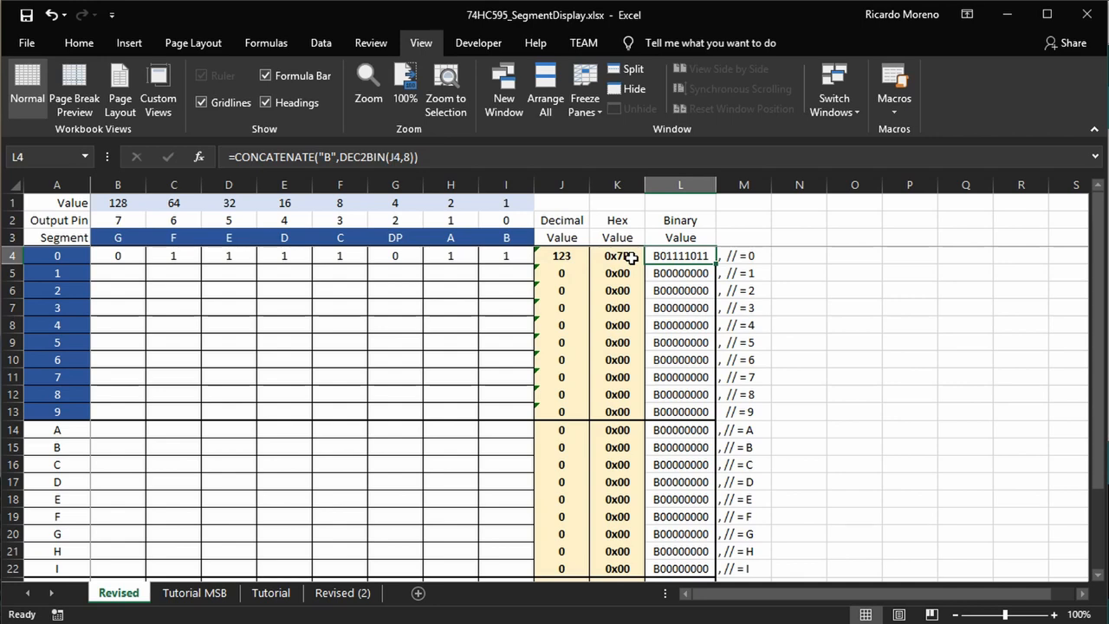
mouse_move(540, 394)
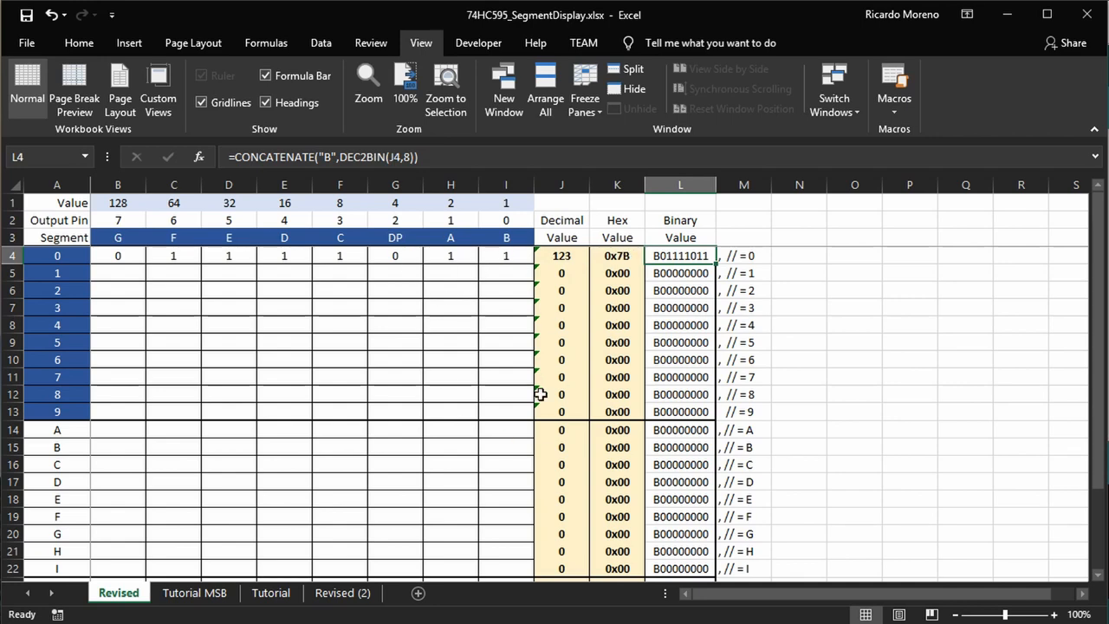
mouse_move(626, 502)
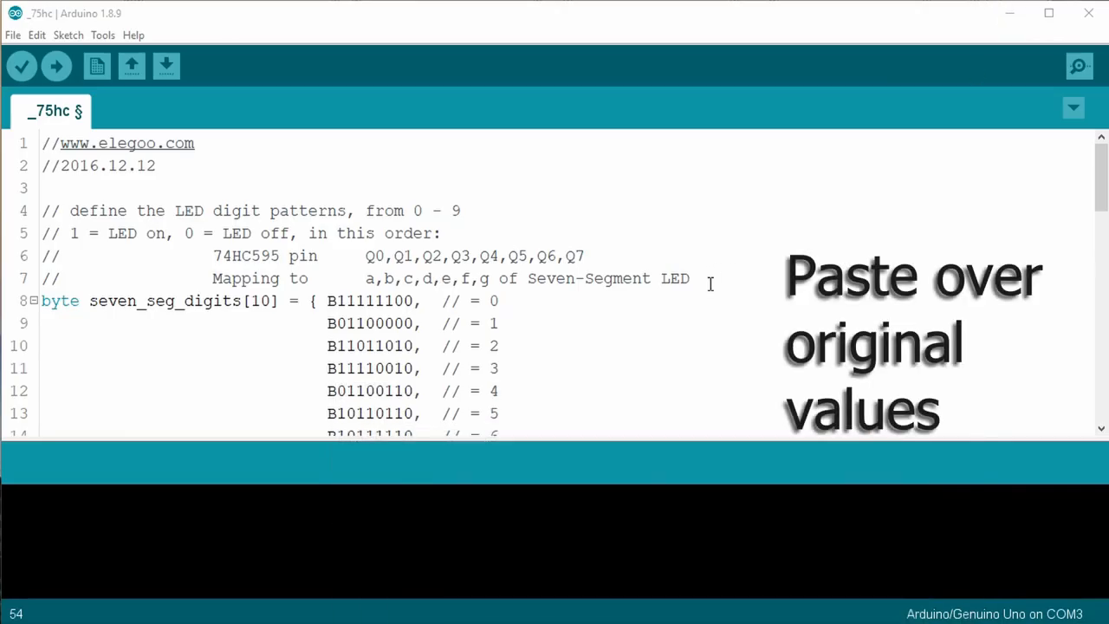
- Paste patterns B01111011–B11001011 over the old seven_seg_digits values and realign them
scroll("down", 3)
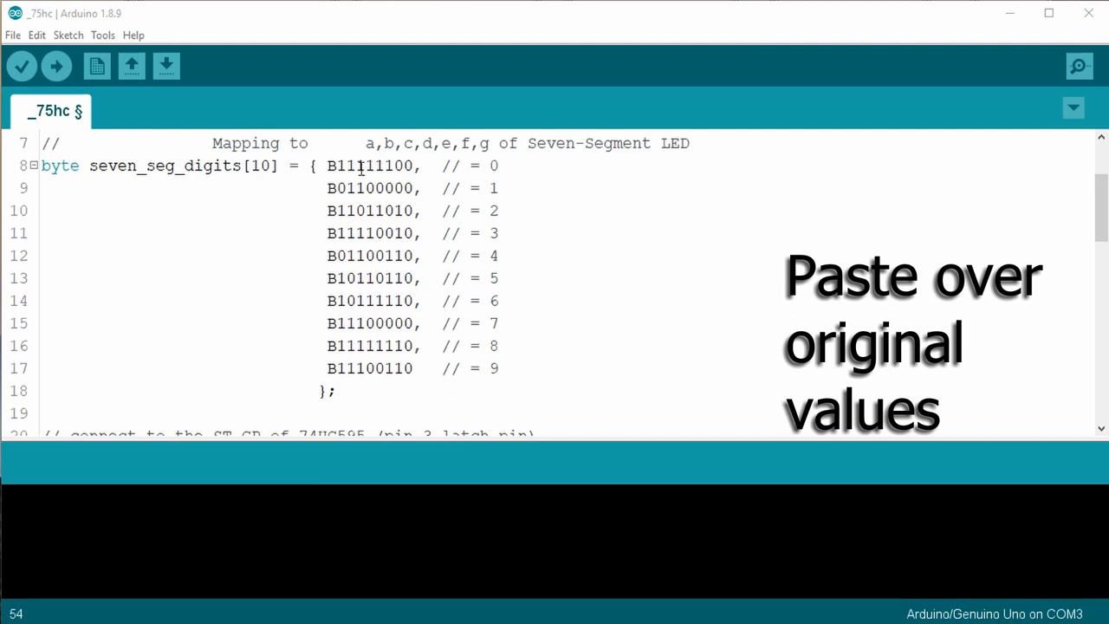
left_click_drag(329, 166, 498, 368)
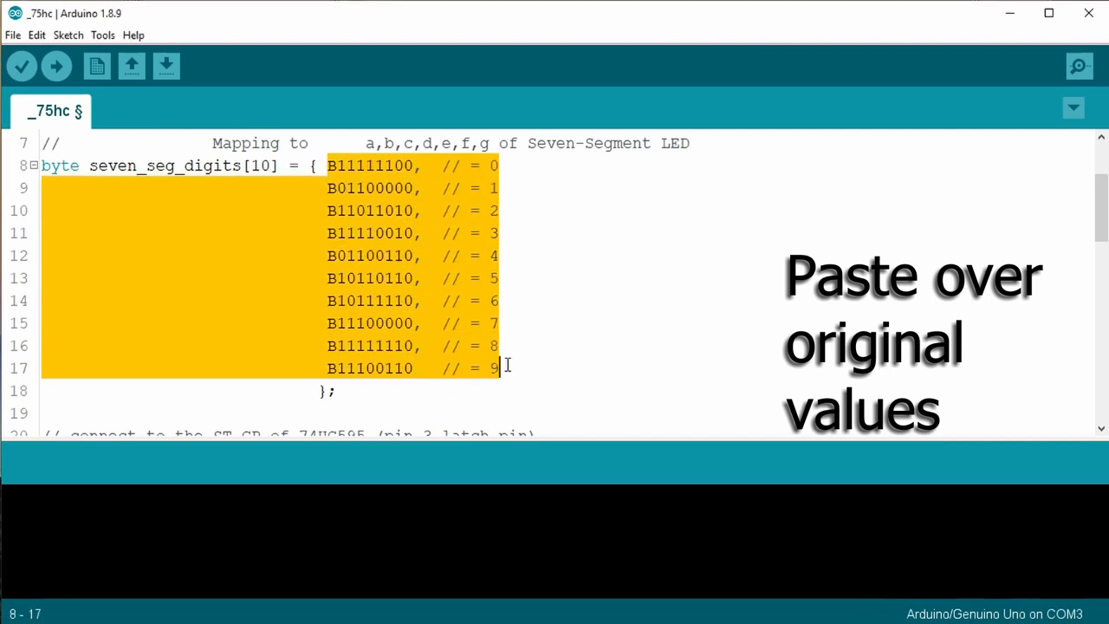
key("ctrl+v")
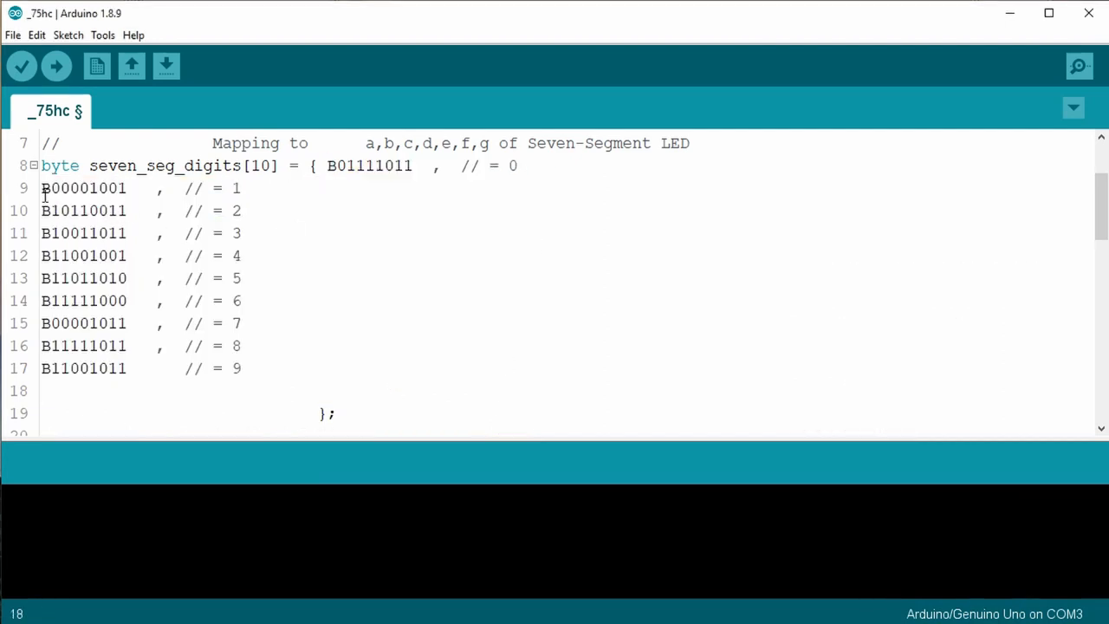
left_click_drag(41, 188, 355, 369)
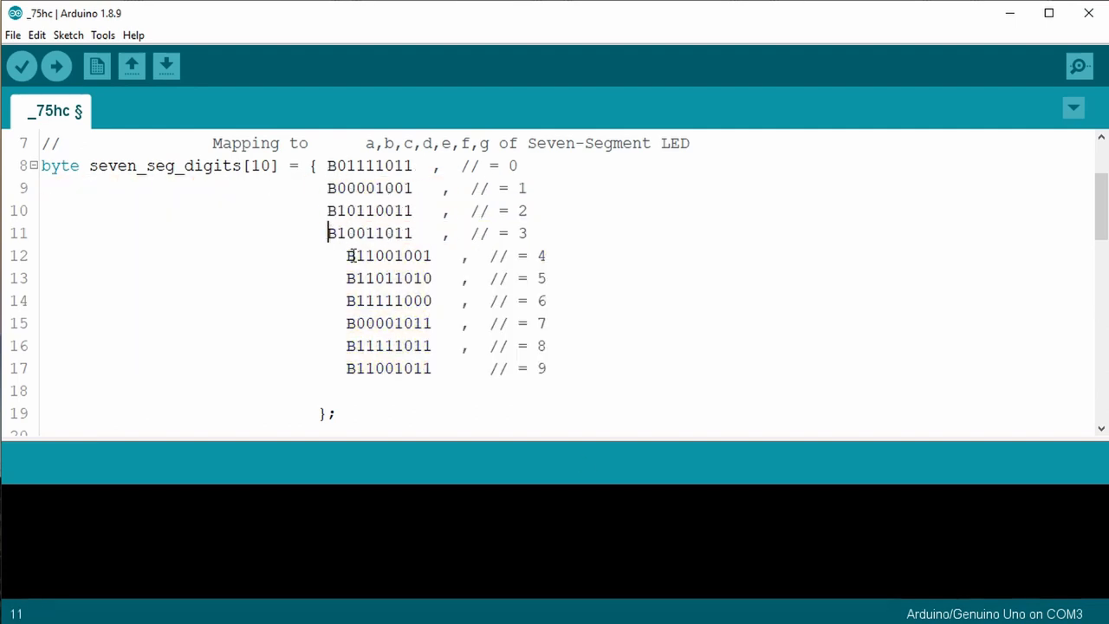
scroll("down", 3)
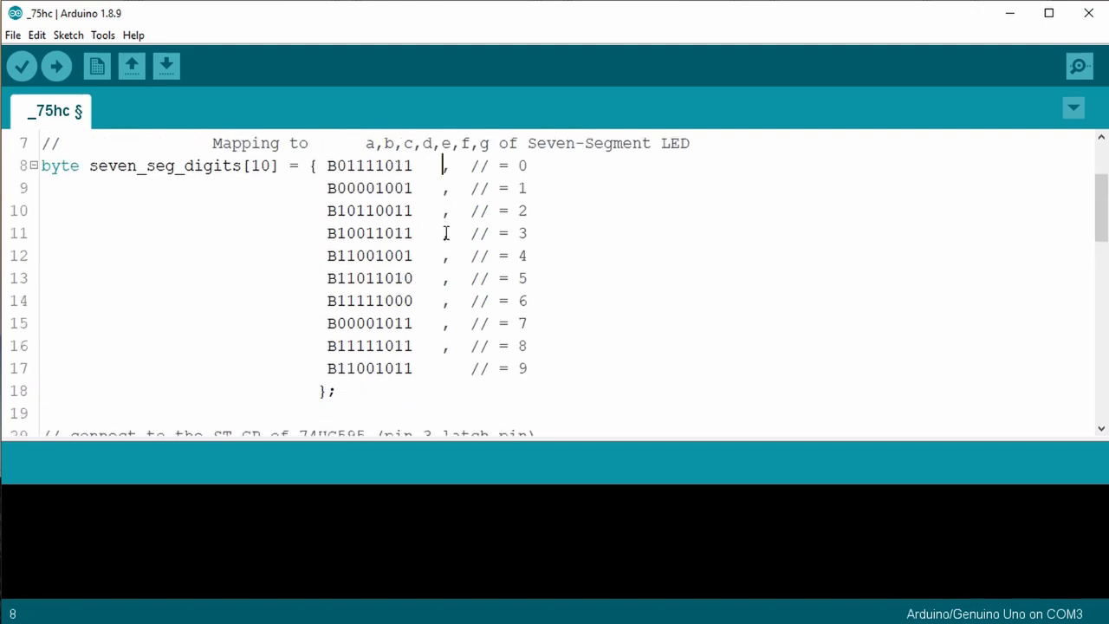
mouse_move(56, 67)
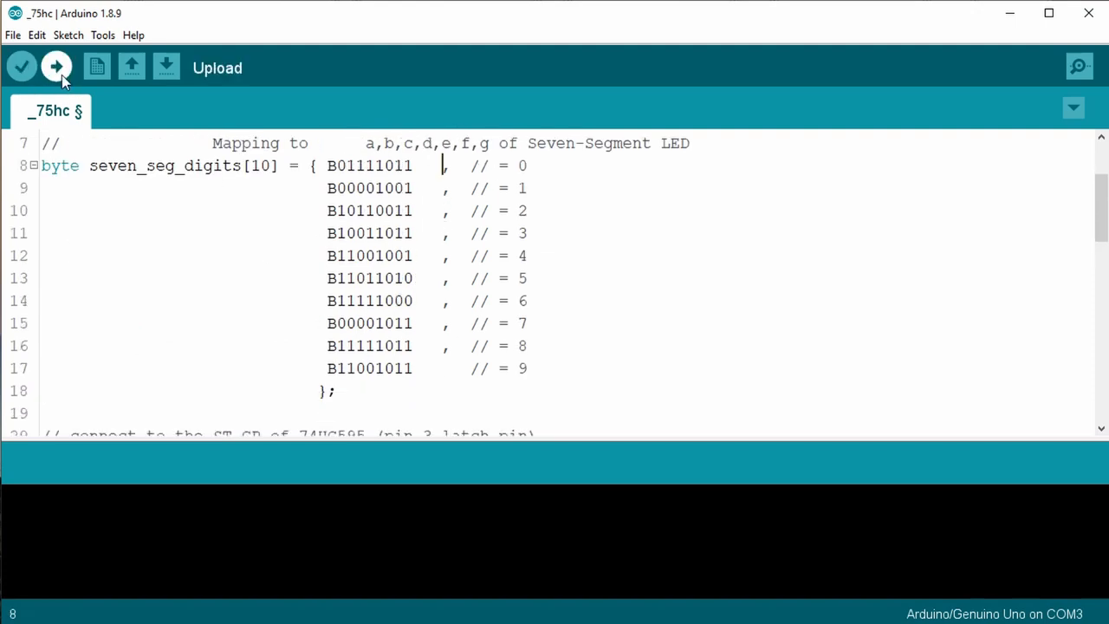
- Compile and upload the _75hc sketch to the Uno
left_click(56, 67)
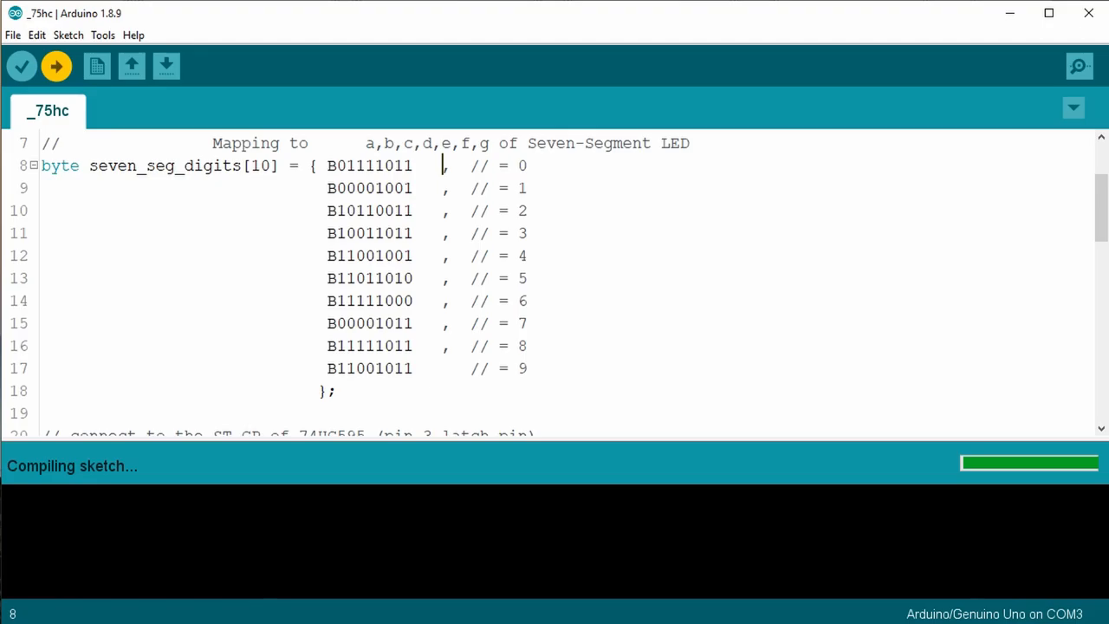
left_click(56, 66)
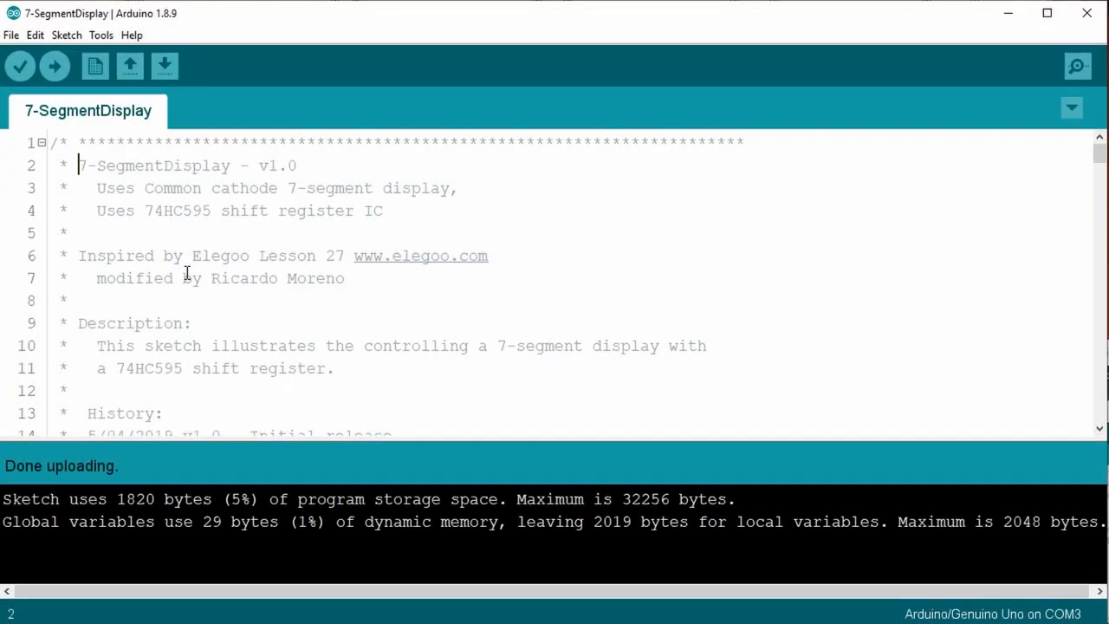
mouse_move(101, 211)
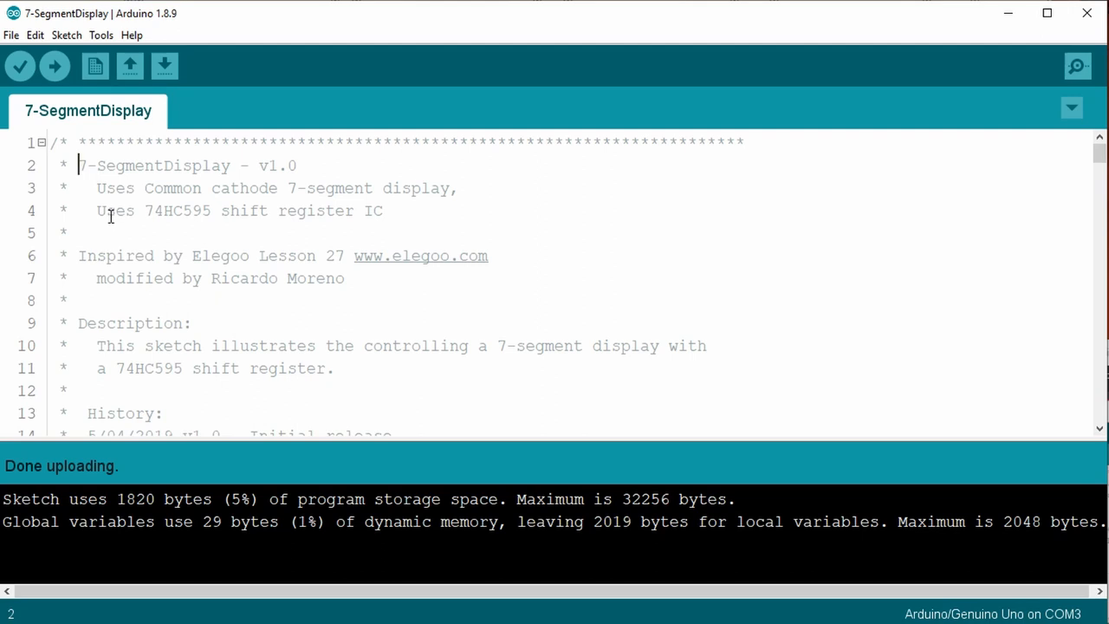
scroll("down", 3)
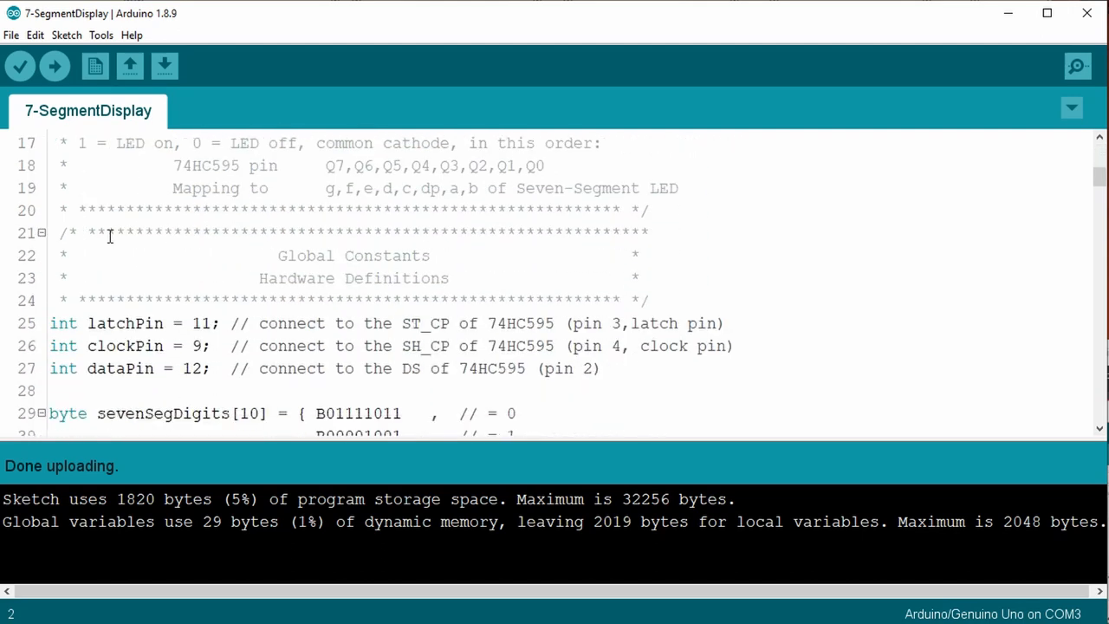
mouse_move(473, 197)
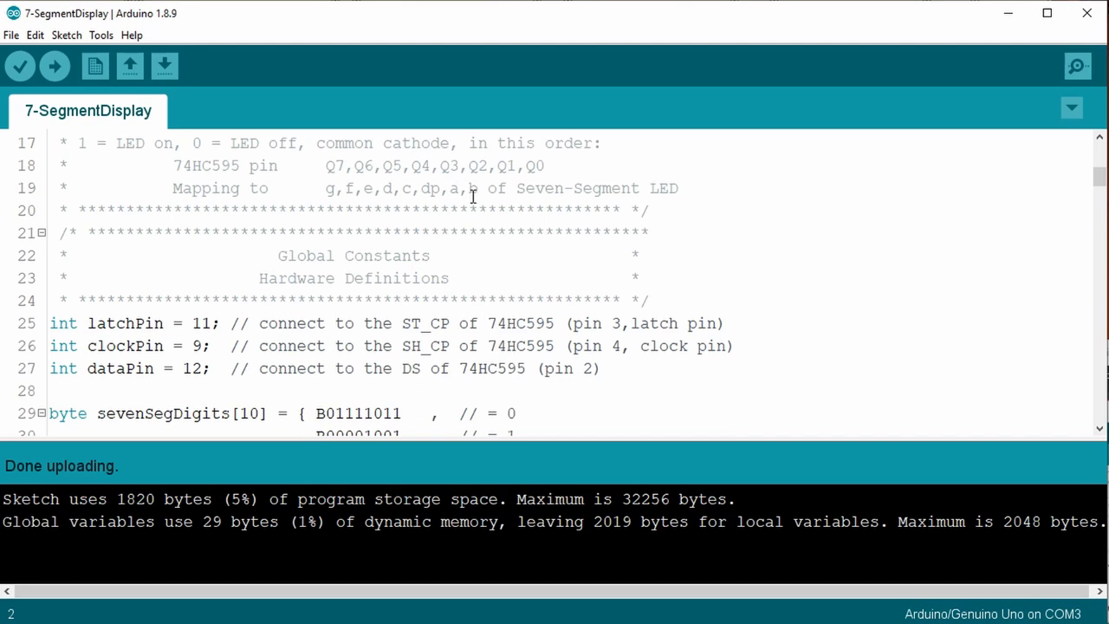
scroll("down", 3)
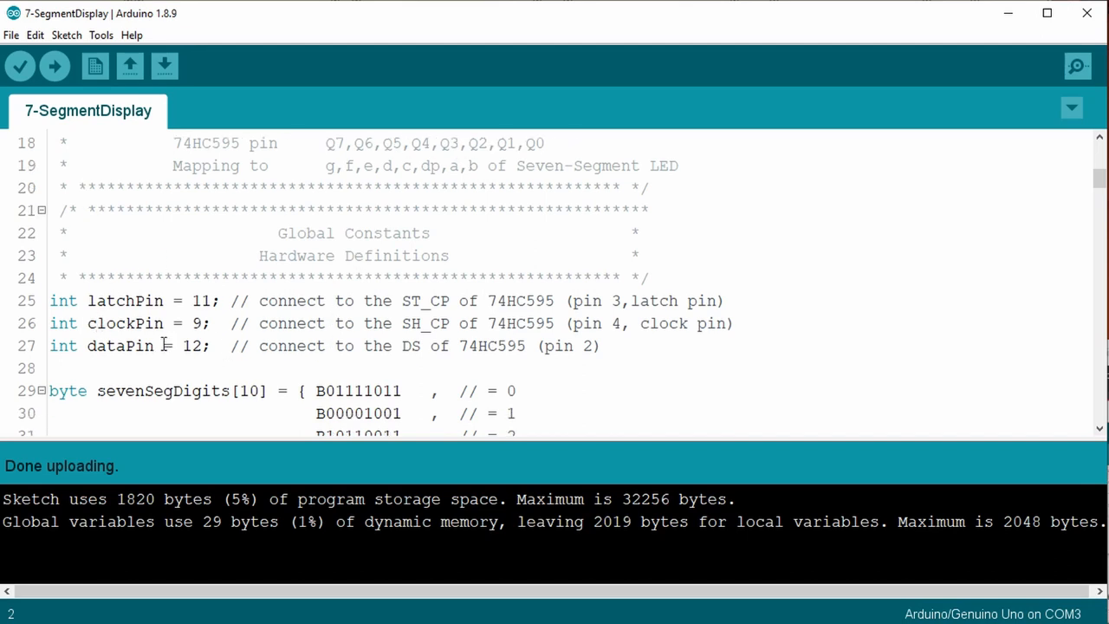
scroll("down", 3)
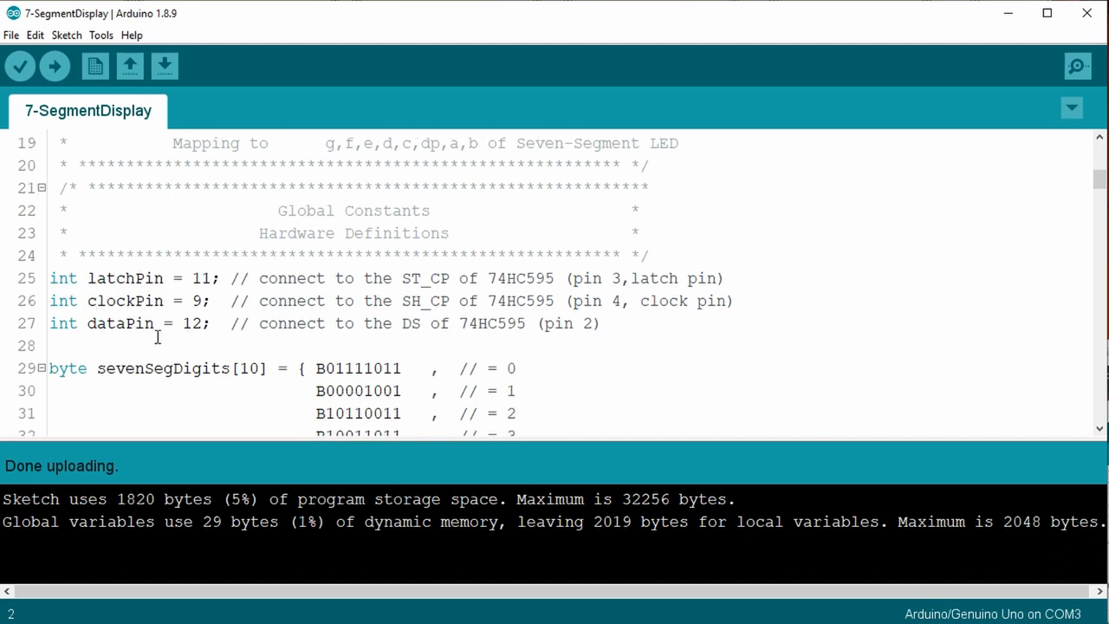
scroll("down", 3)
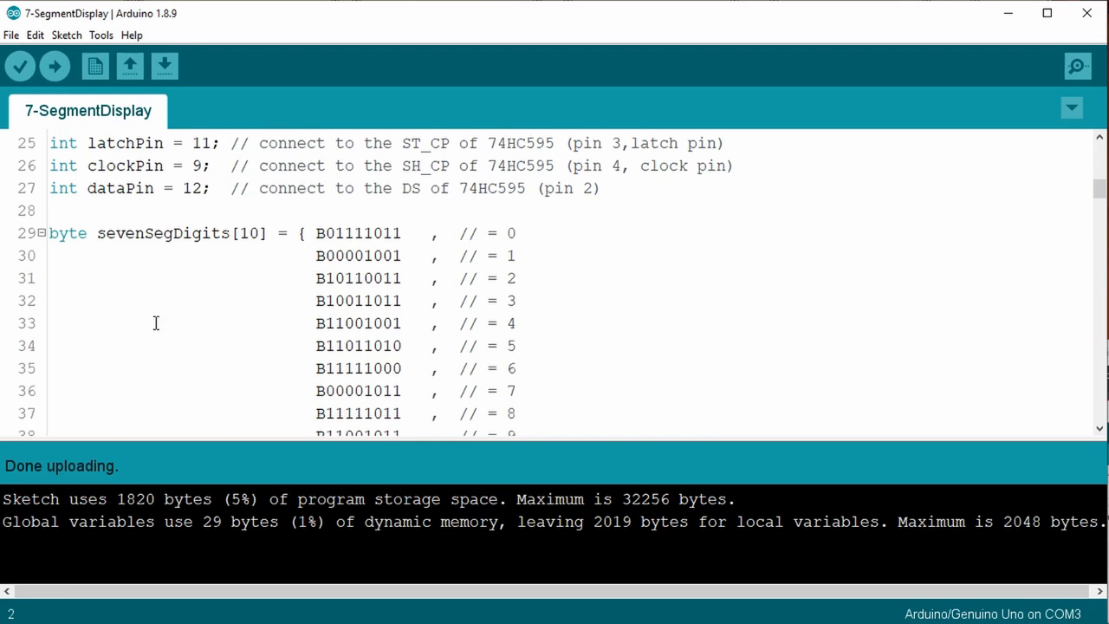
scroll("down", 3)
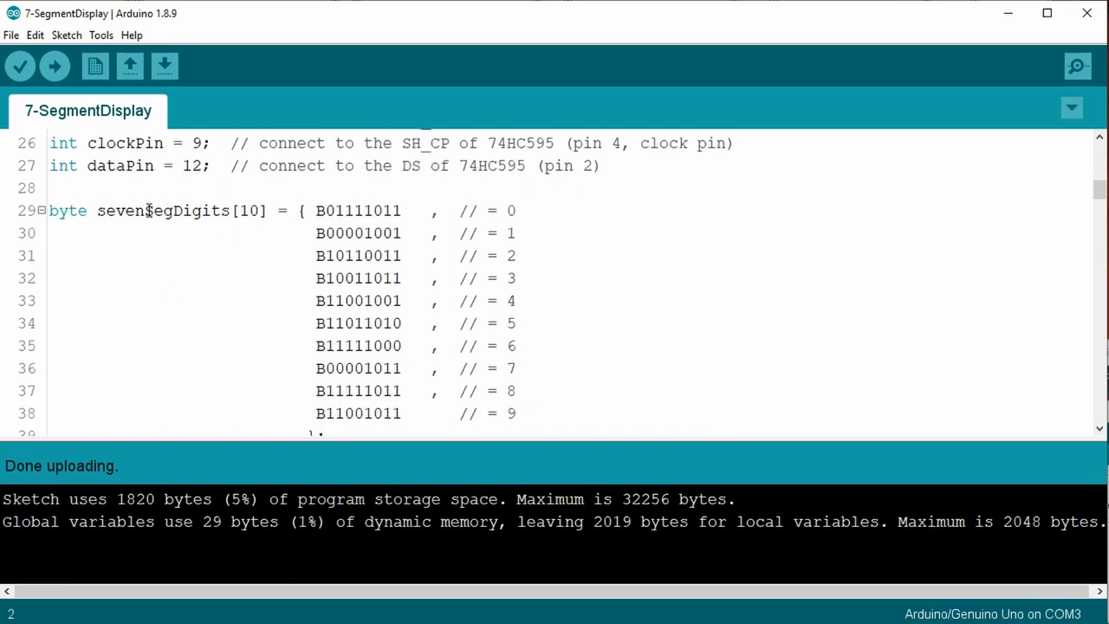
scroll("down", 3)
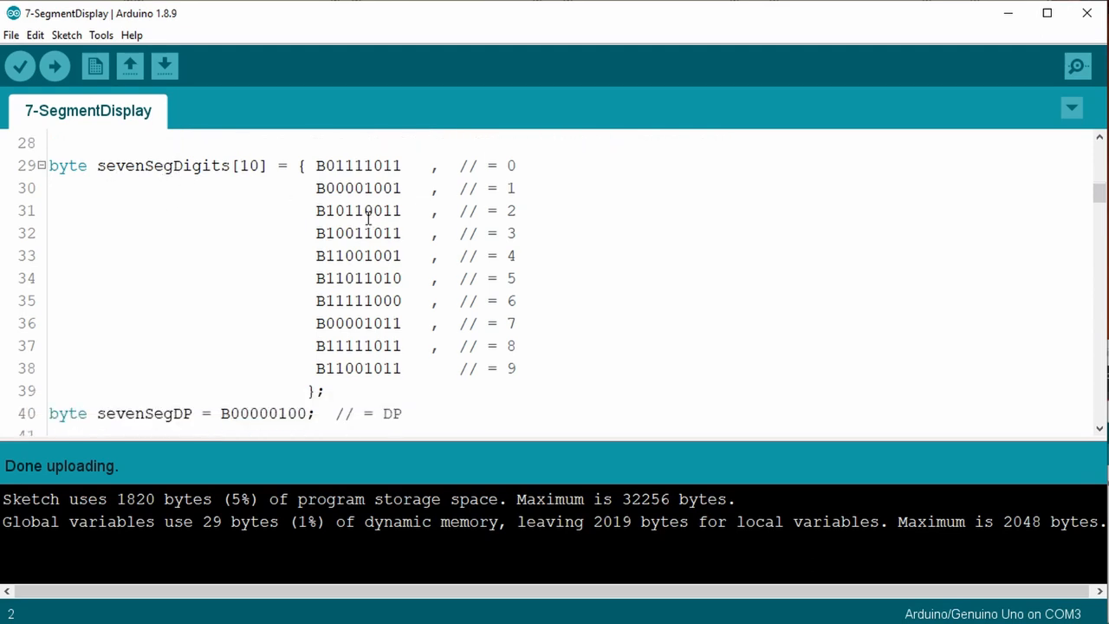
scroll("down", 3)
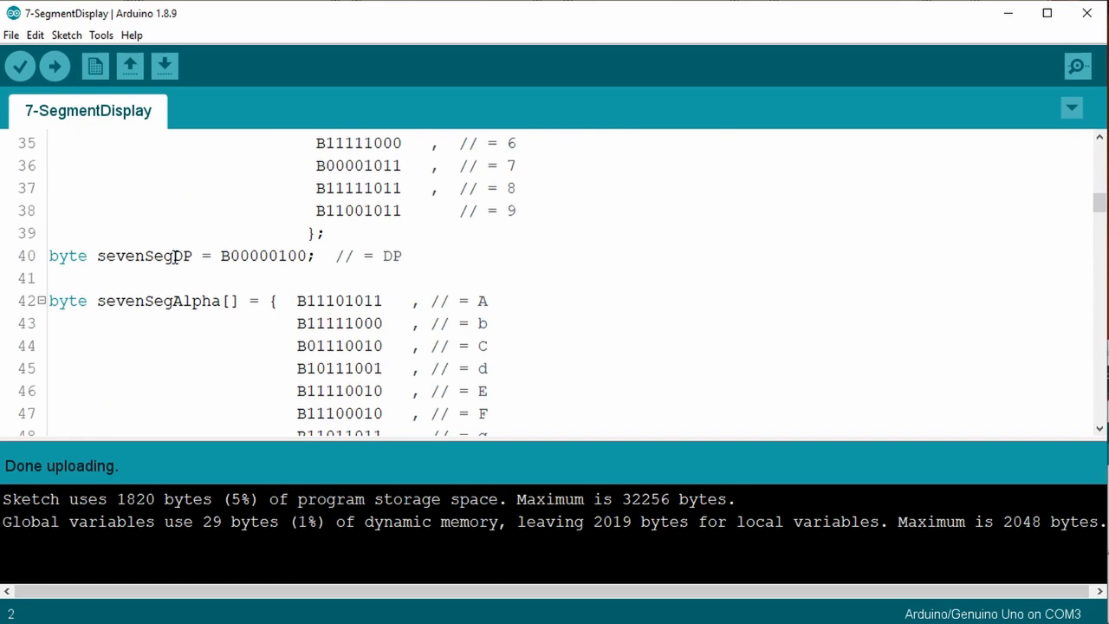
scroll("down", 3)
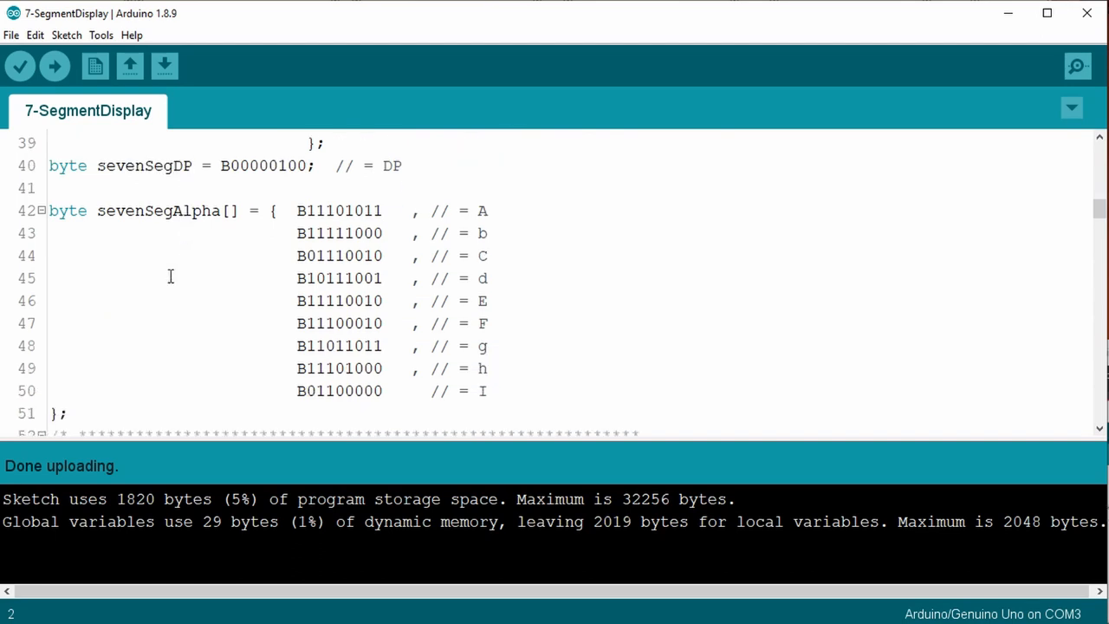
mouse_move(318, 218)
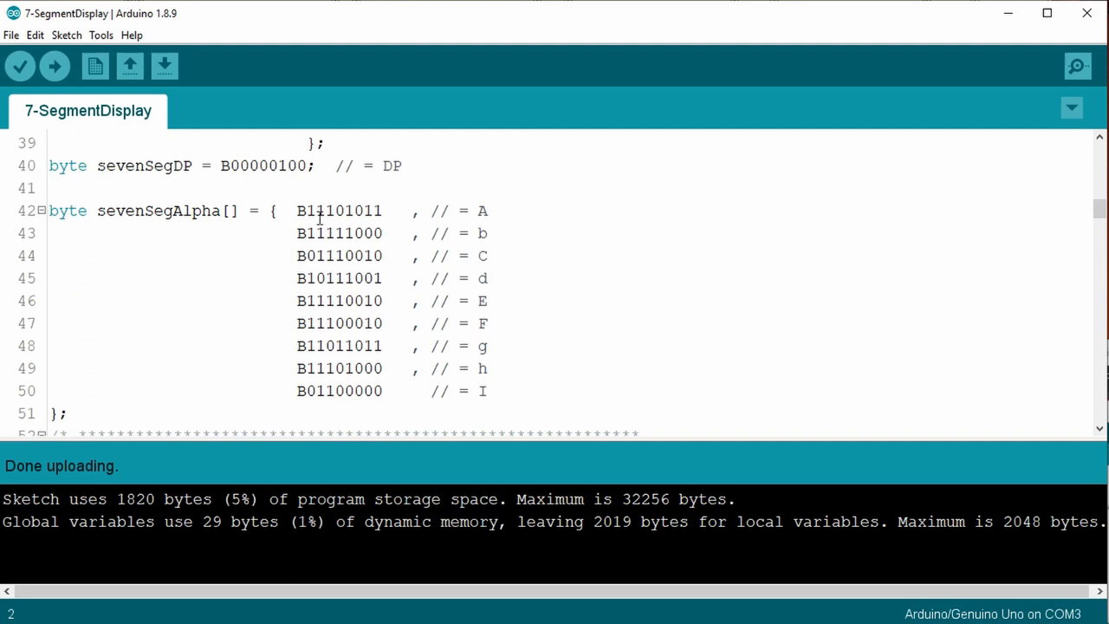
scroll("down", 3)
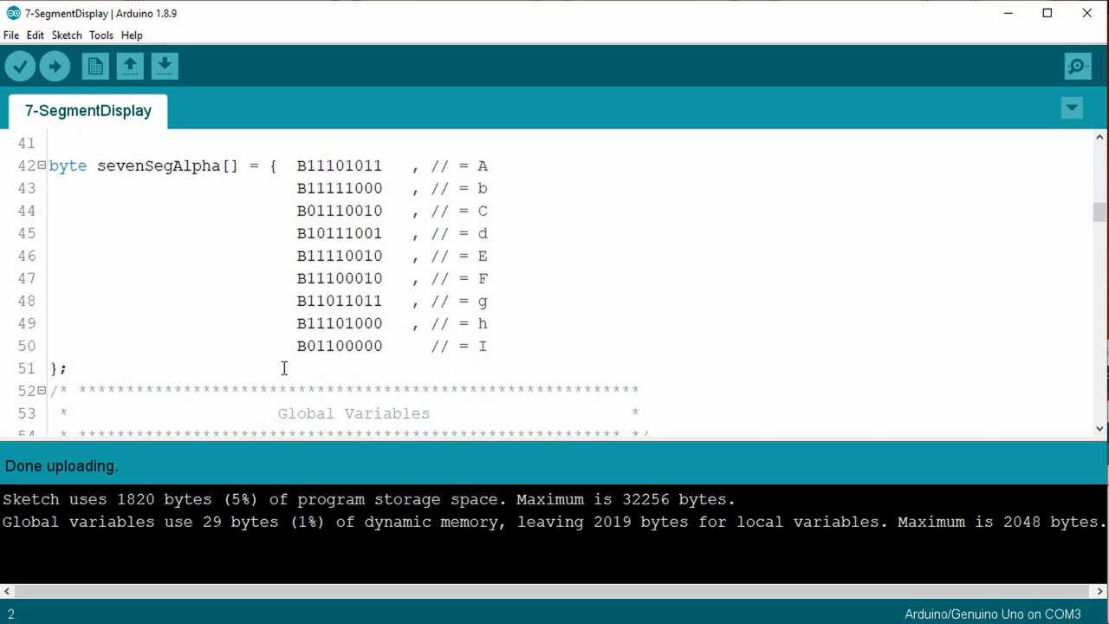
scroll("down", 3)
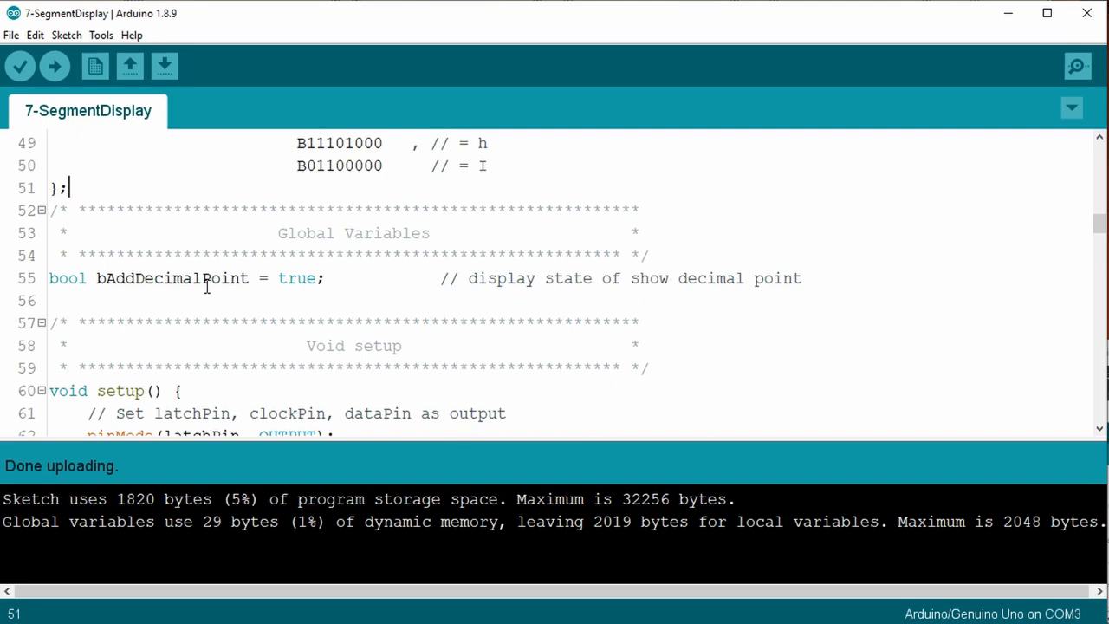
scroll("down", 3)
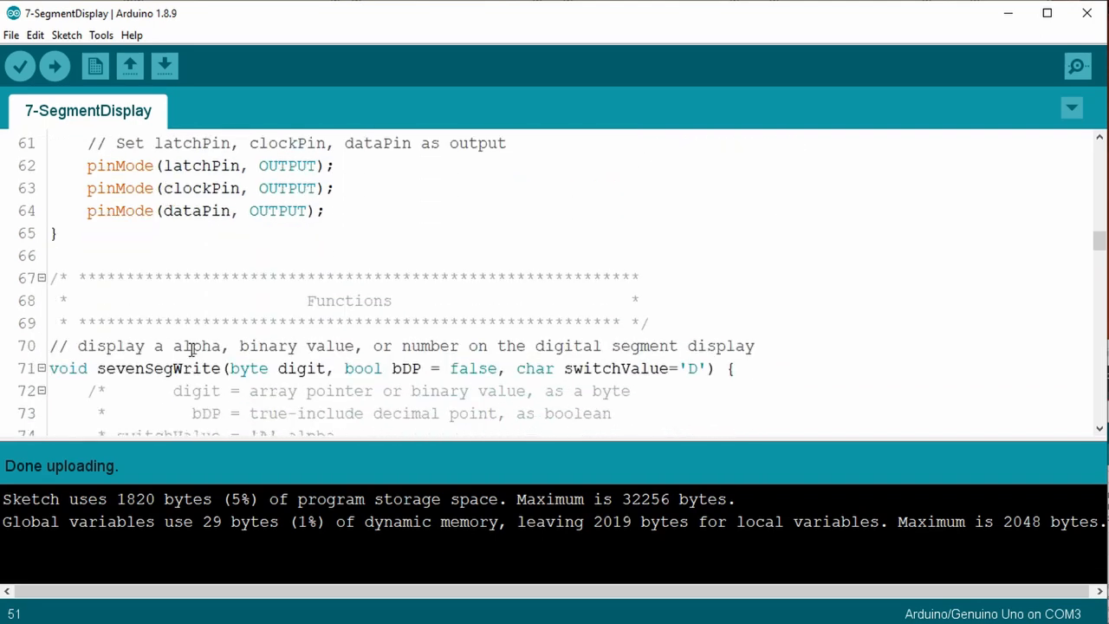
scroll("down", 3)
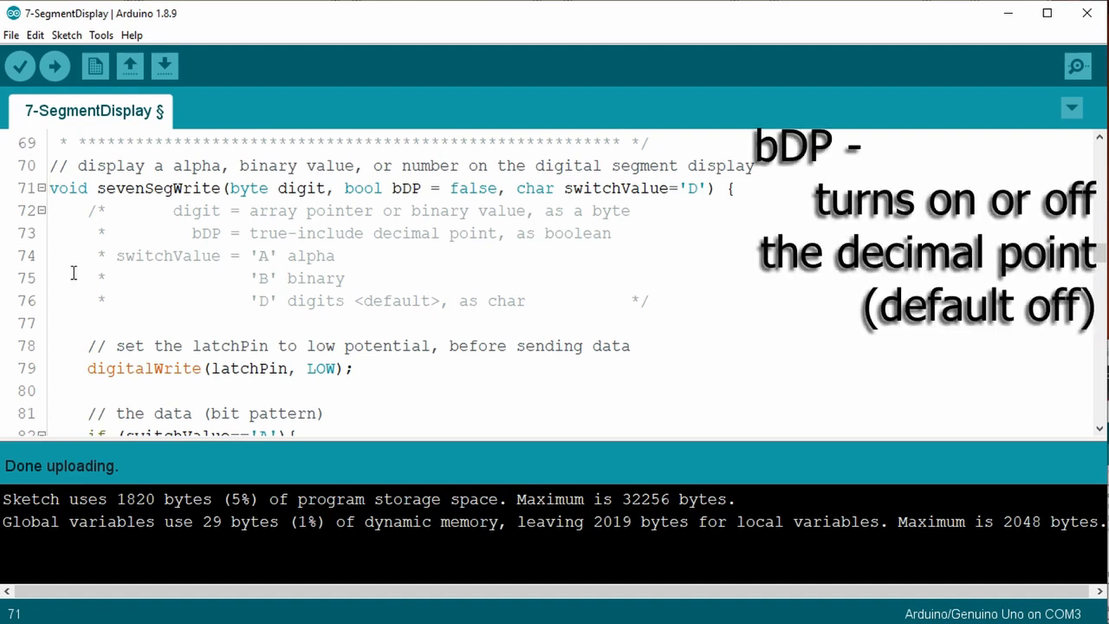
left_click(394, 188)
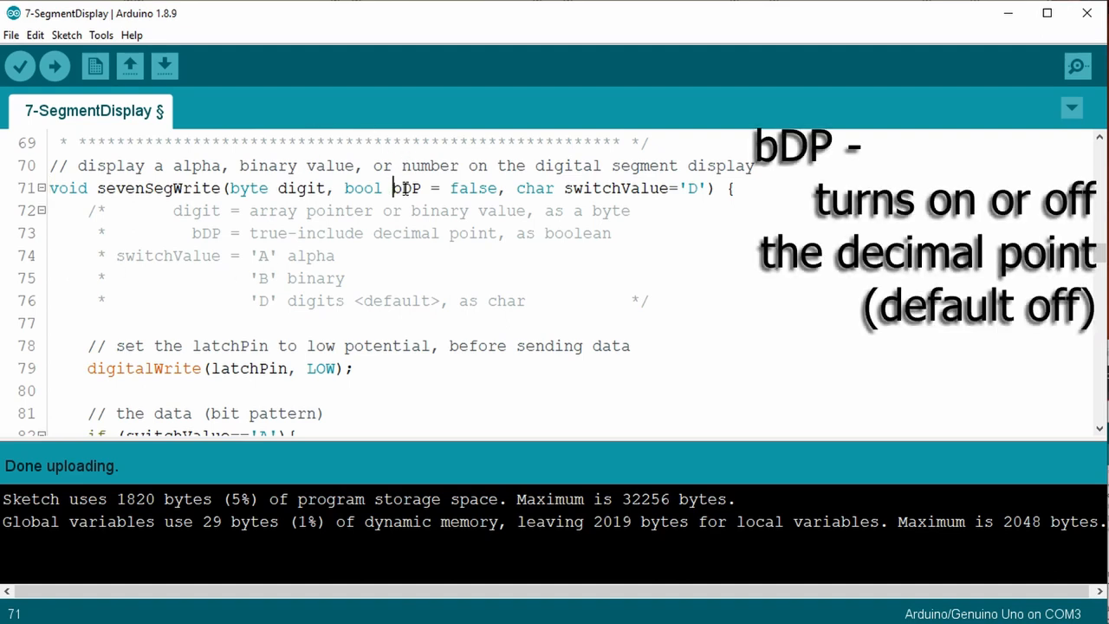
double_click(406, 188)
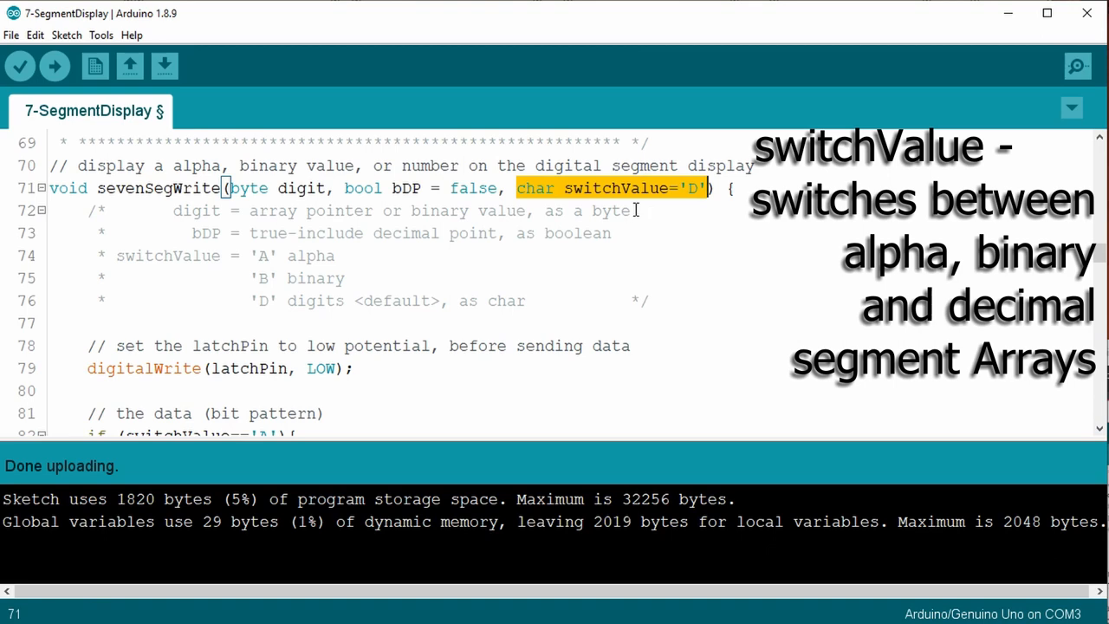
left_click(689, 188)
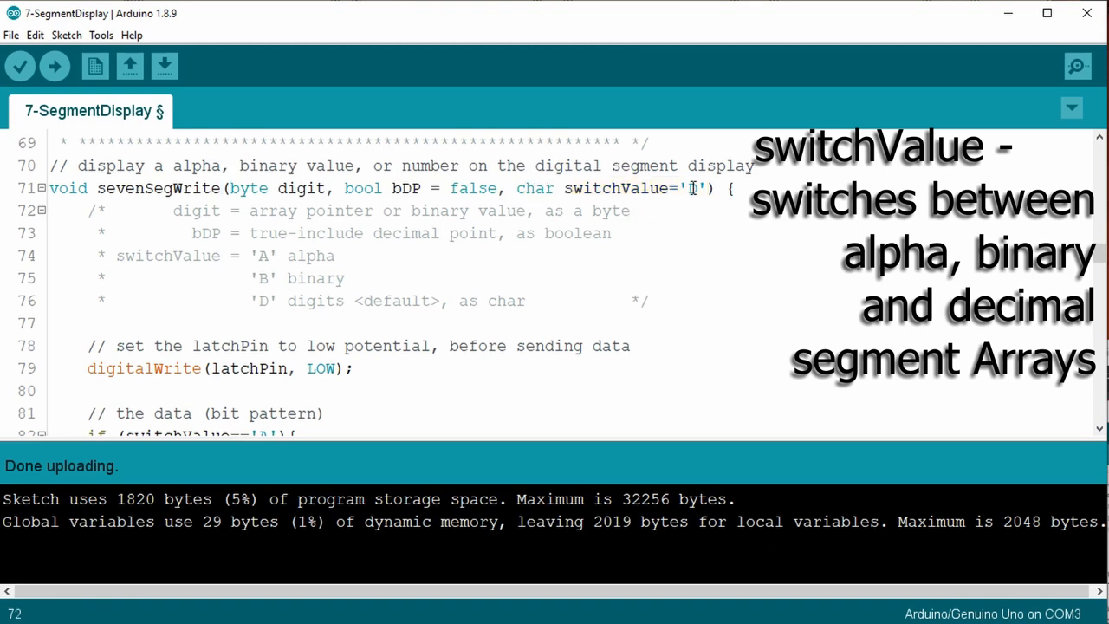
type("D")
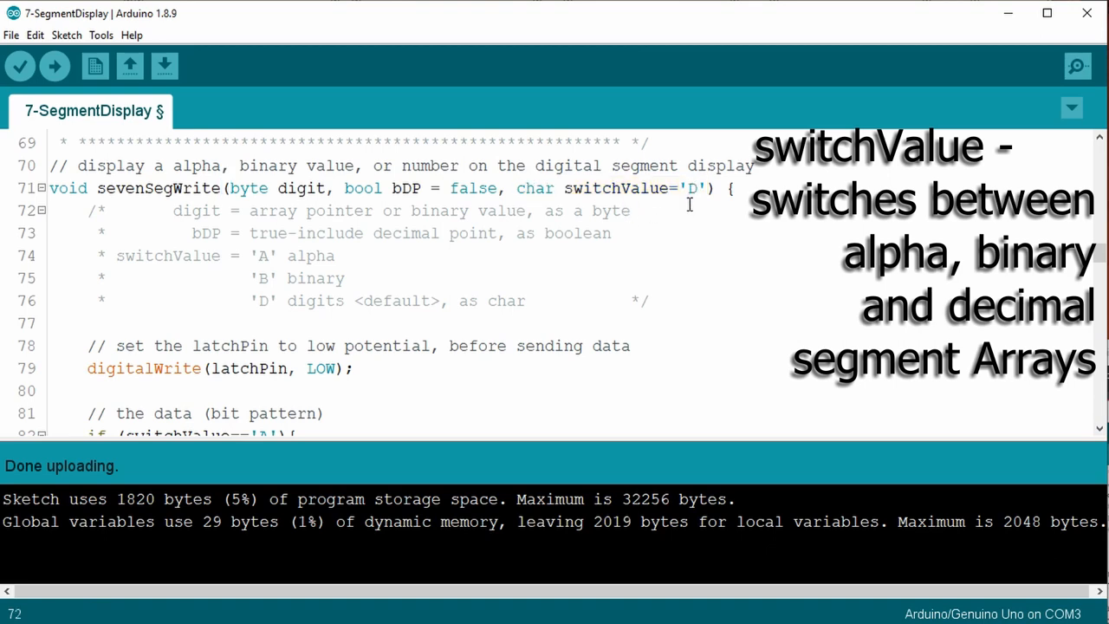
mouse_move(269, 262)
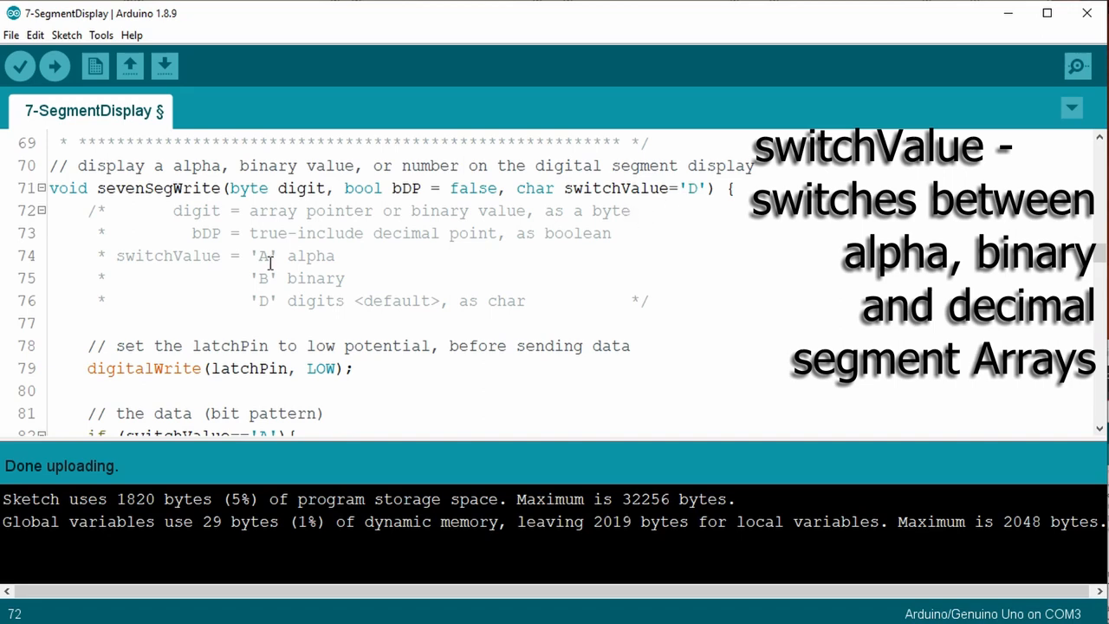
double_click(264, 255)
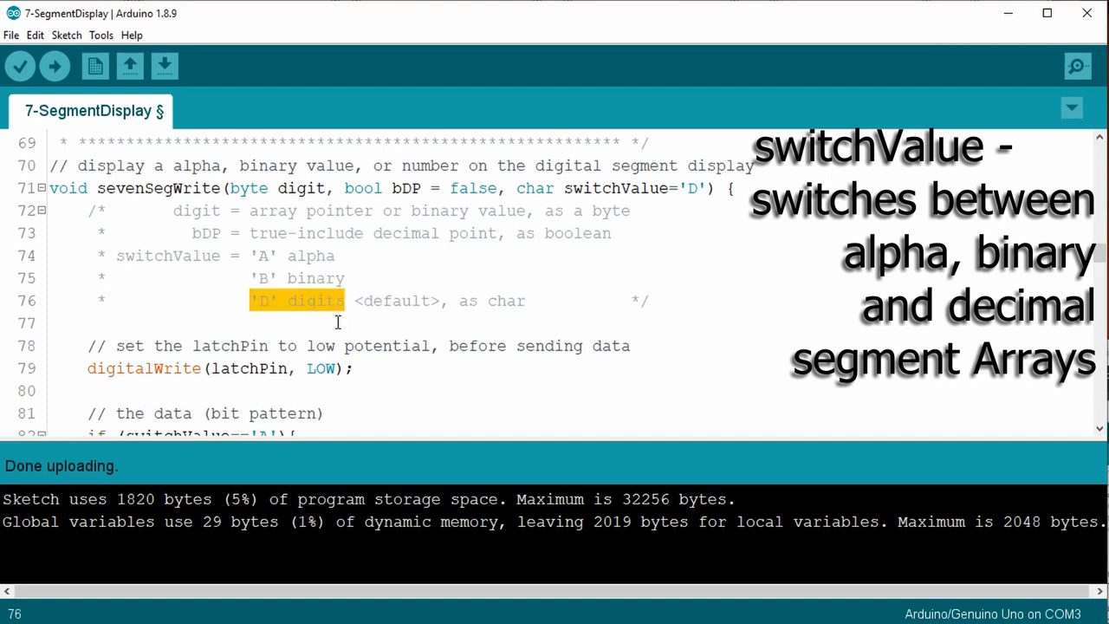
scroll("down", 3)
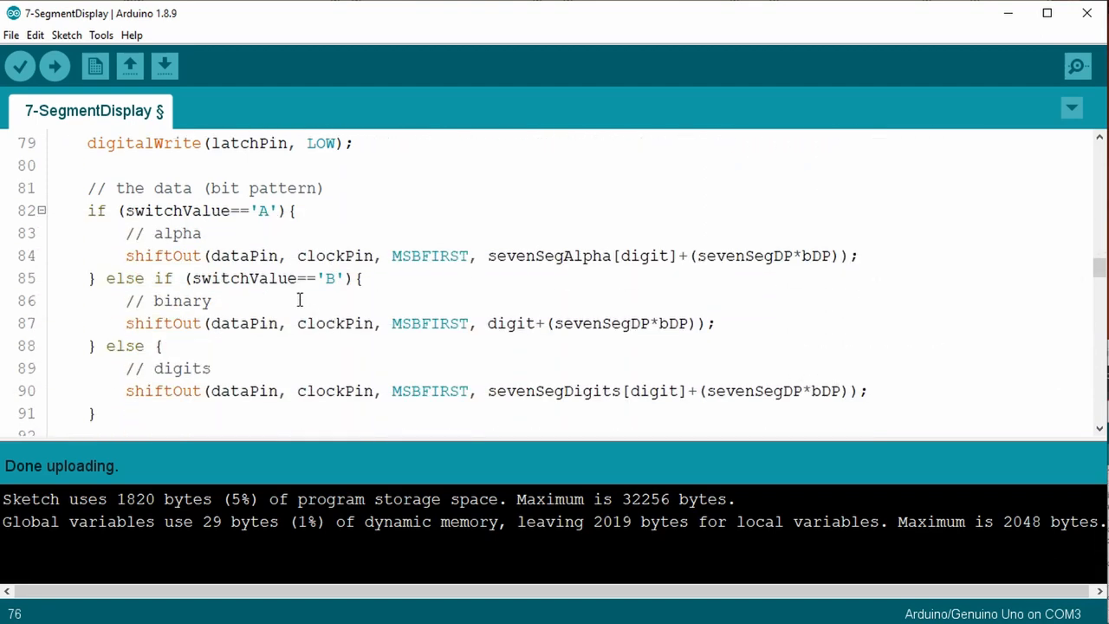
scroll("up", 3)
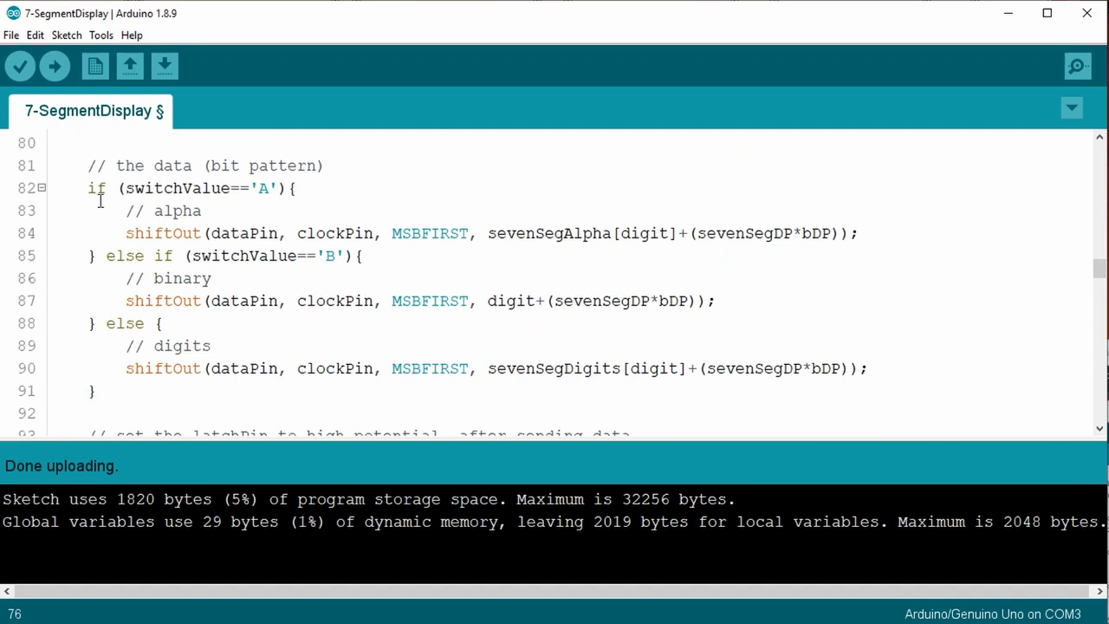
double_click(173, 188)
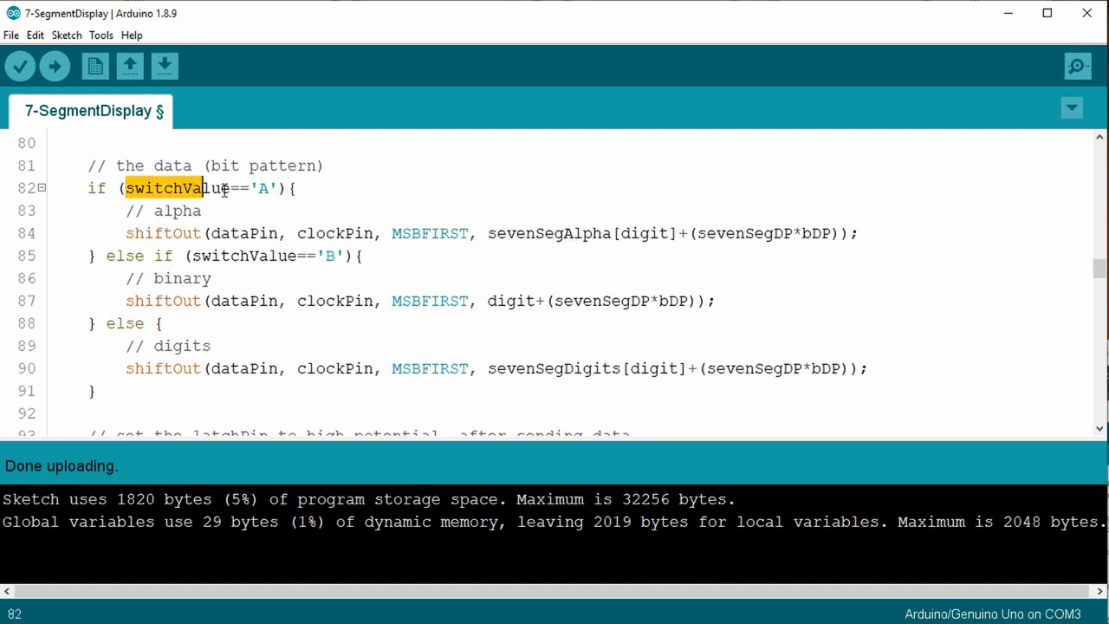
left_click(199, 256)
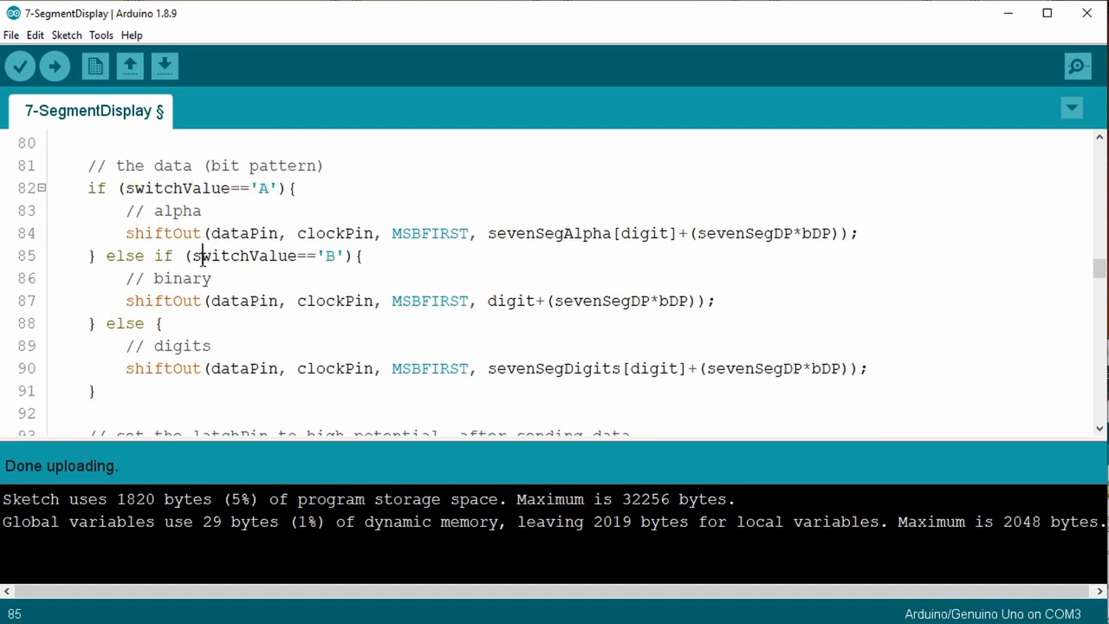
double_click(247, 256)
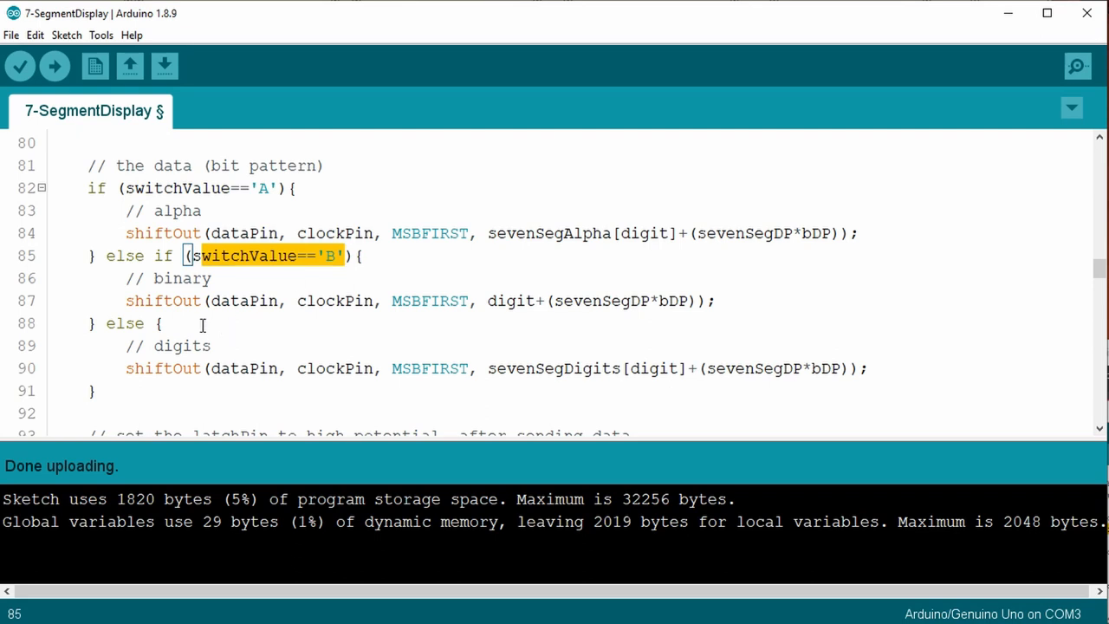
scroll("down", 3)
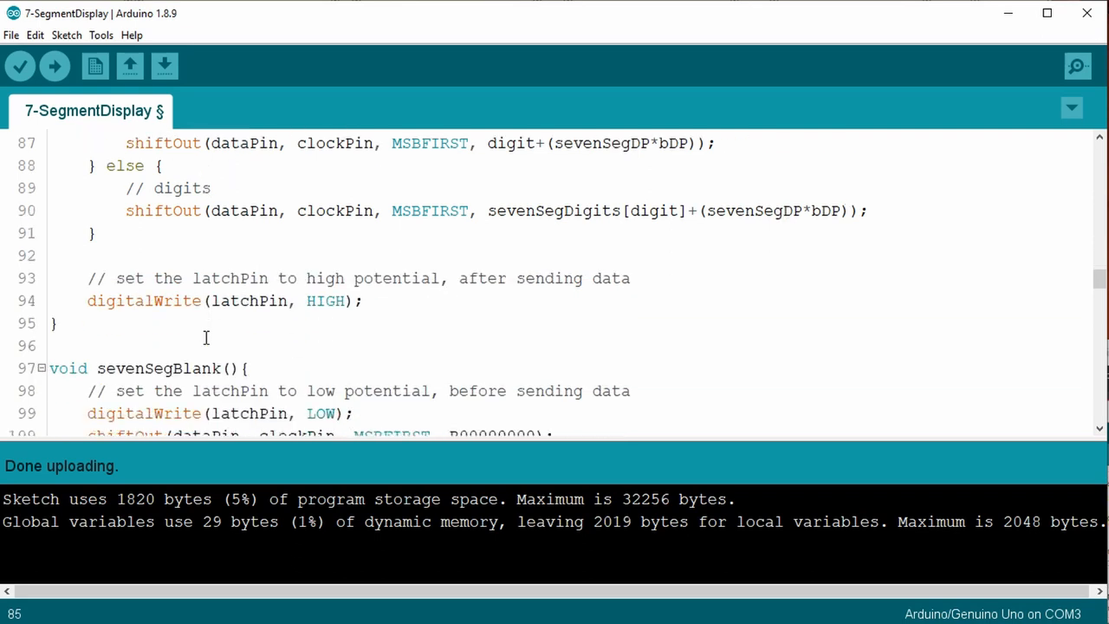
scroll("down", 3)
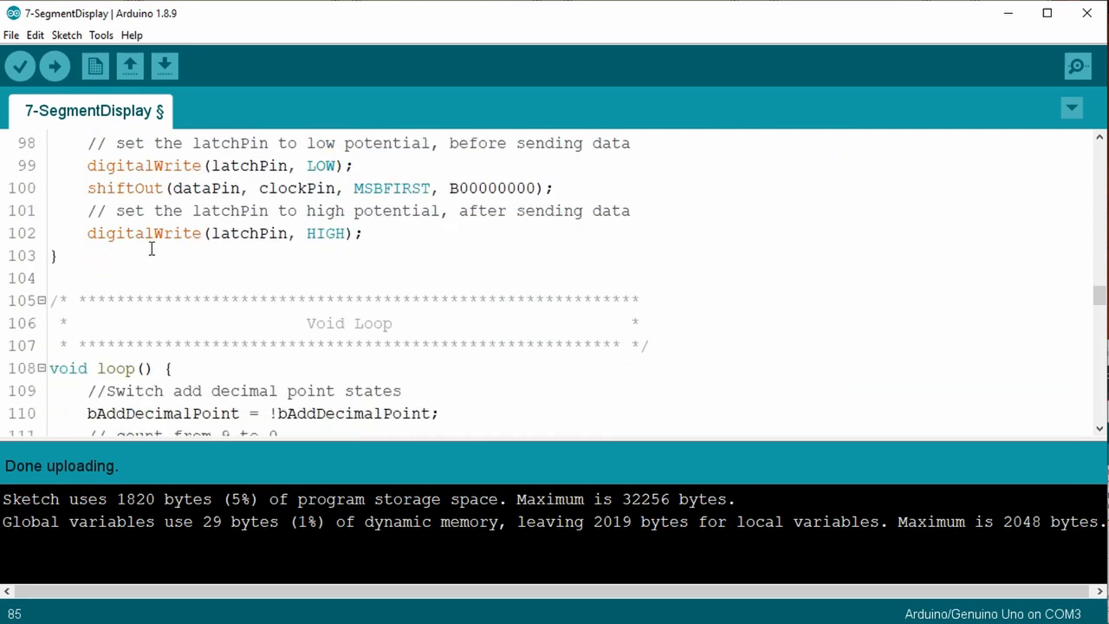
scroll("up", 3)
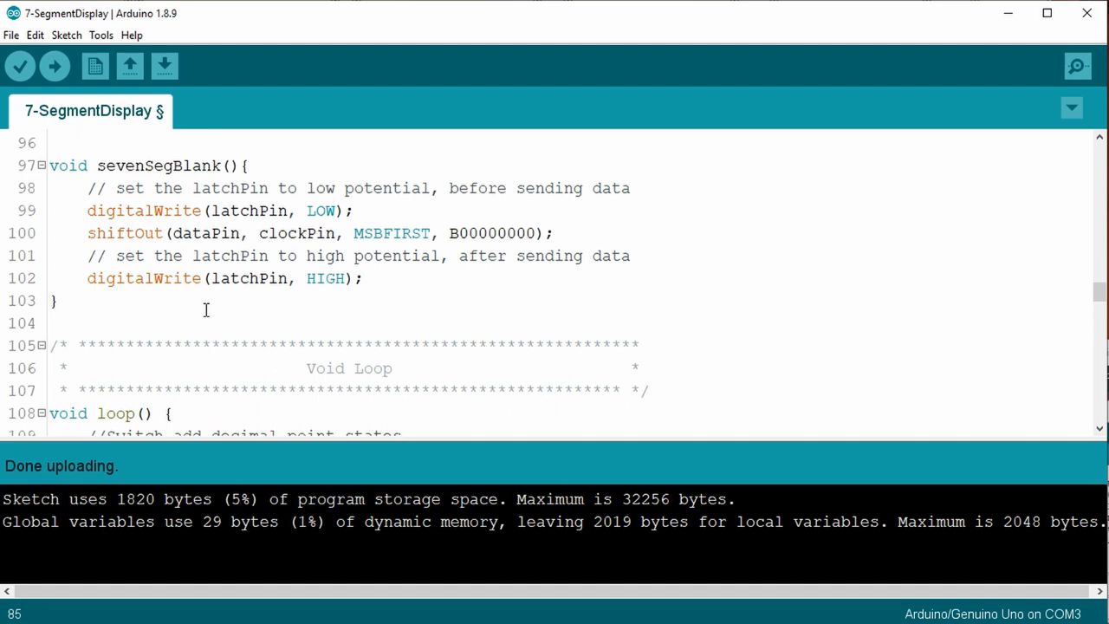
scroll("down", 3)
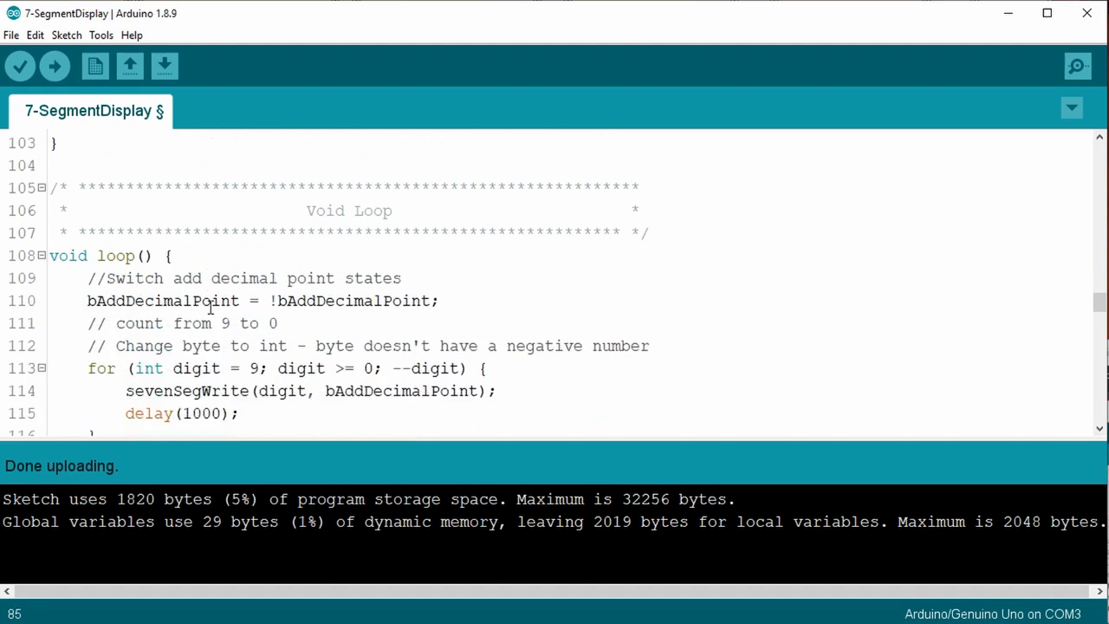
scroll("down", 3)
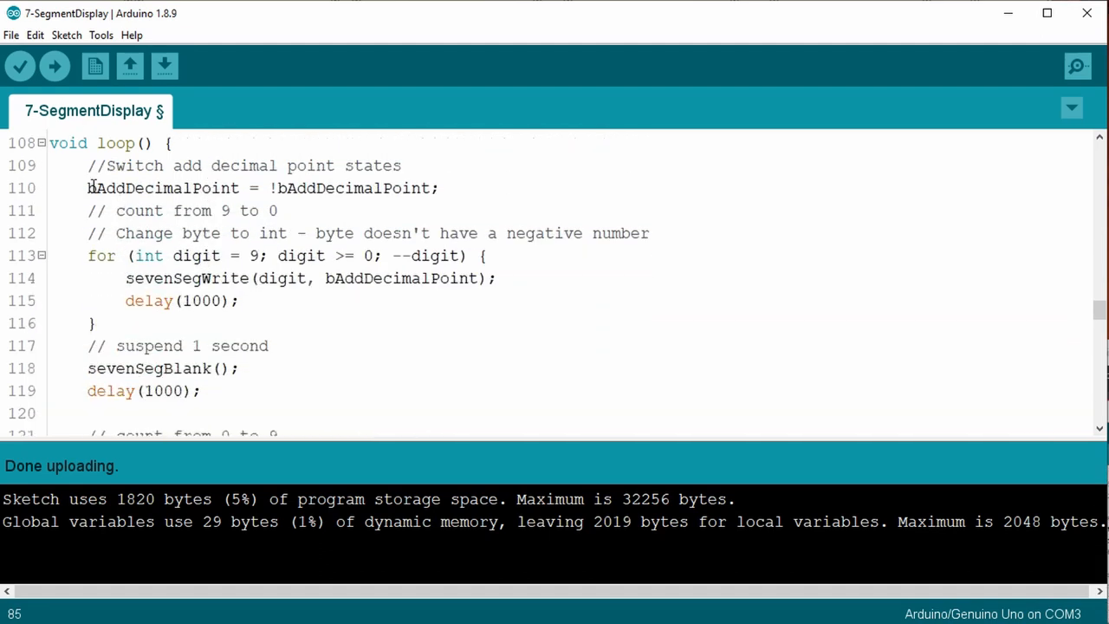
double_click(159, 188)
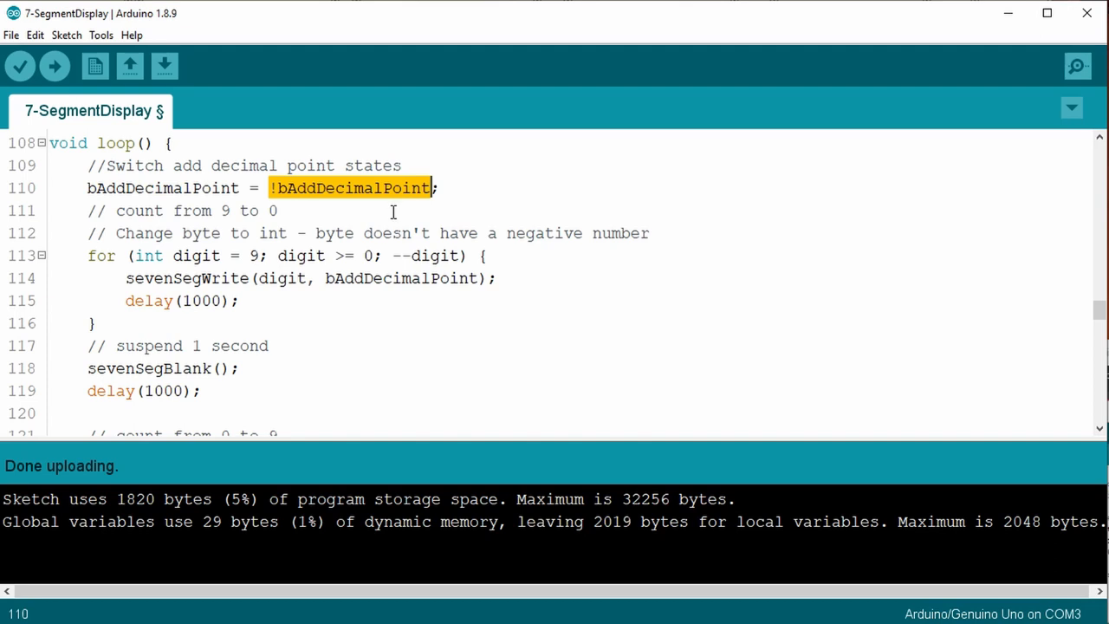
mouse_move(365, 222)
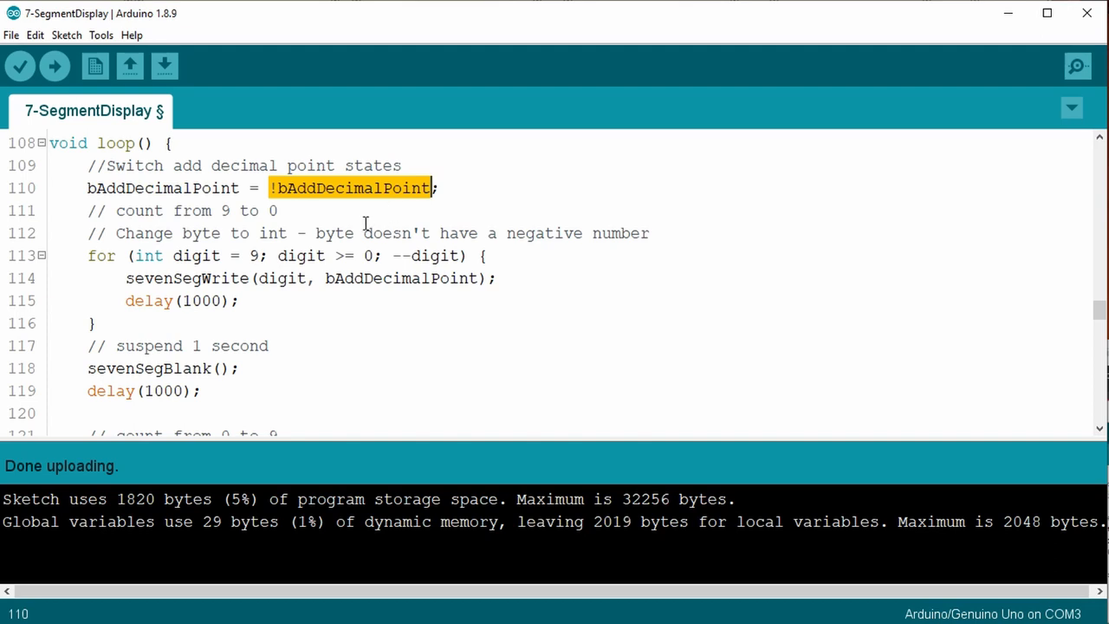
mouse_move(336, 232)
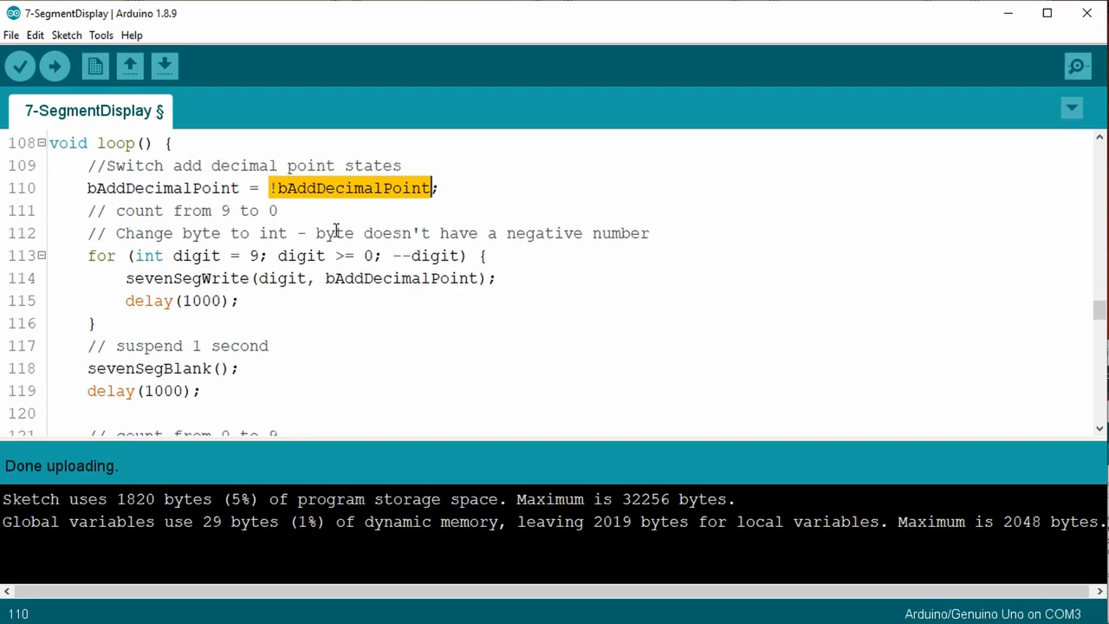
scroll("down", 3)
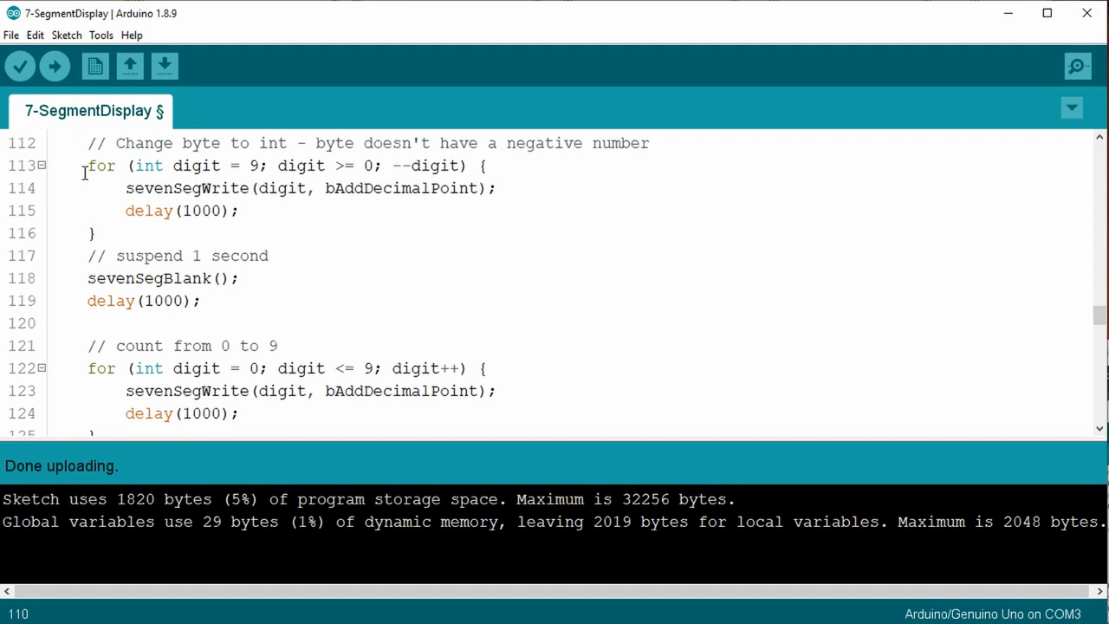
mouse_move(137, 198)
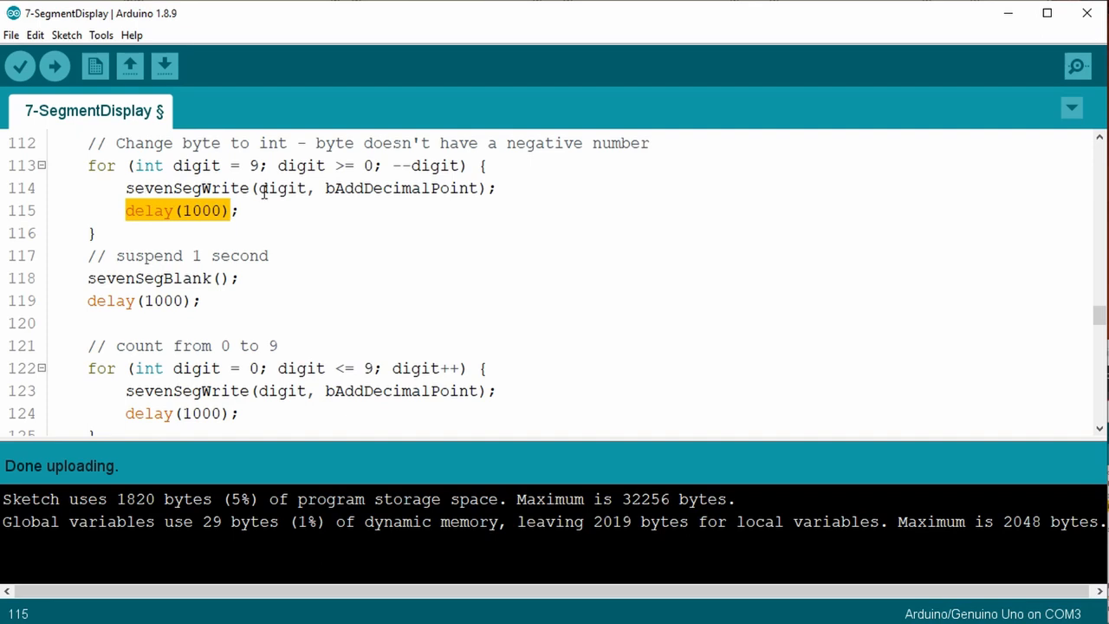
mouse_move(298, 228)
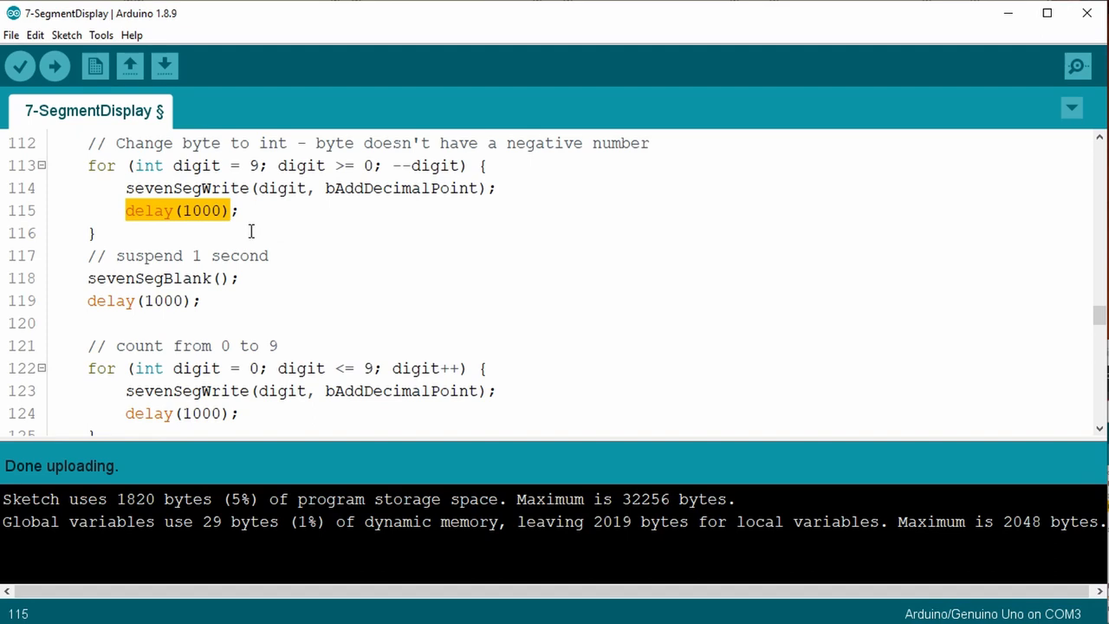
scroll("down", 3)
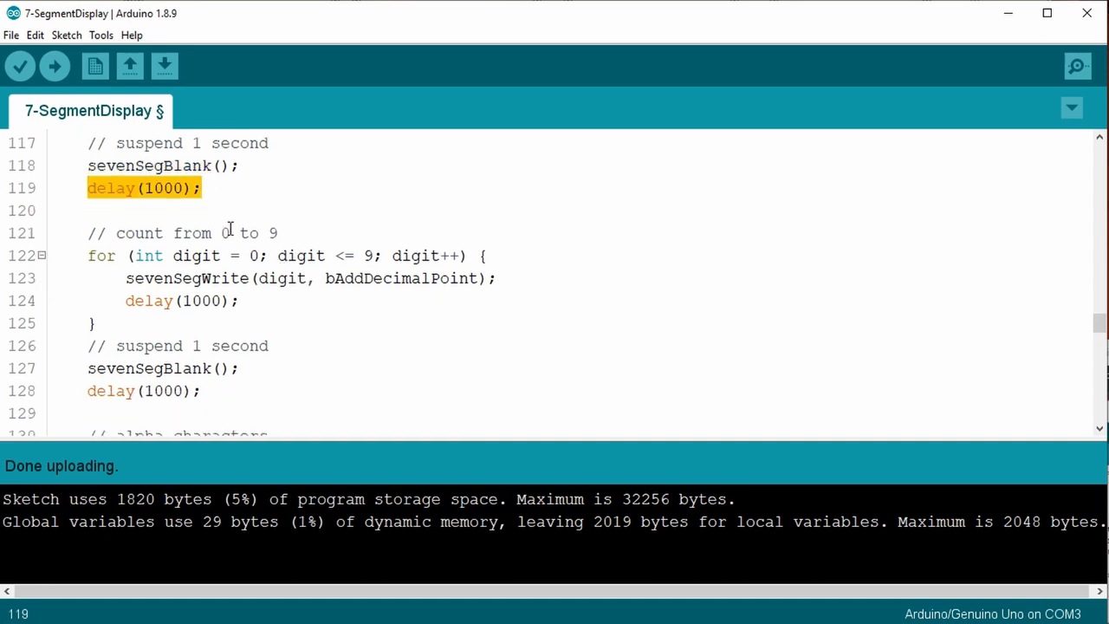
scroll("down", 3)
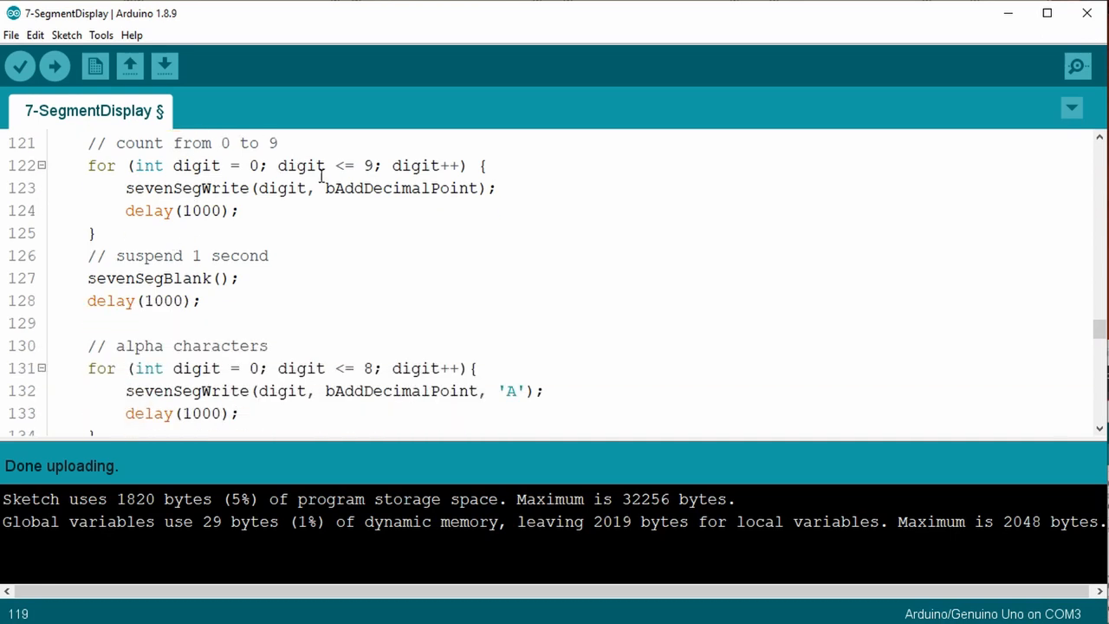
scroll("down", 3)
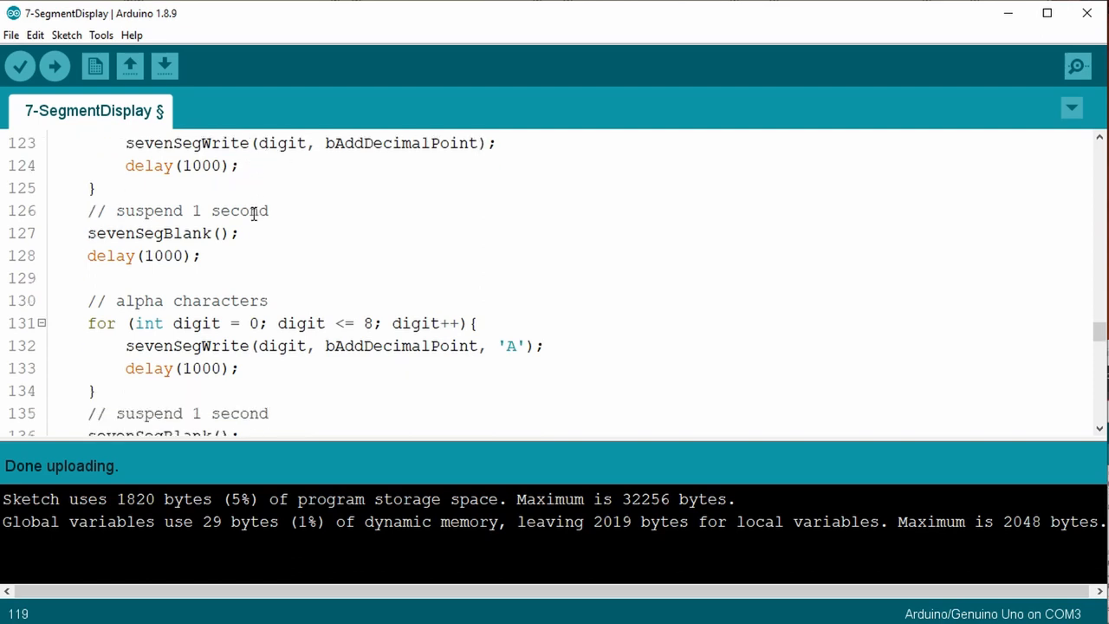
scroll("down", 3)
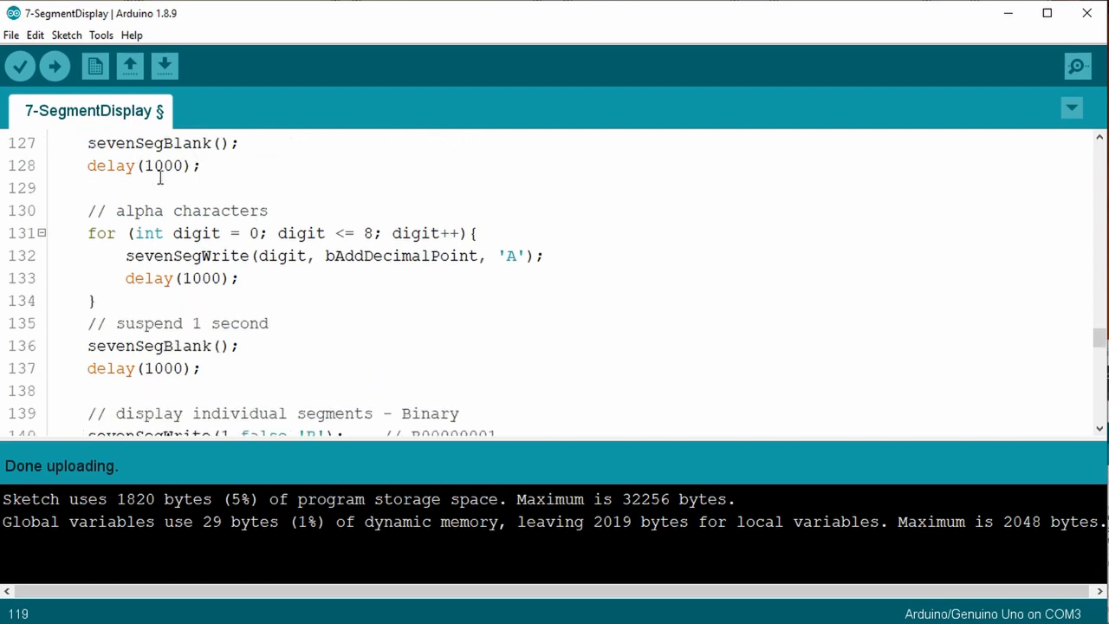
scroll("down", 3)
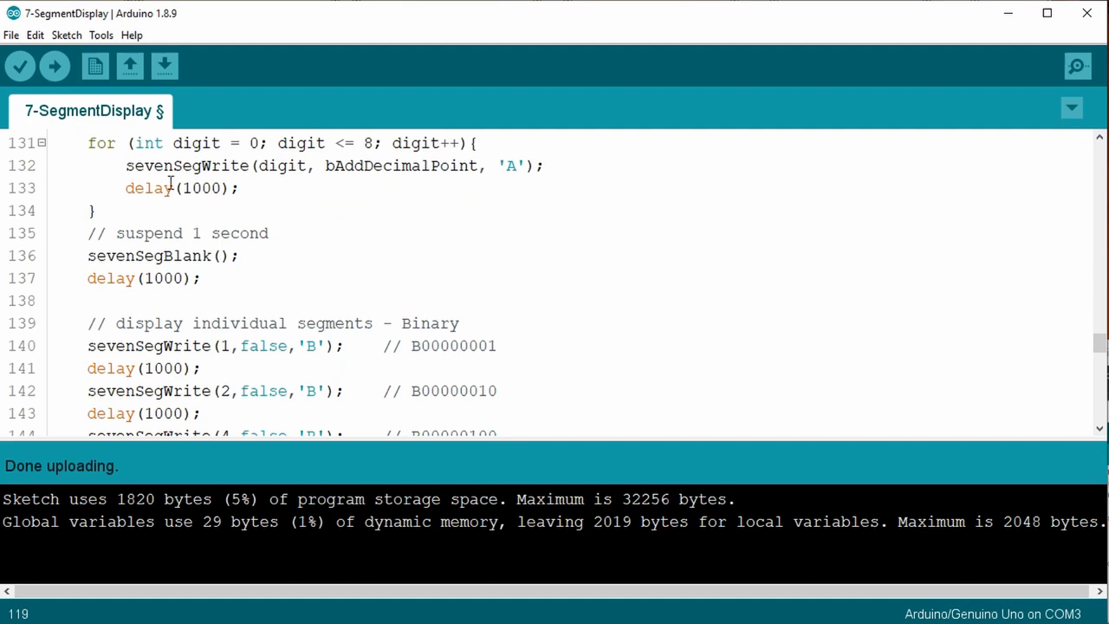
scroll("up", 3)
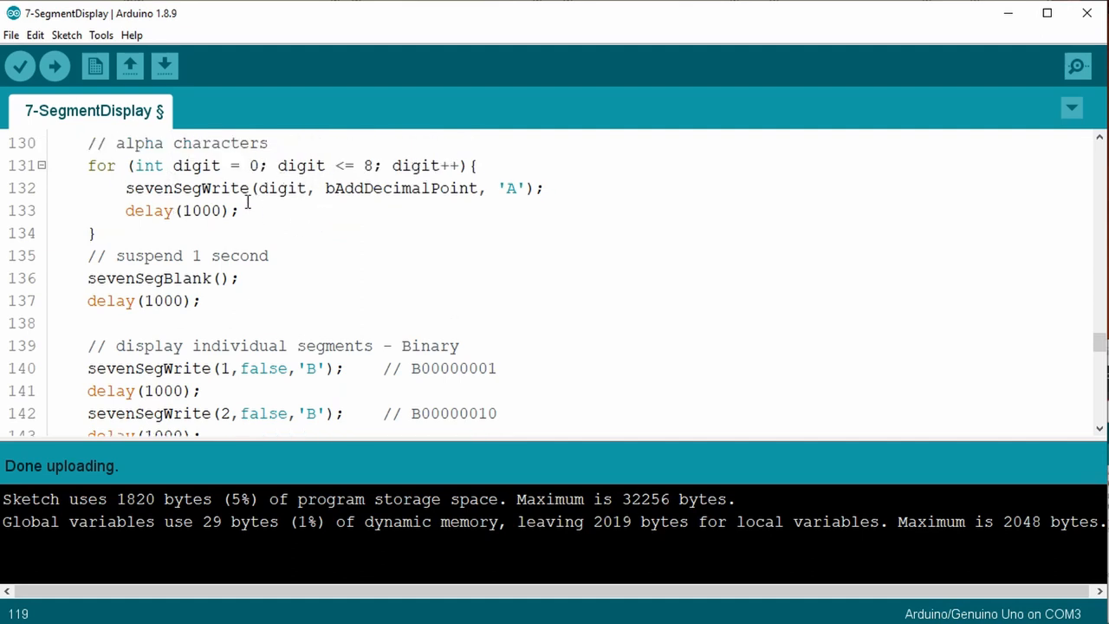
mouse_move(252, 166)
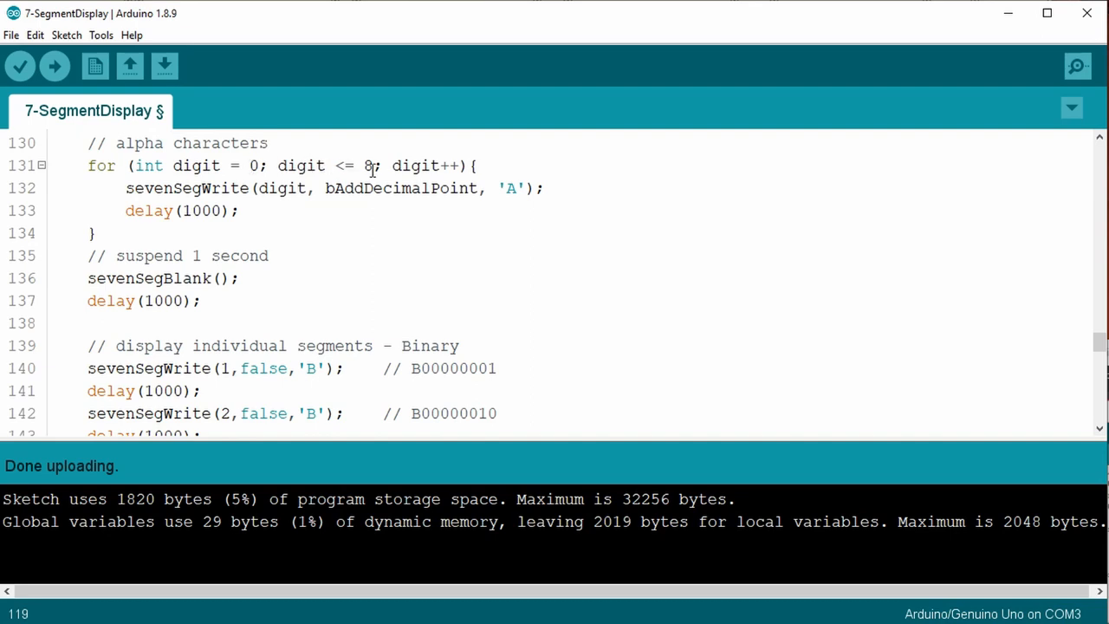
mouse_move(355, 205)
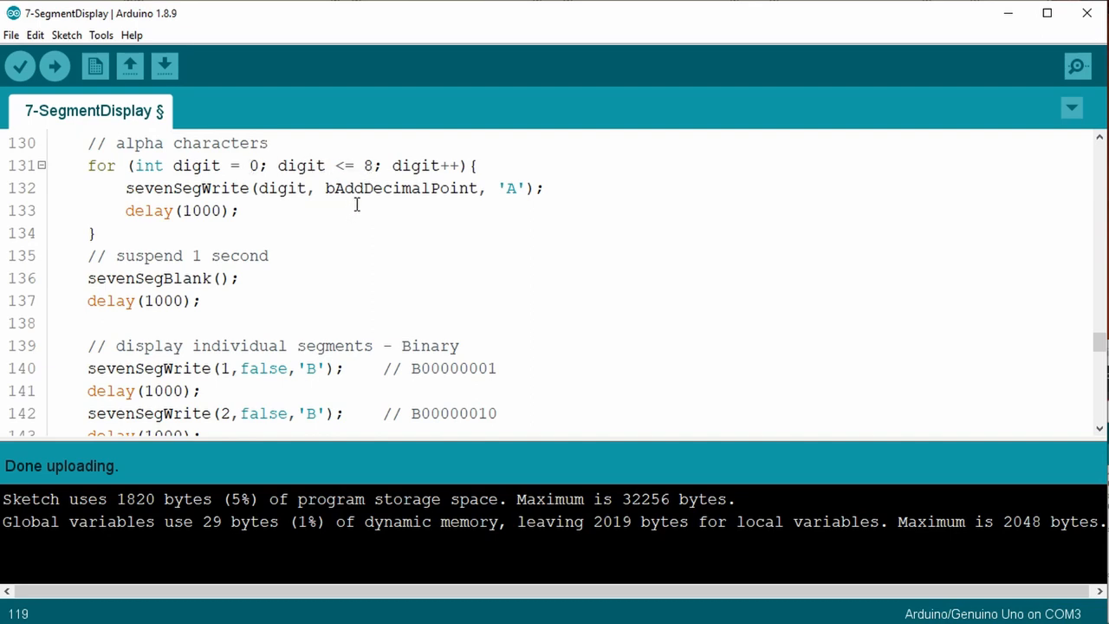
mouse_move(317, 225)
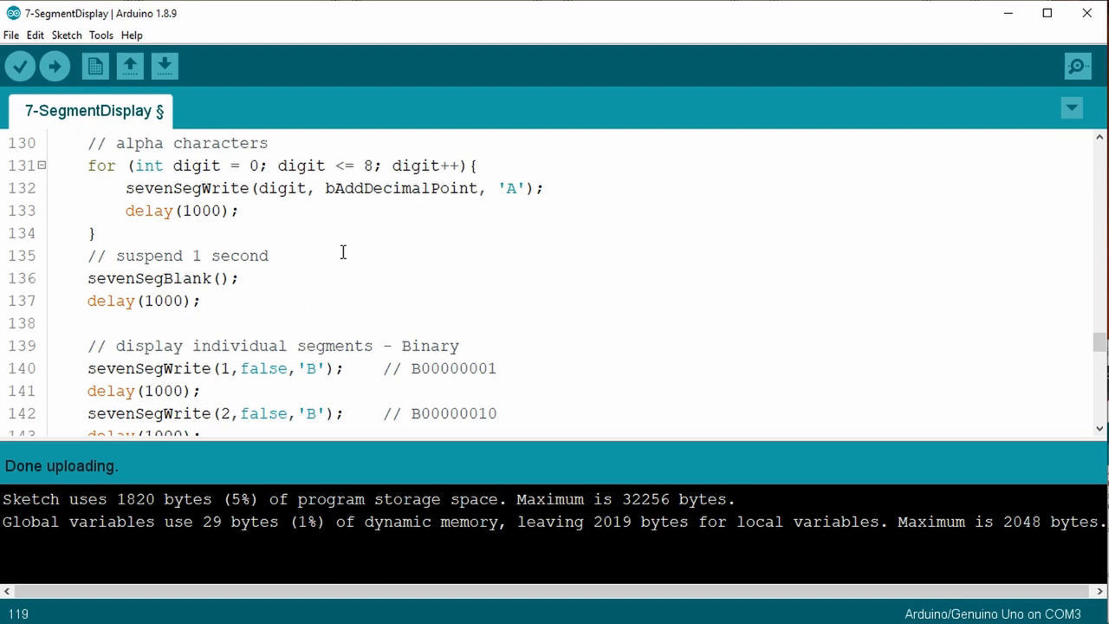
scroll("down", 3)
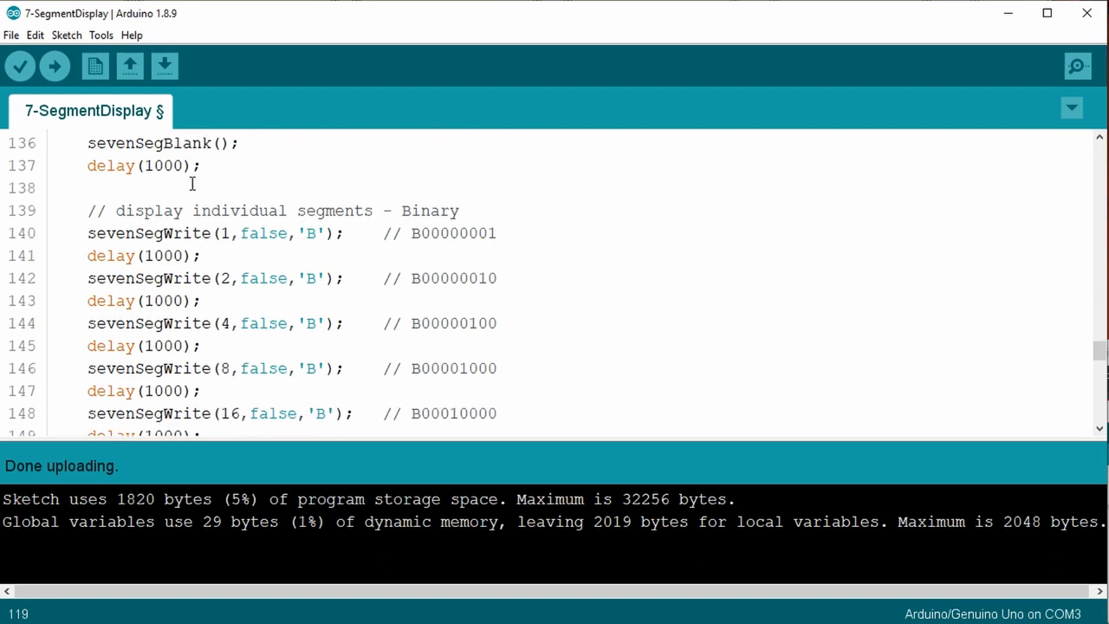
scroll("down", 3)
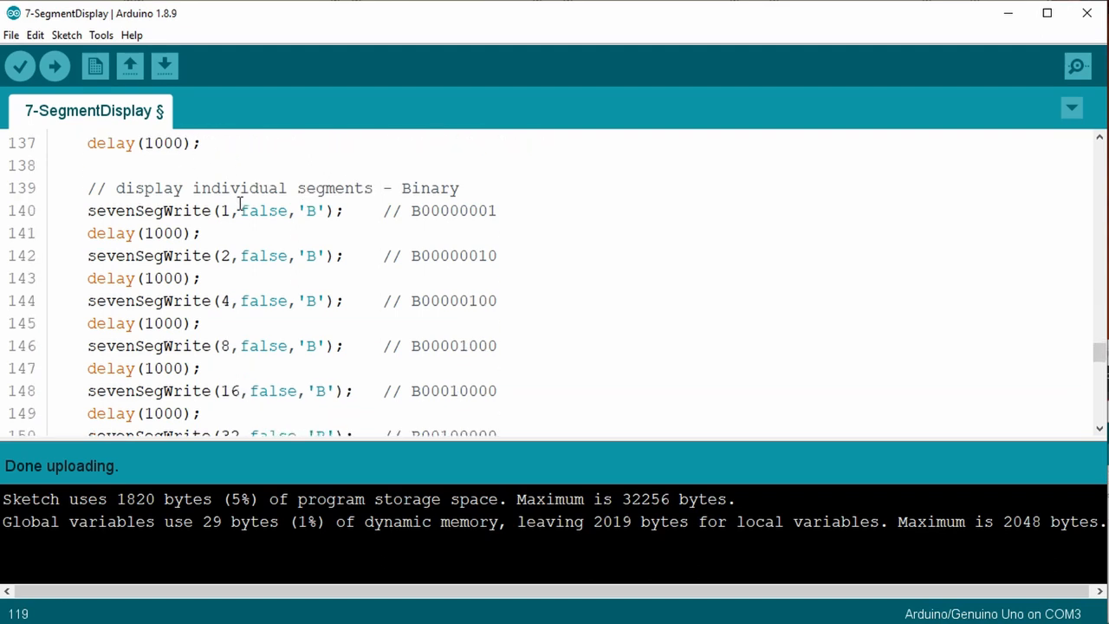
scroll("up", 3)
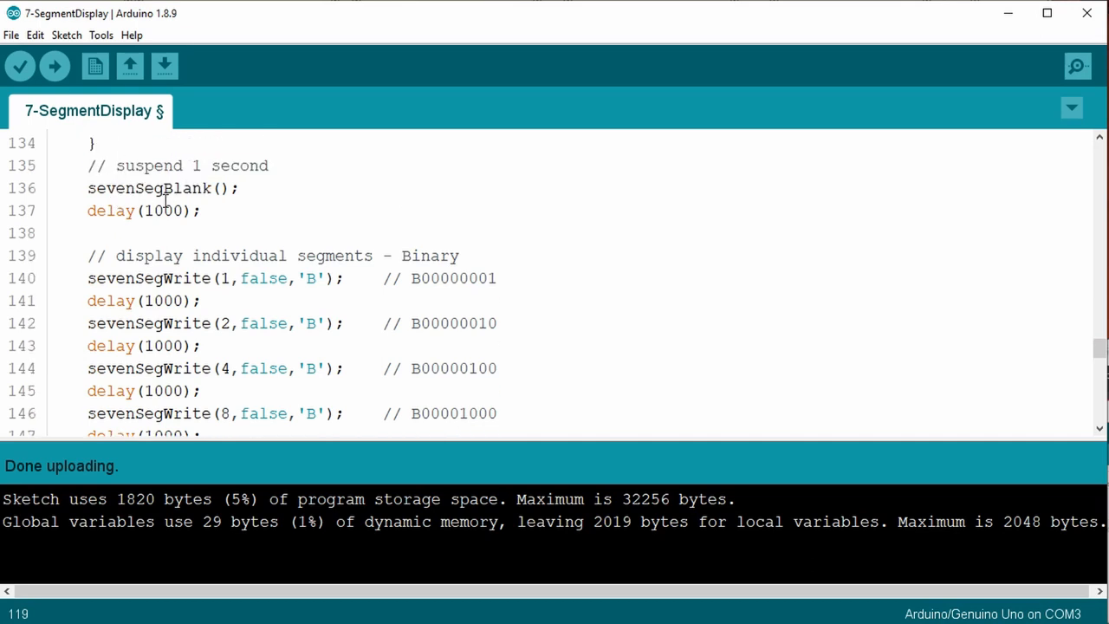
scroll("down", 3)
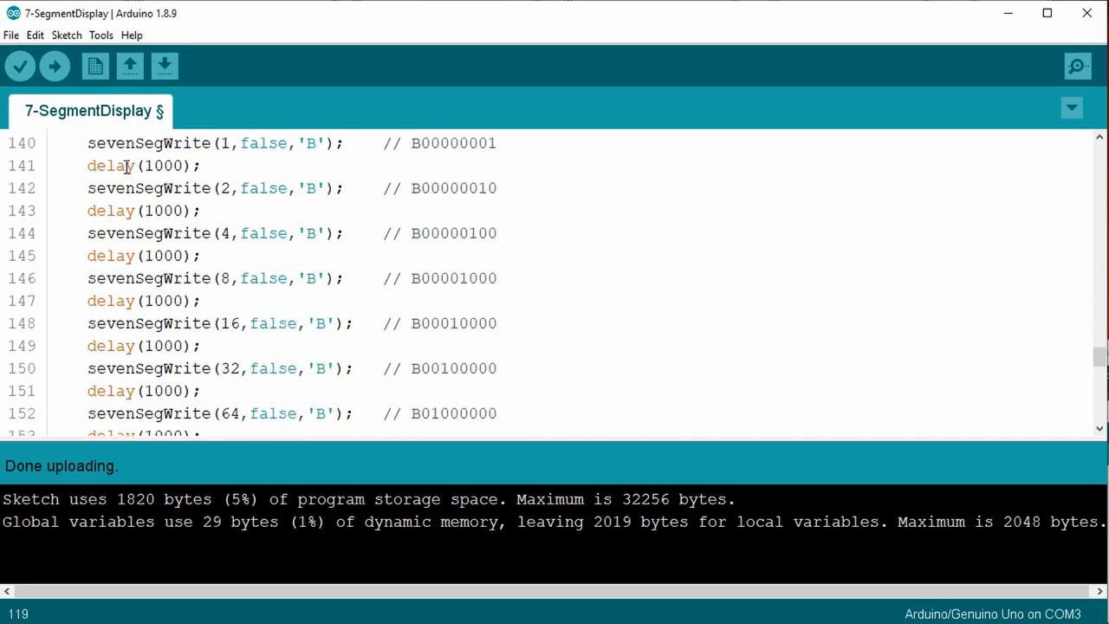
scroll("up", 3)
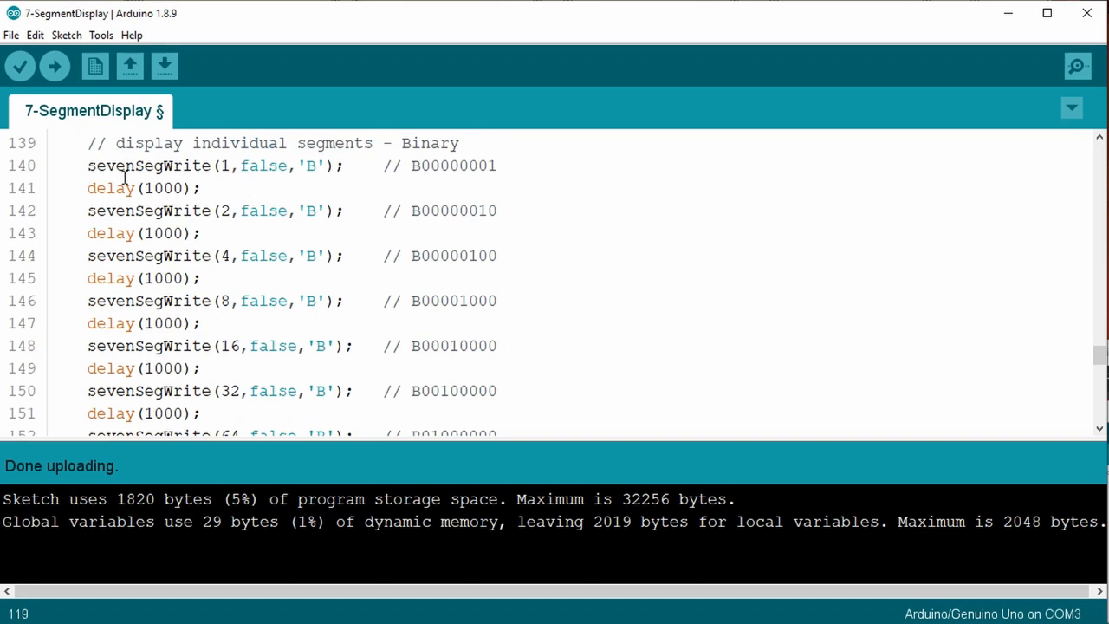
scroll("down", 3)
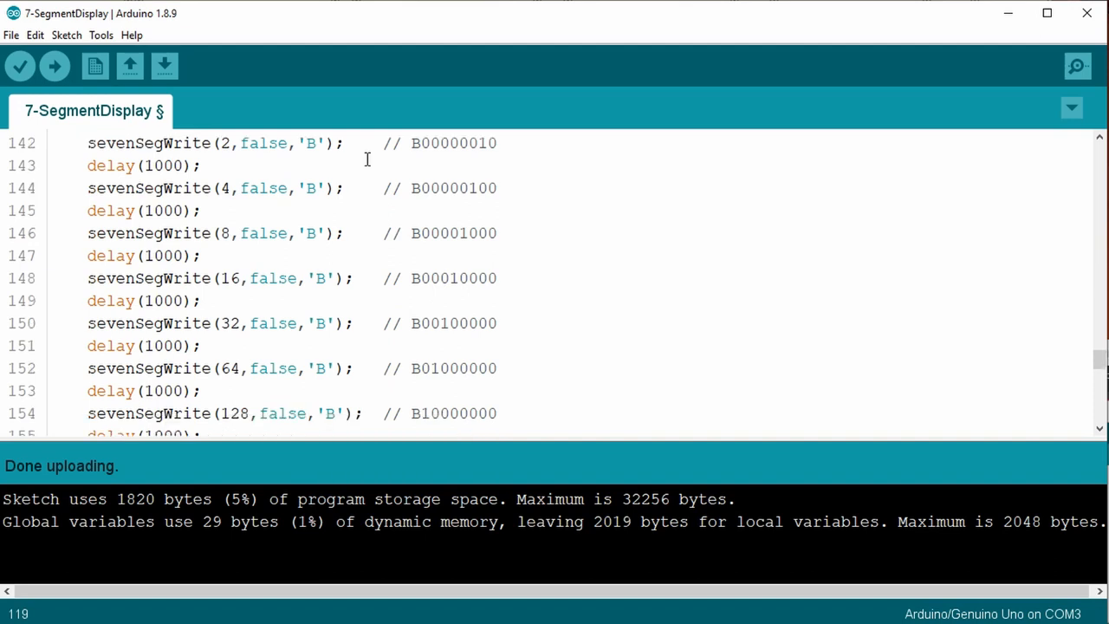
scroll("down", 3)
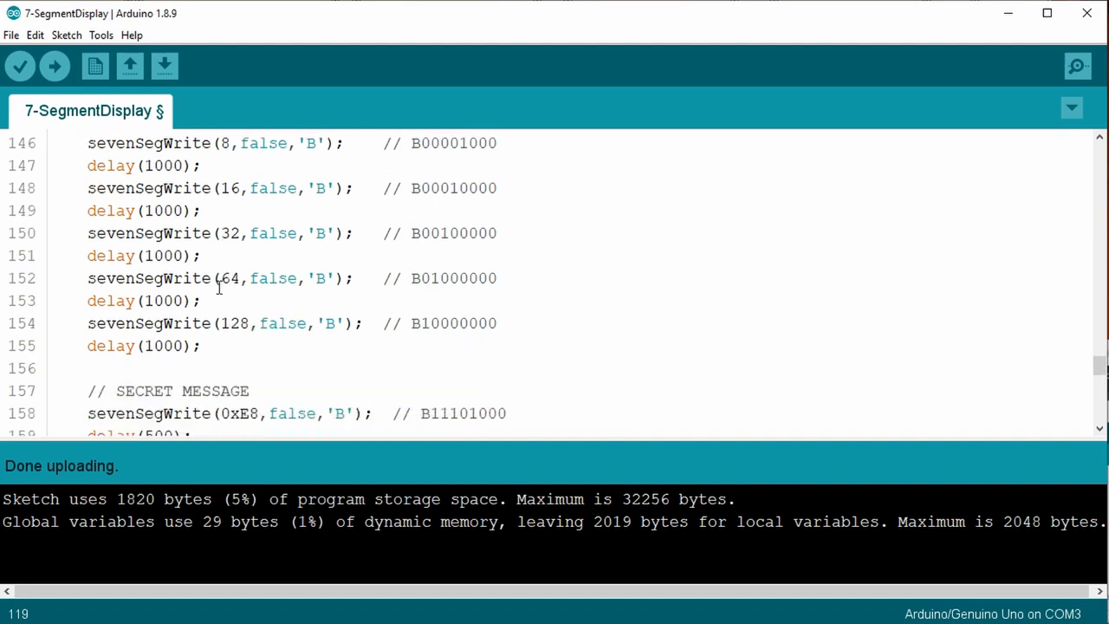
scroll("down", 3)
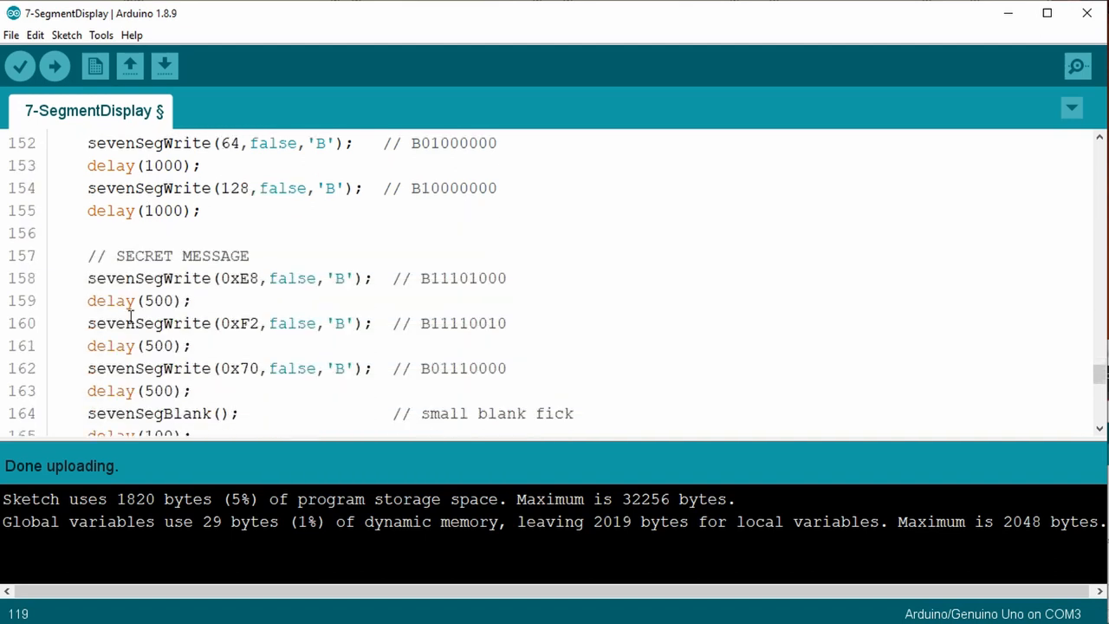
scroll("down", 3)
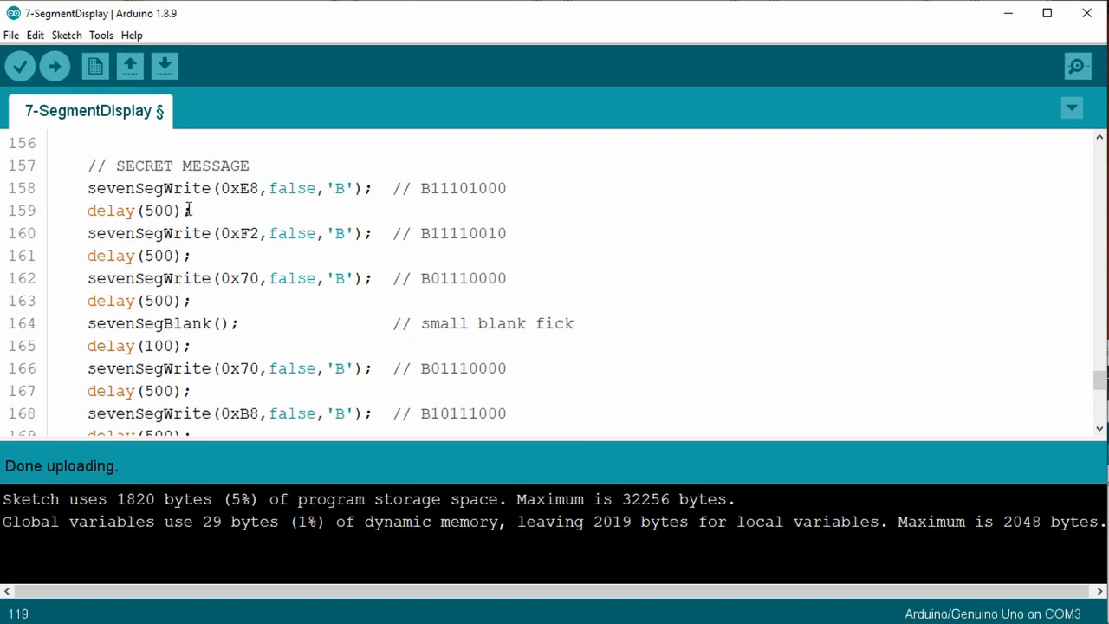
scroll("down", 3)
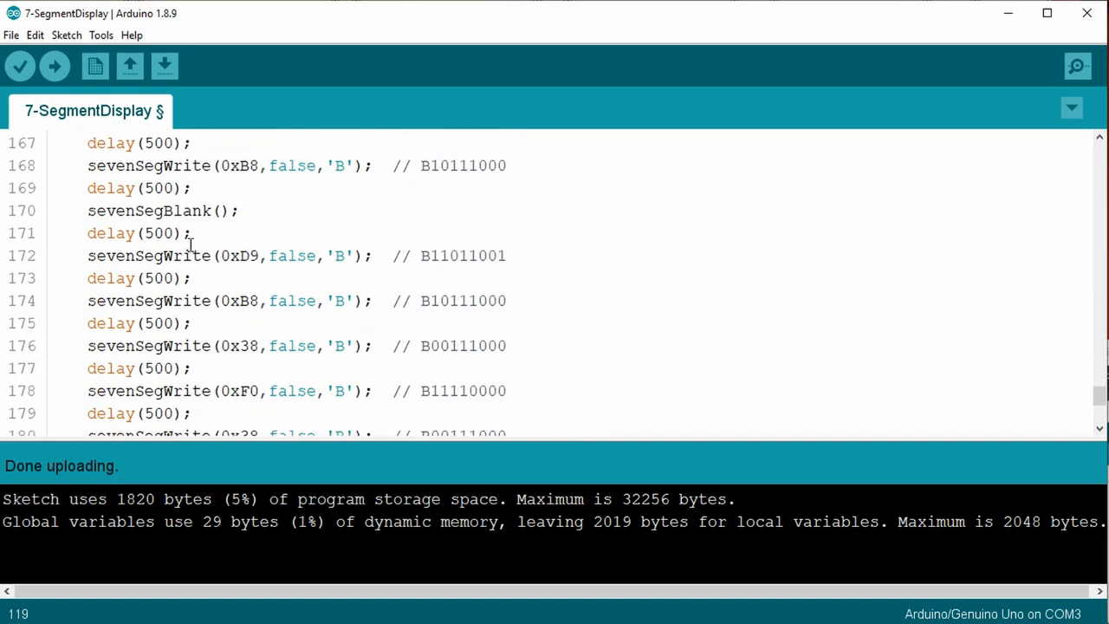
scroll("down", 3)
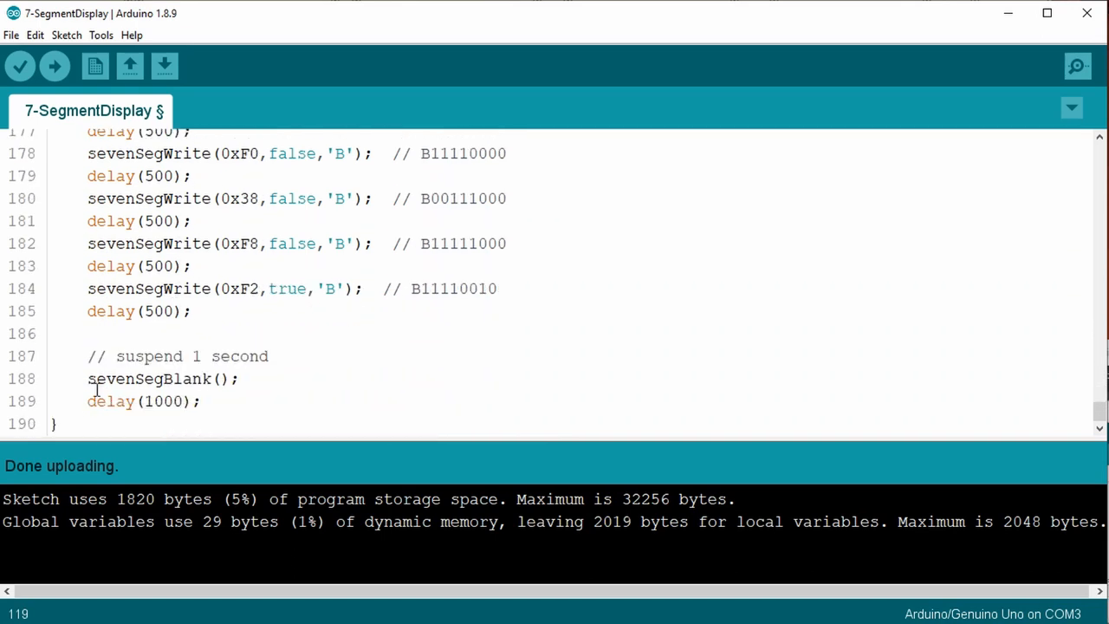
mouse_move(215, 401)
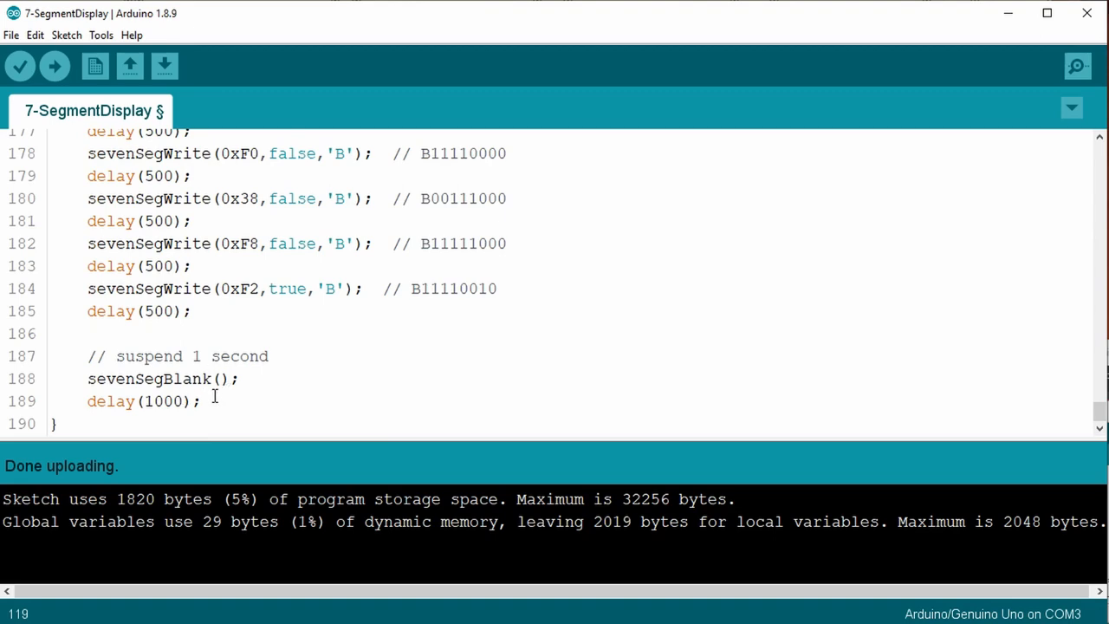